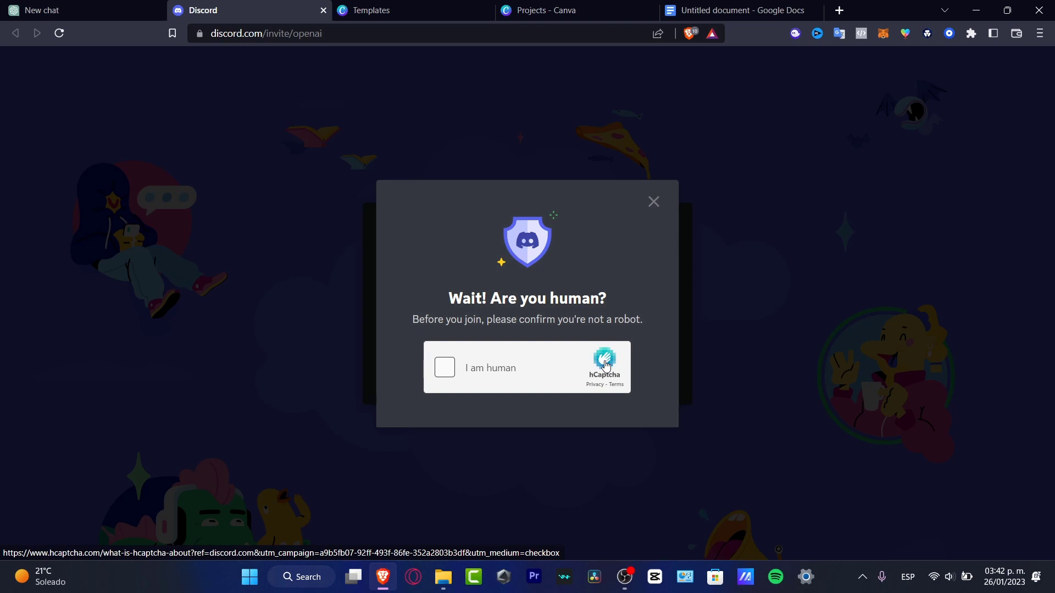
mouse_move(555, 150)
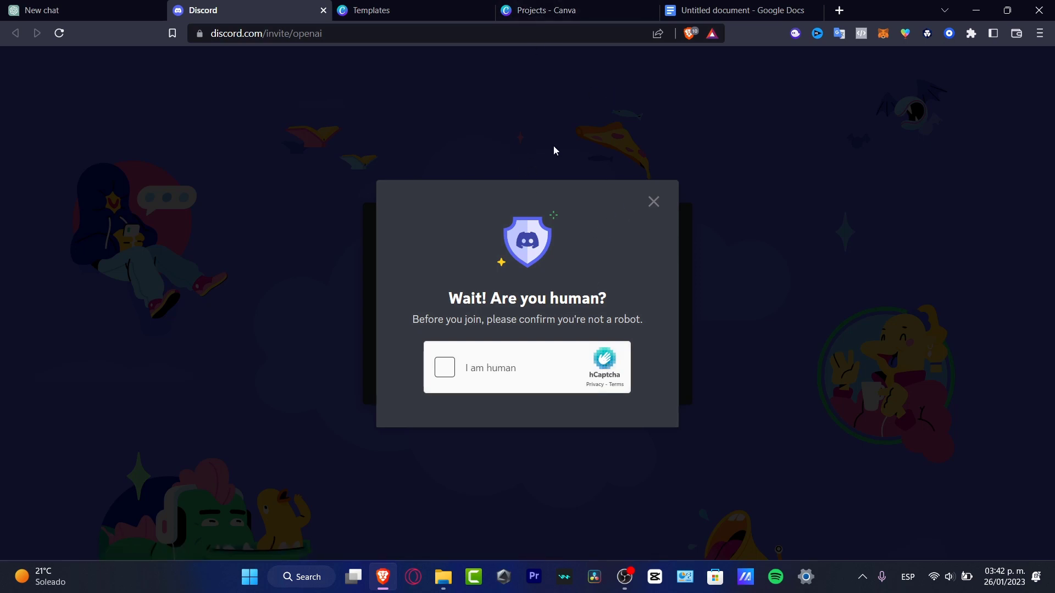
Close the unneeded Templates, Docs and Canva tabs, leaving the Midjourney profile page
click(406, 10)
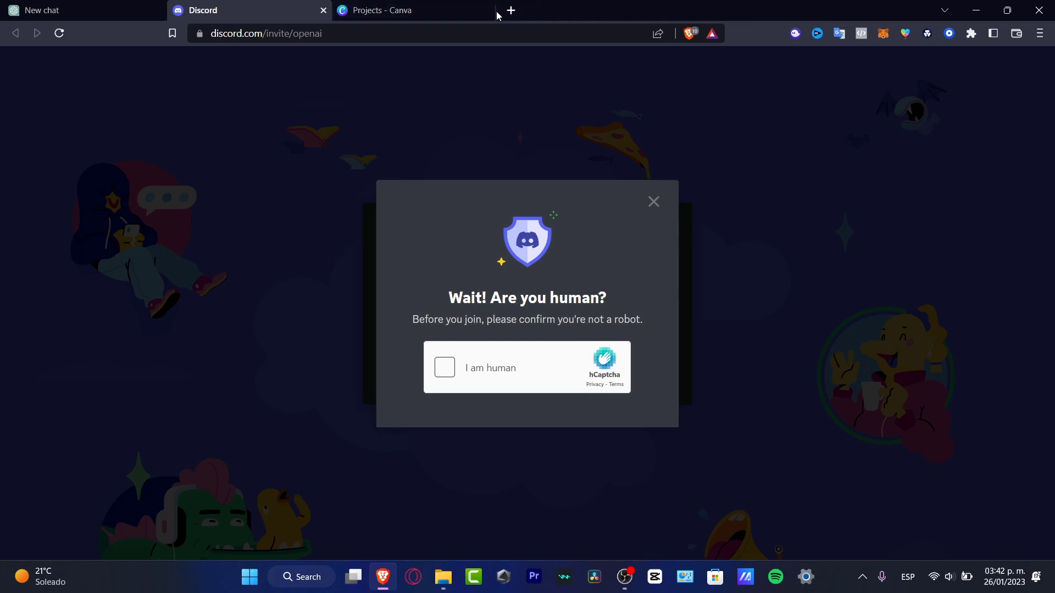
click(510, 10)
text(midjo)
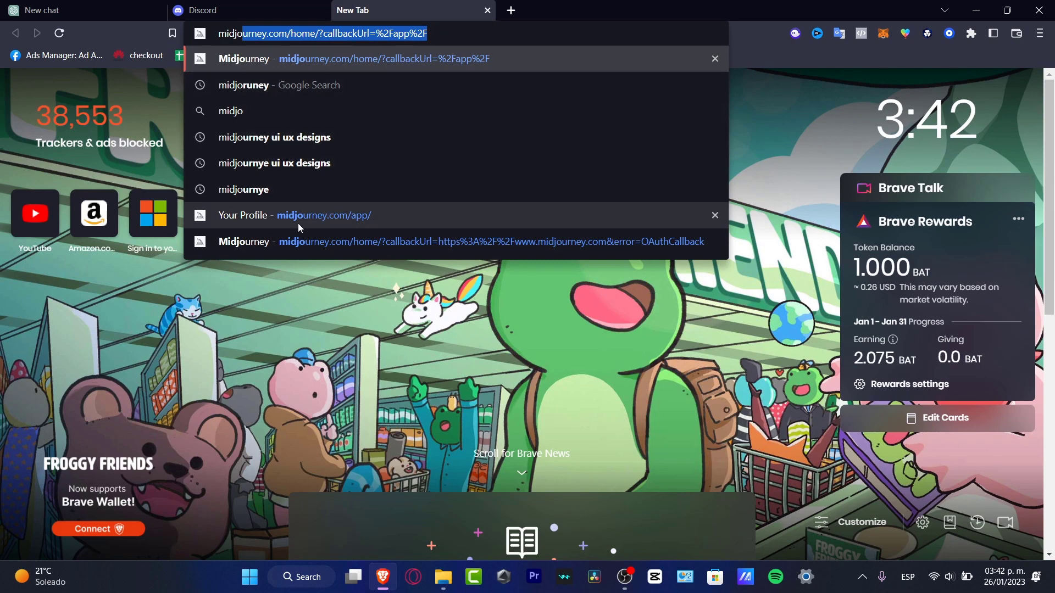
mouse_move(341, 222)
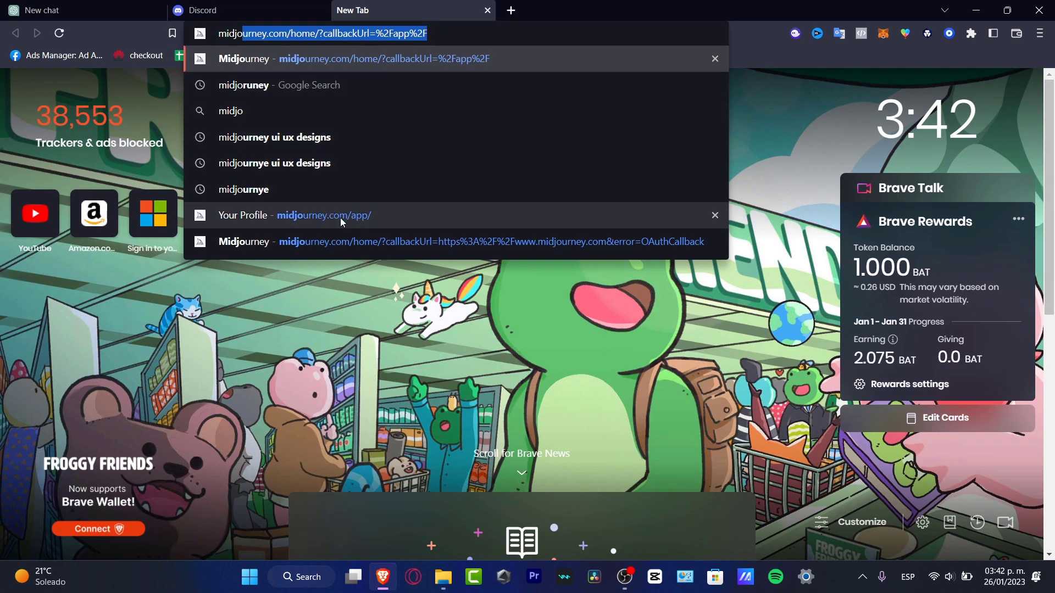
click(323, 215)
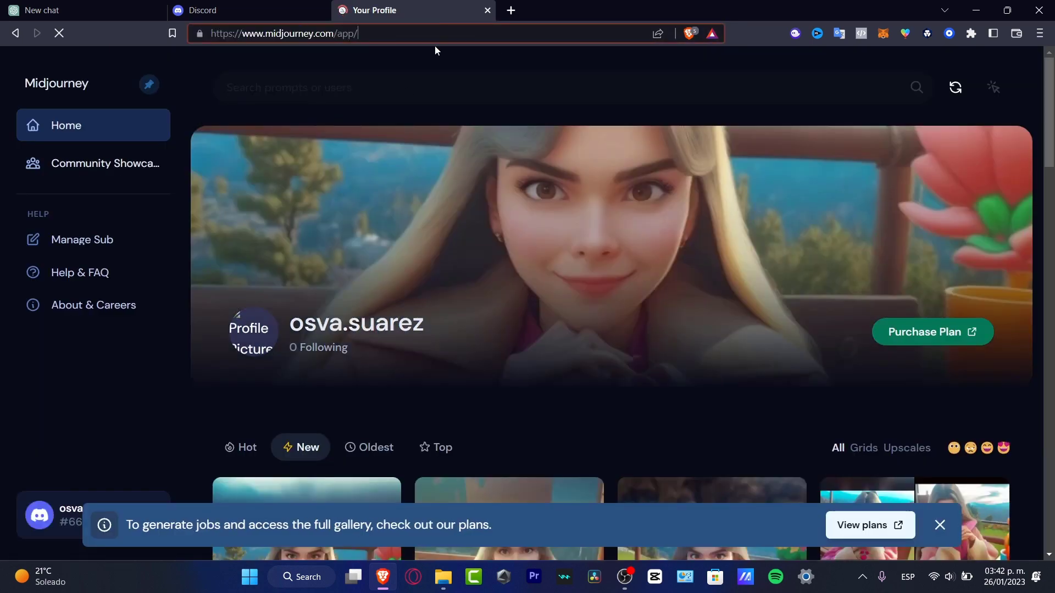
Search Google for 'midjourney' from the address bar and go to the Midjourney website result
click(404, 32)
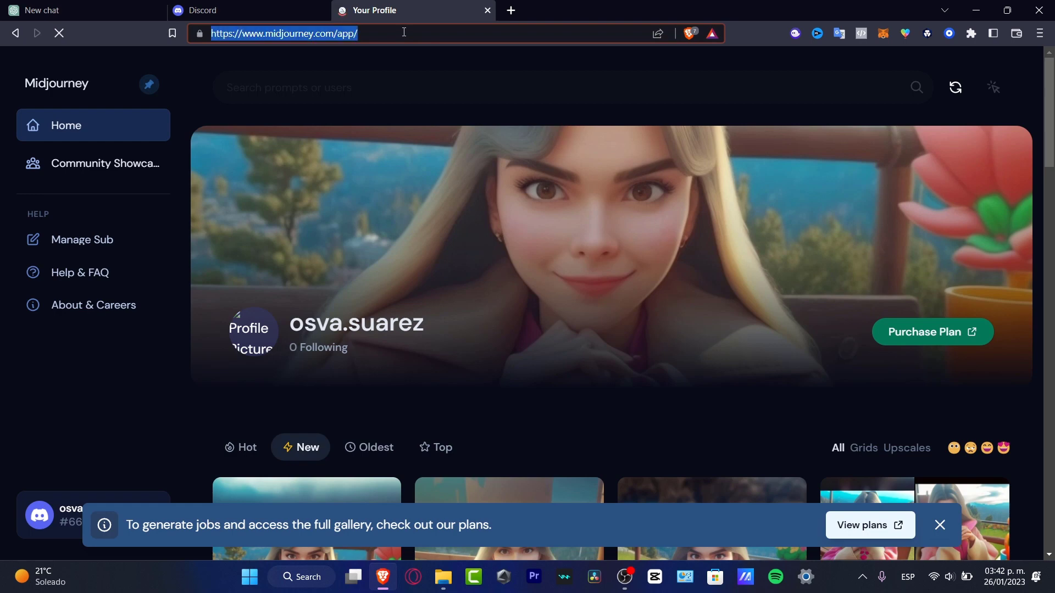
text(midjourney)
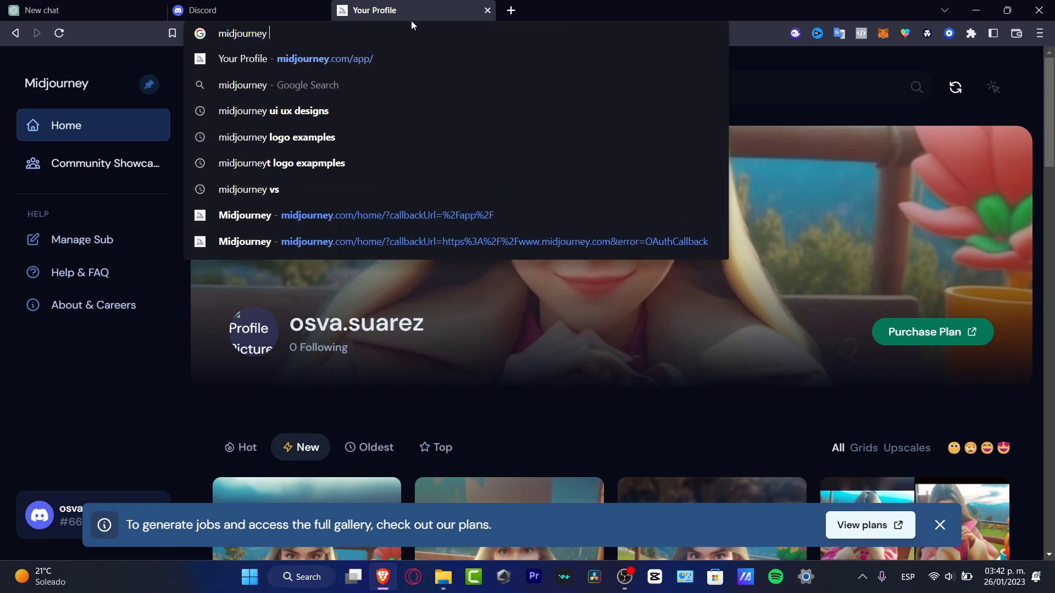
click(243, 85)
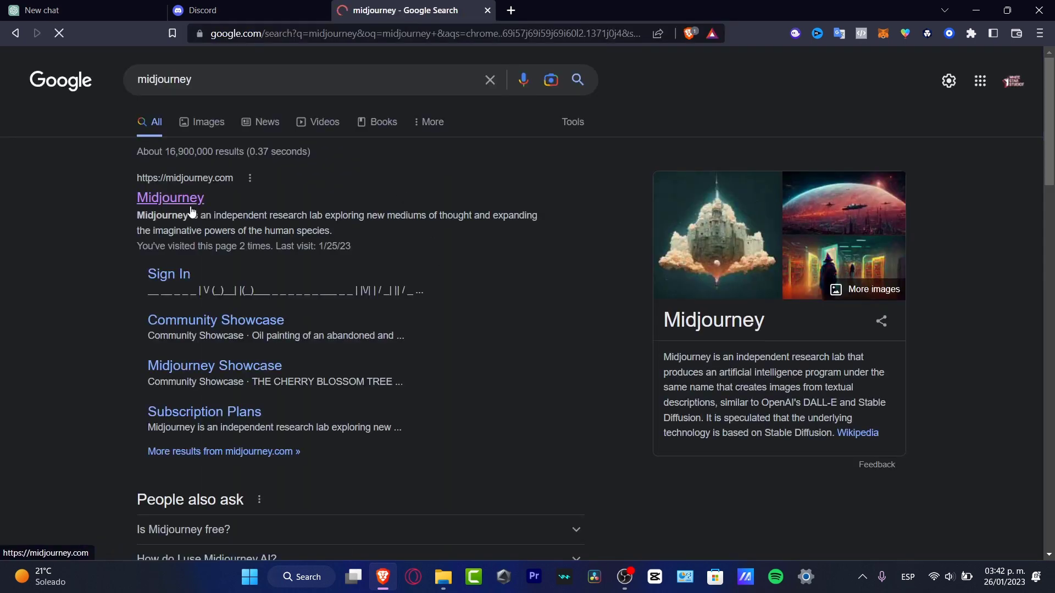
click(170, 197)
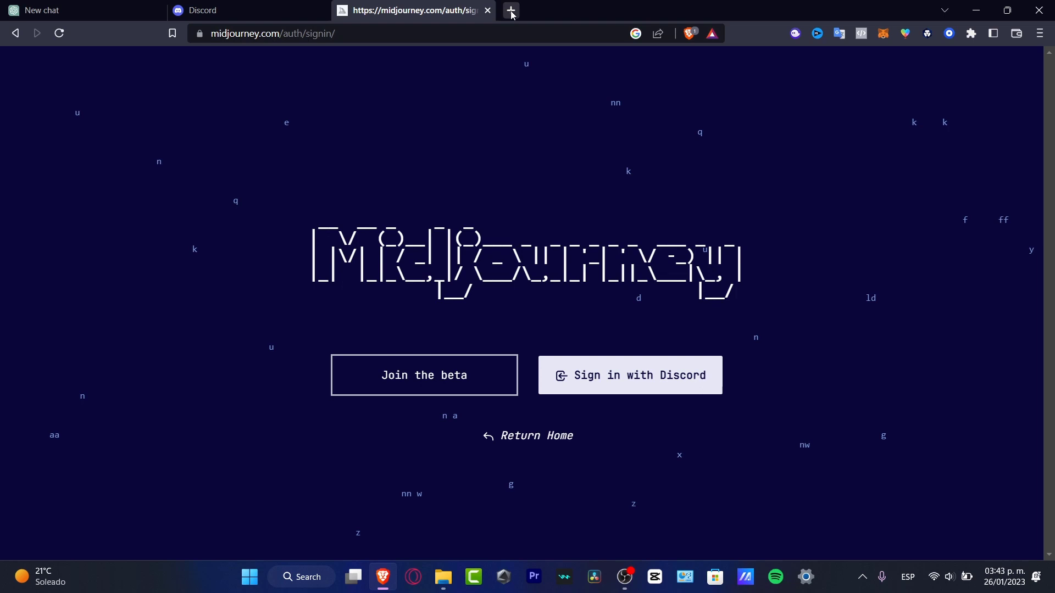
Start a new tab alongside the Midjourney sign-in page for a Discord search
click(509, 10)
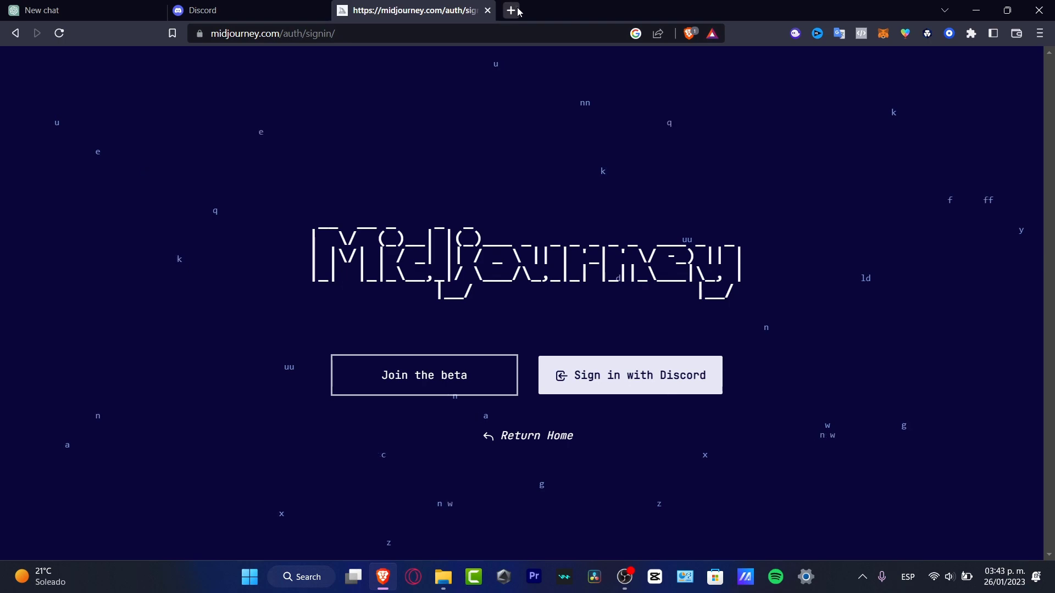
click(510, 10)
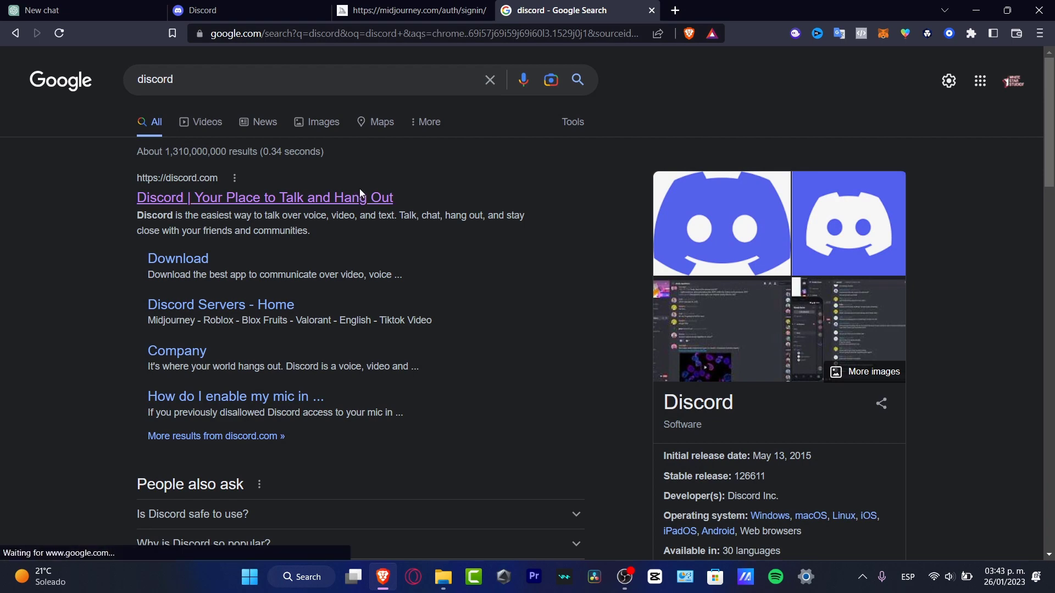
Launch Discord in the browser from the Google result, then return to the Midjourney sign-in tab
click(264, 197)
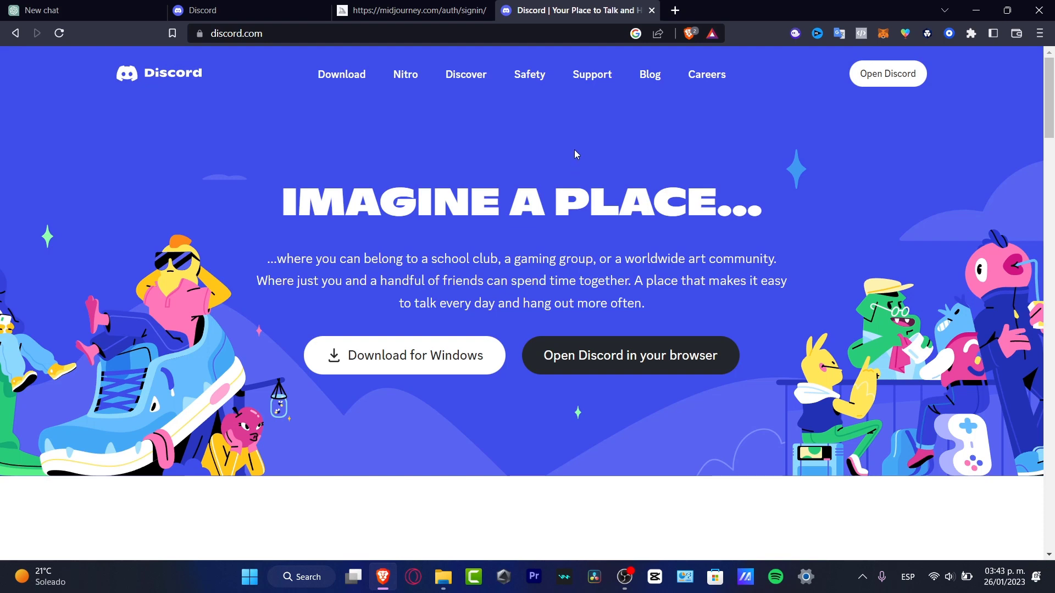
mouse_move(596, 183)
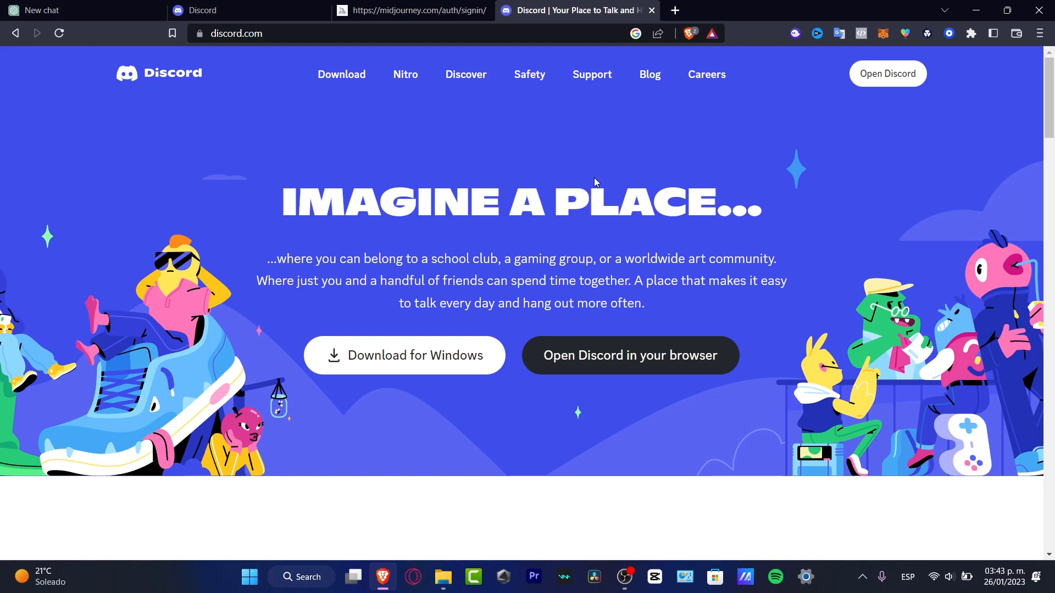
click(887, 73)
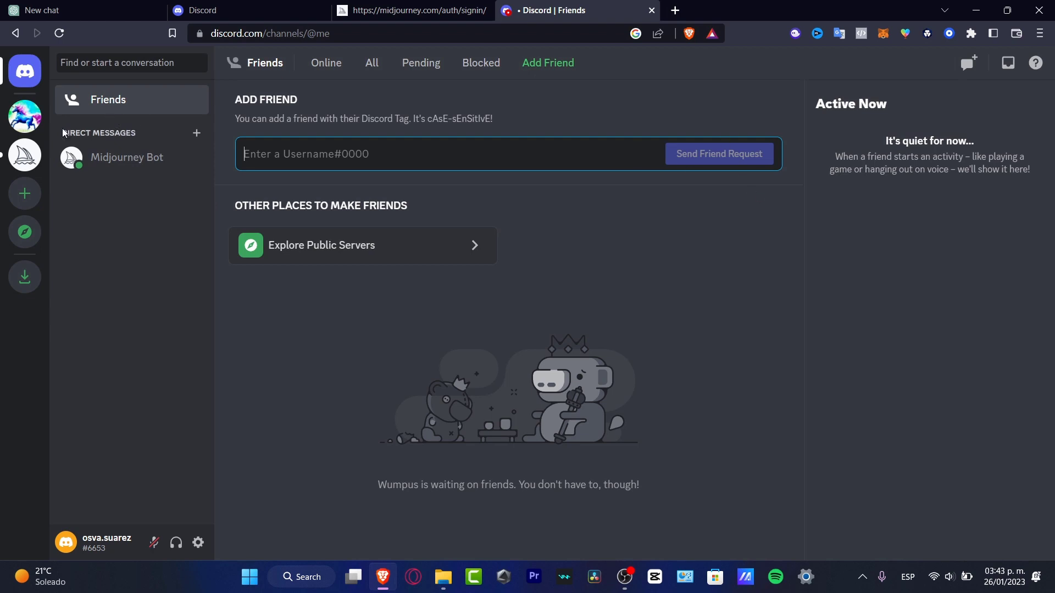
mouse_move(349, 128)
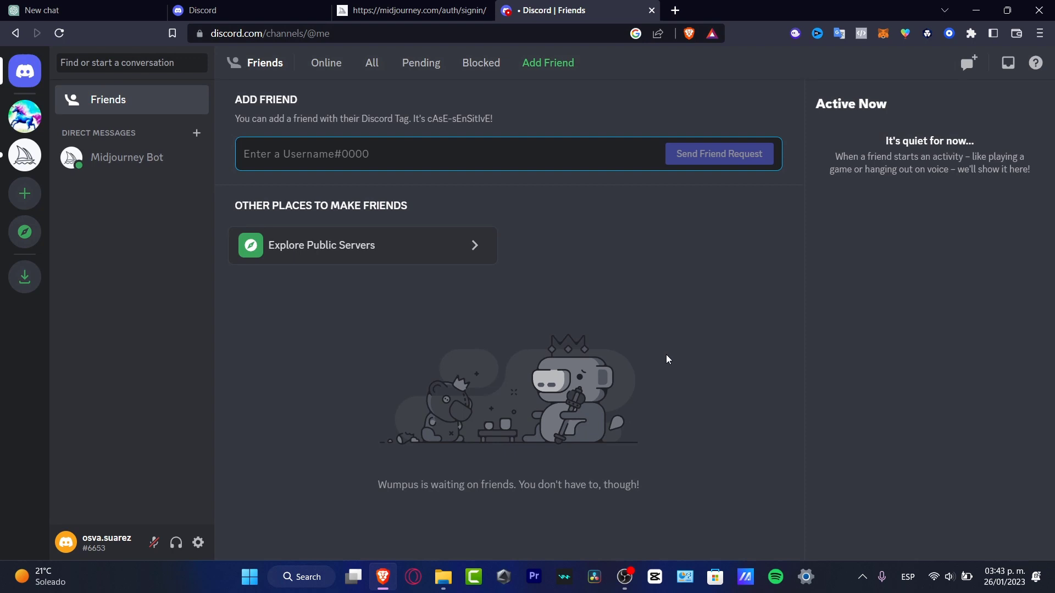
click(410, 10)
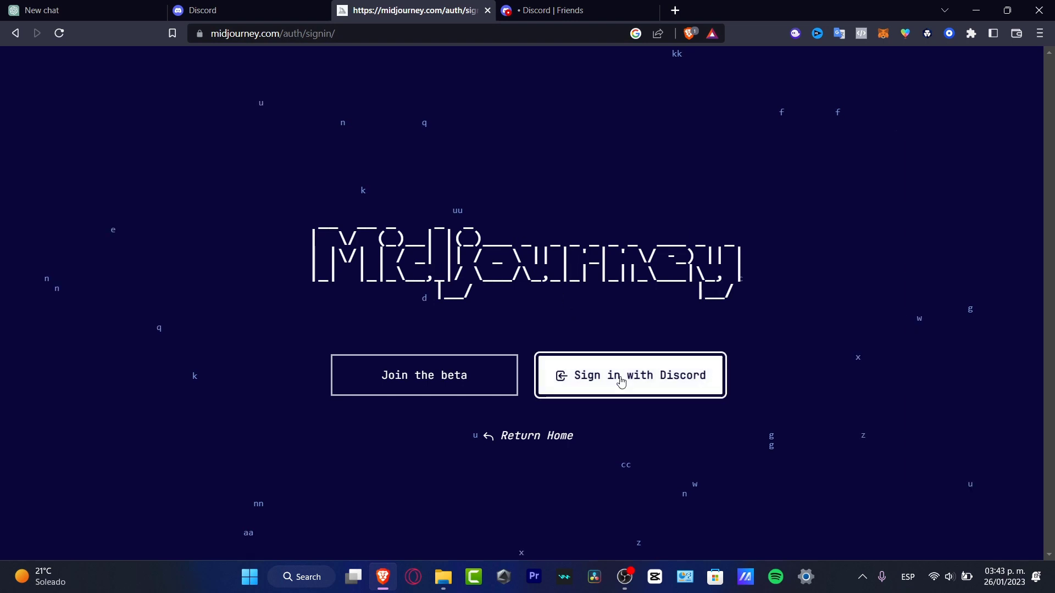
Sign in to Midjourney with Discord and authorise Midjourney Bot's access to the account
click(629, 375)
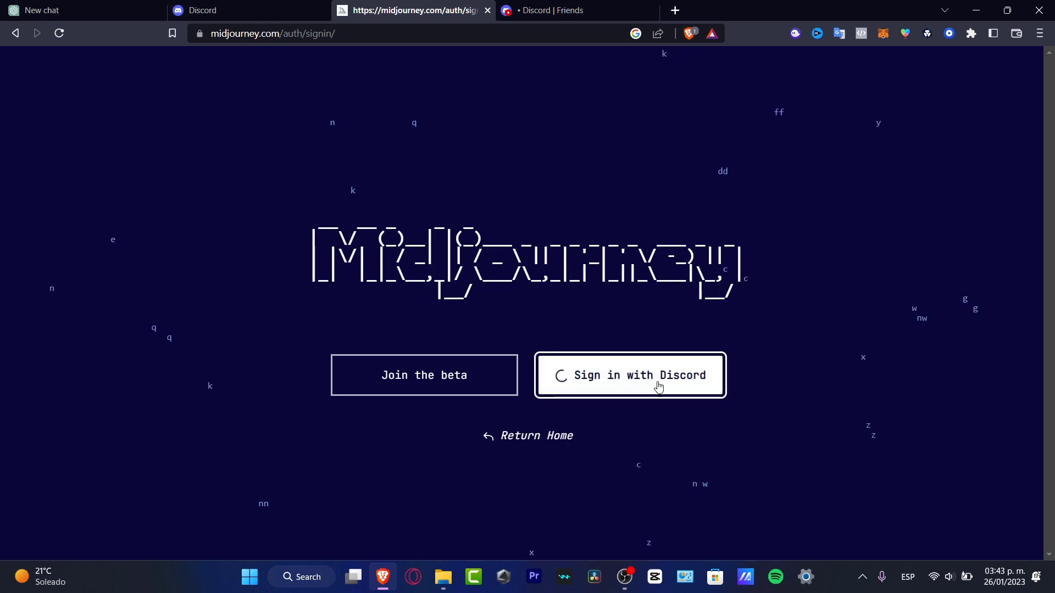
click(629, 375)
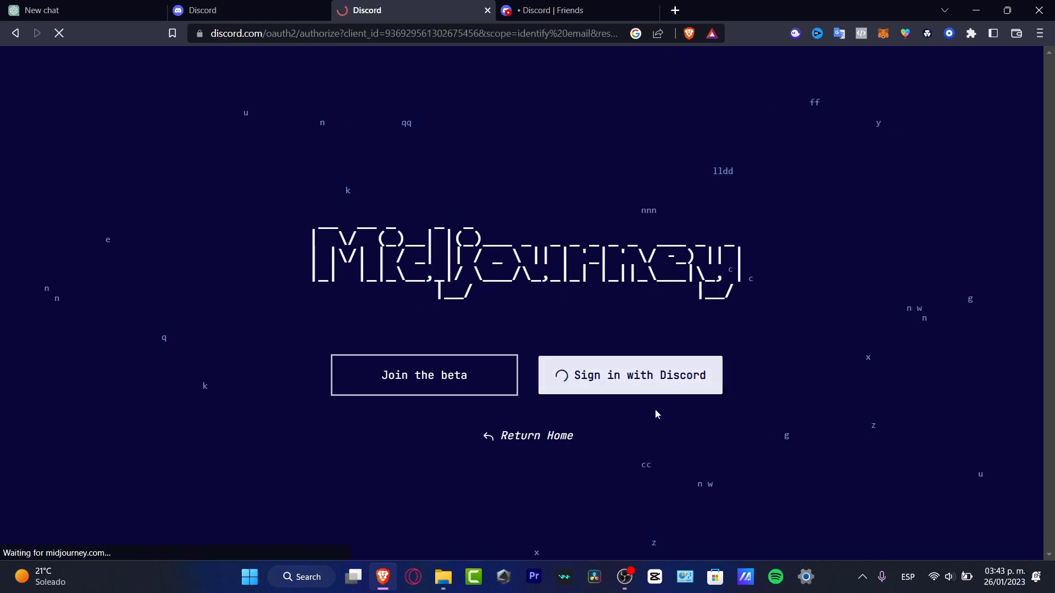
click(630, 375)
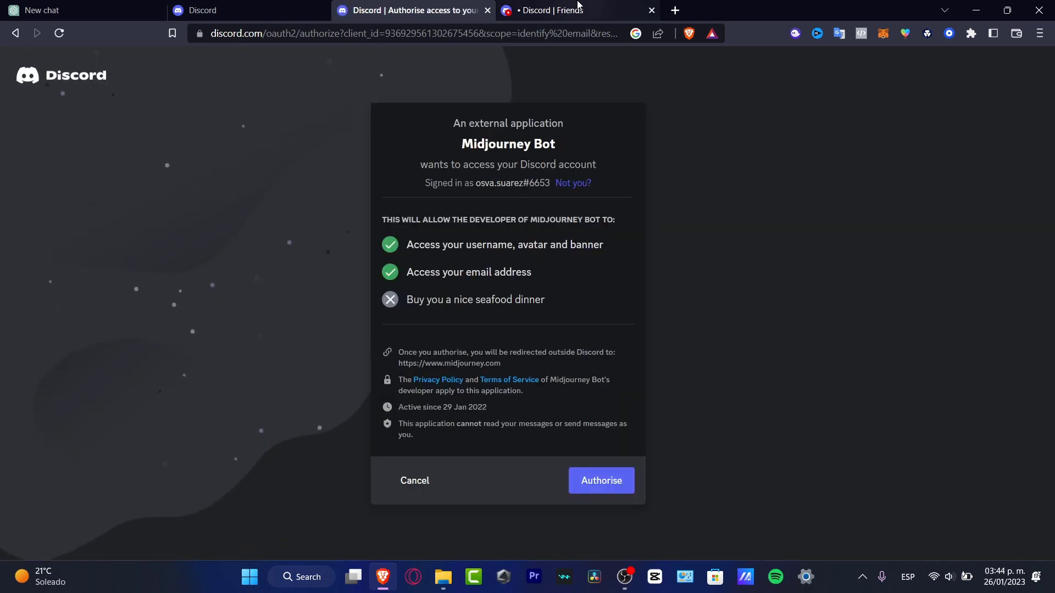
mouse_move(414, 10)
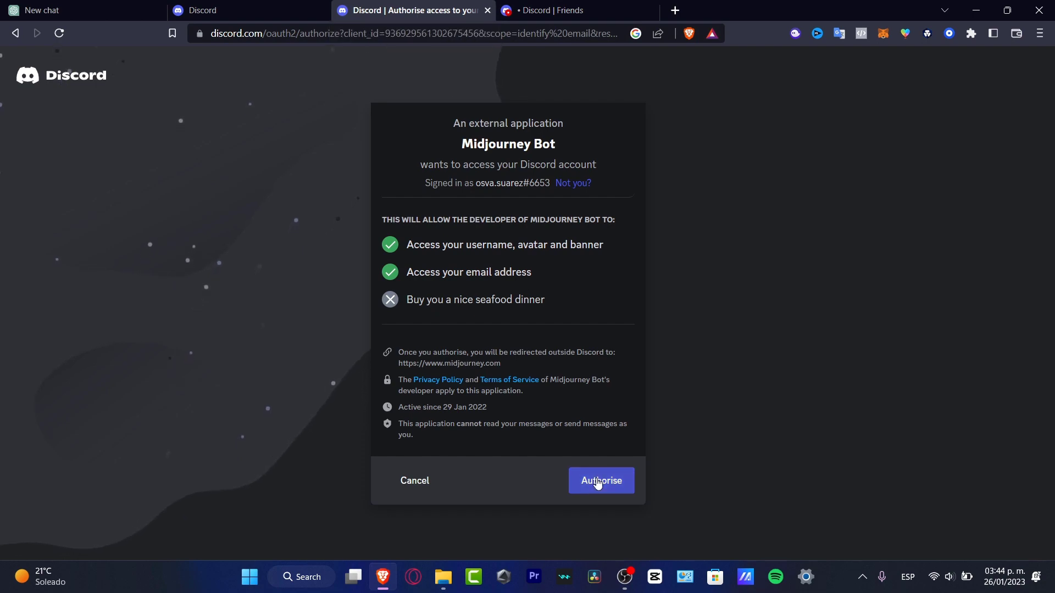
click(599, 480)
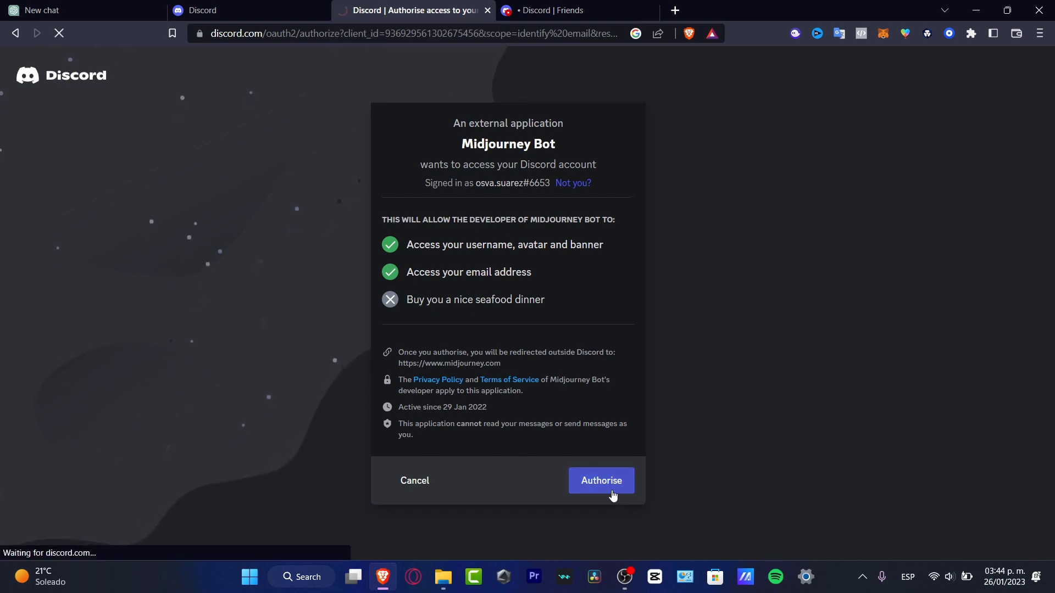
click(600, 480)
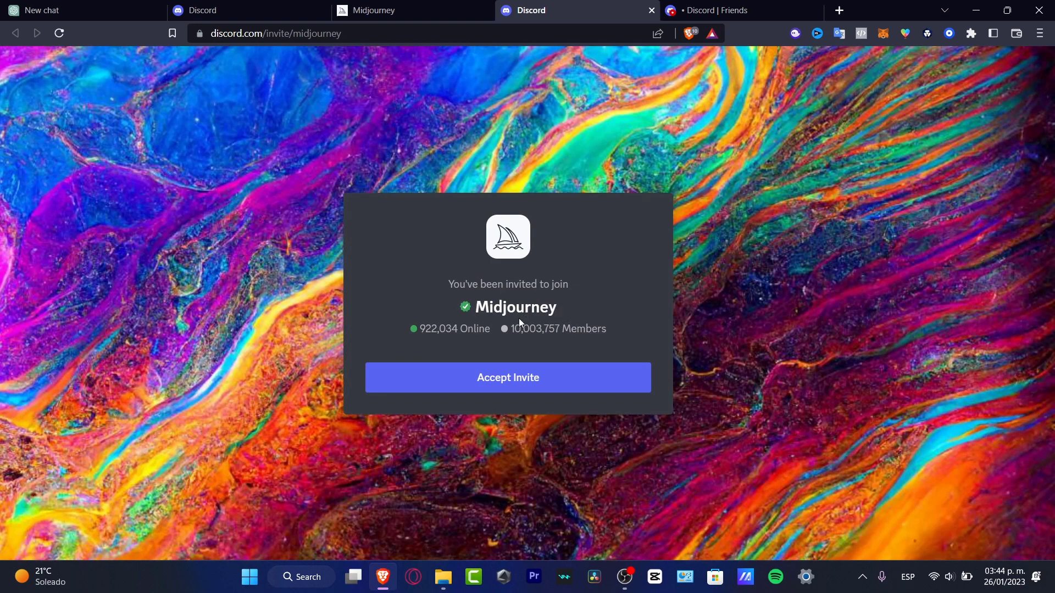
mouse_move(527, 260)
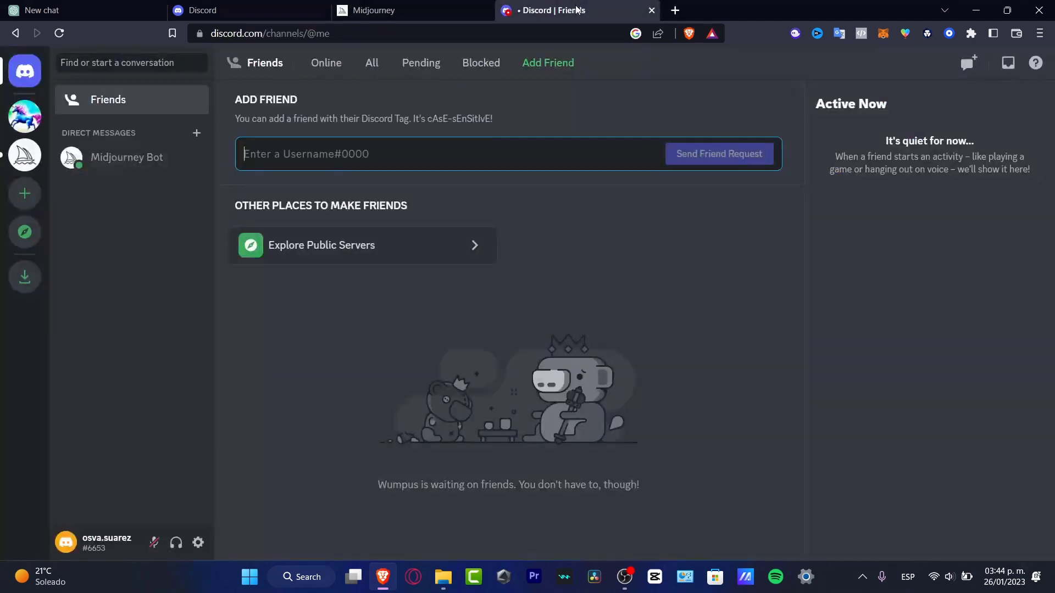
Select the newly joined Midjourney server in the Discord sidebar to show its Home page
click(25, 155)
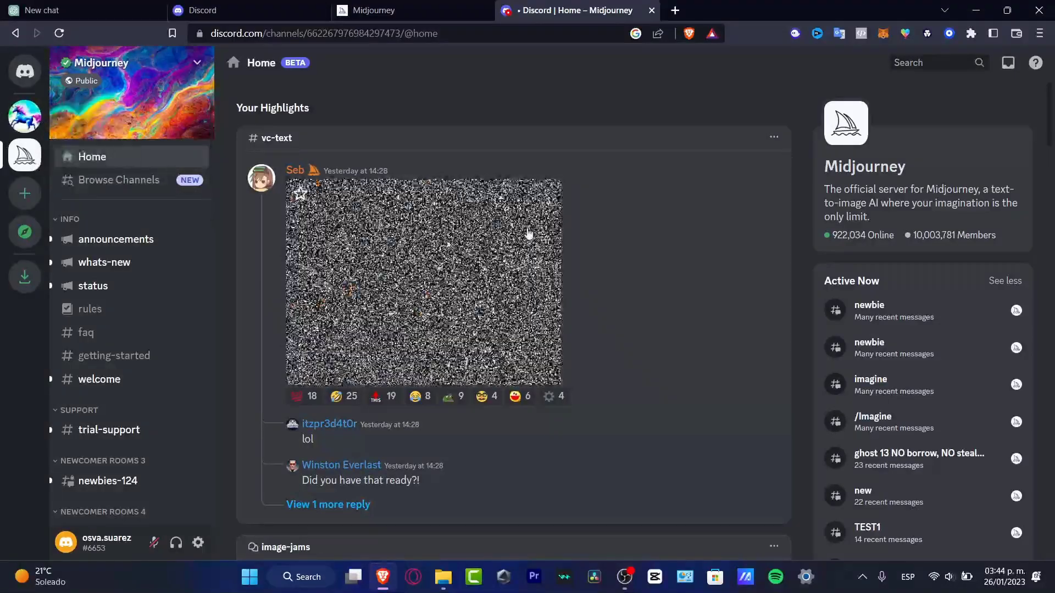
scroll(down, 3)
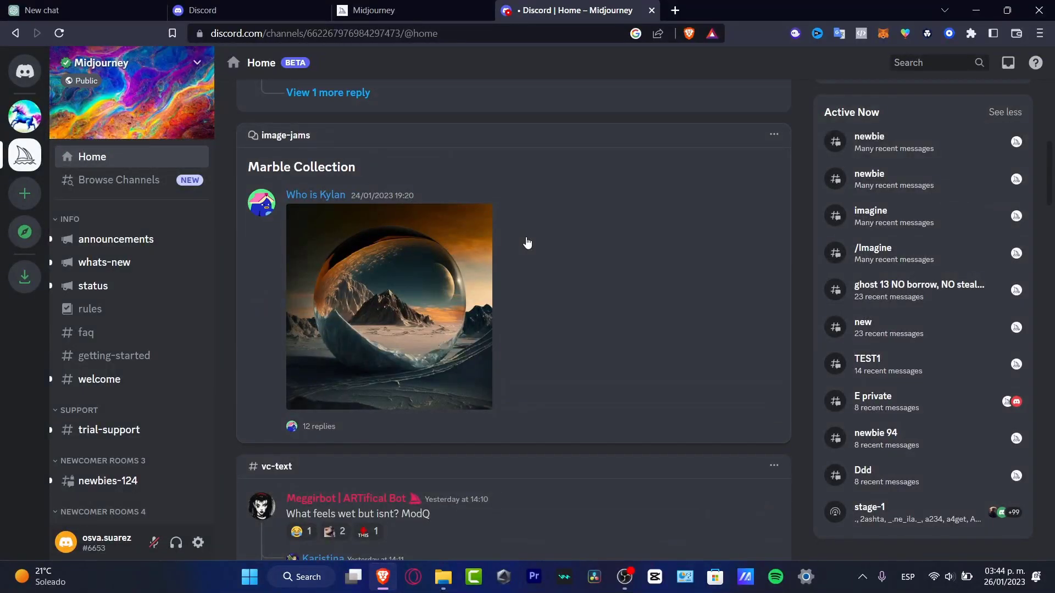
scroll(down, 3)
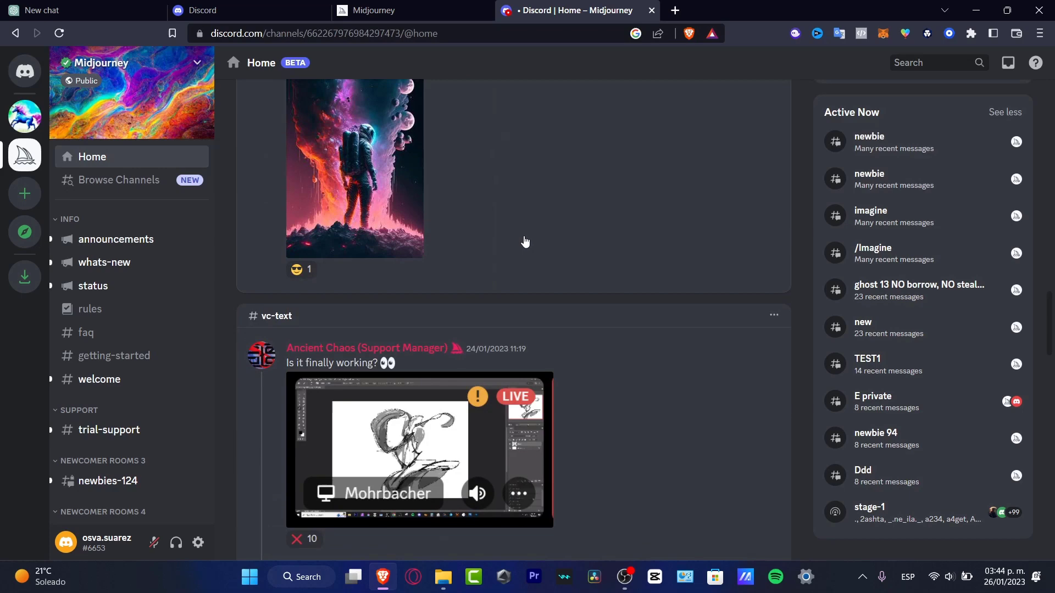
scroll(down, 3)
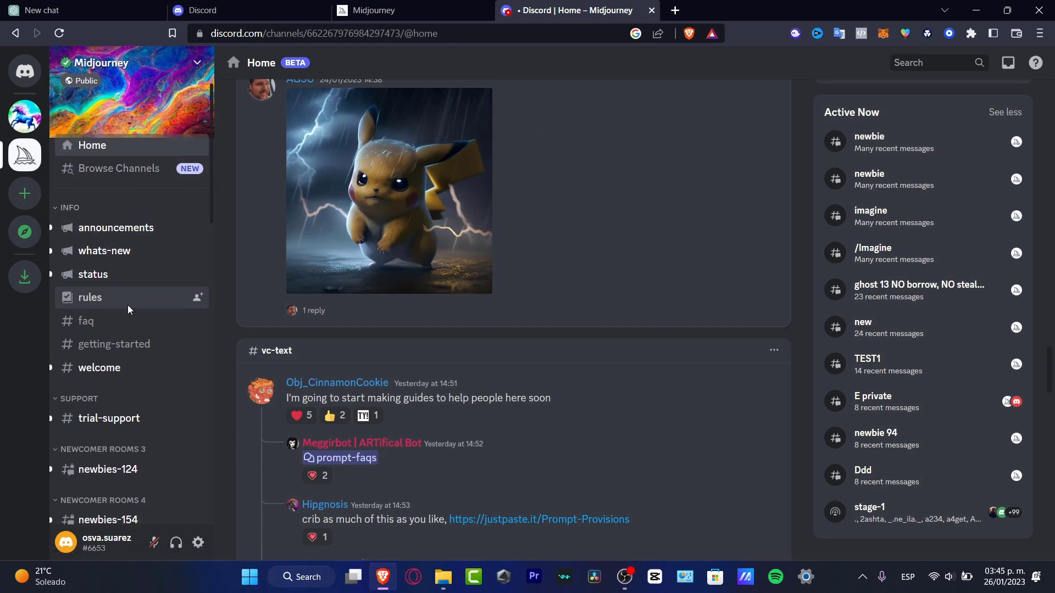
scroll(down, 3)
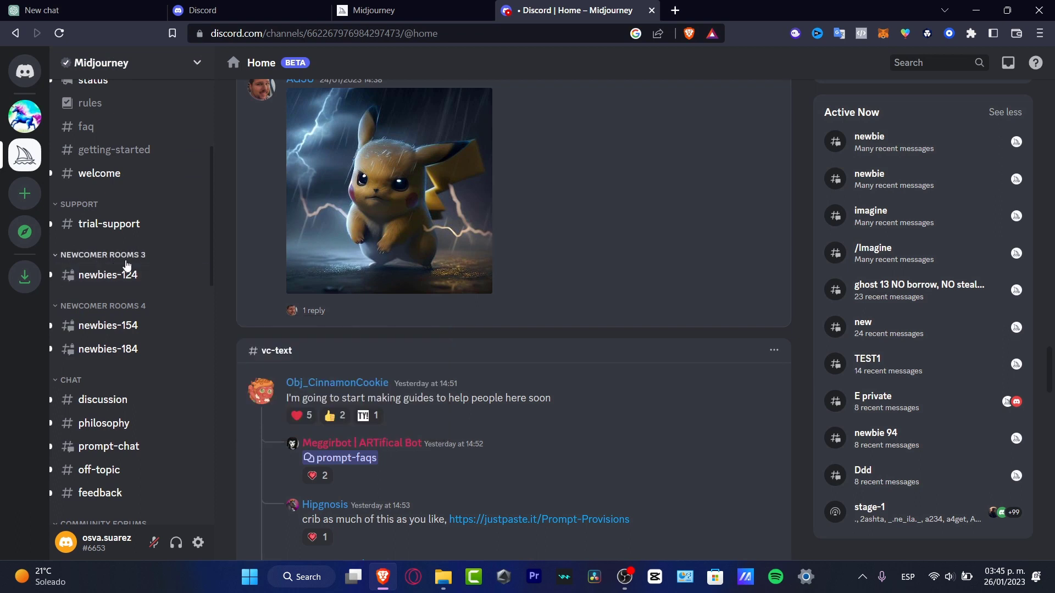
click(106, 274)
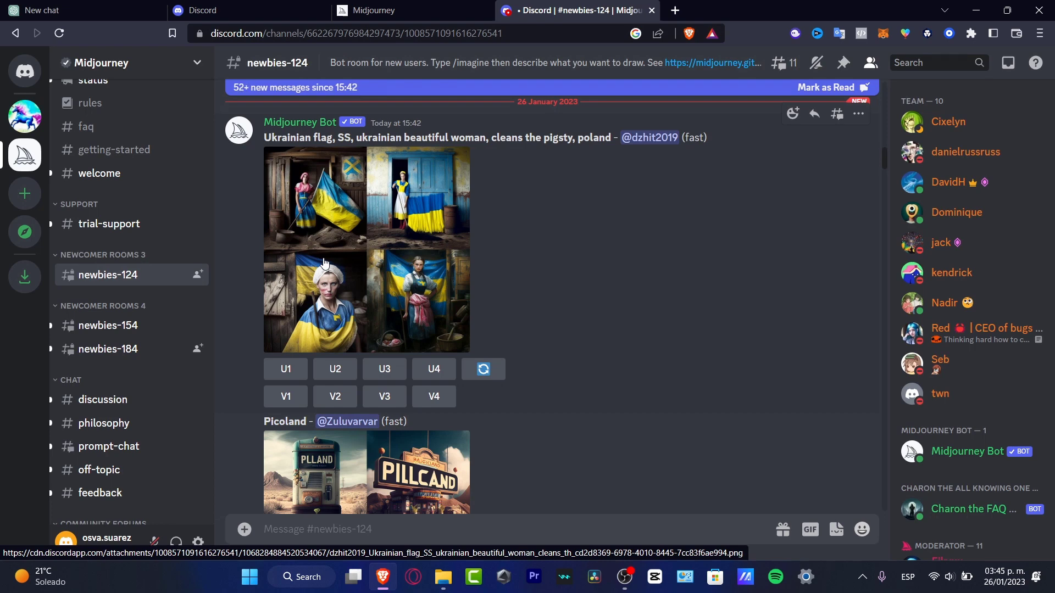
mouse_move(24, 116)
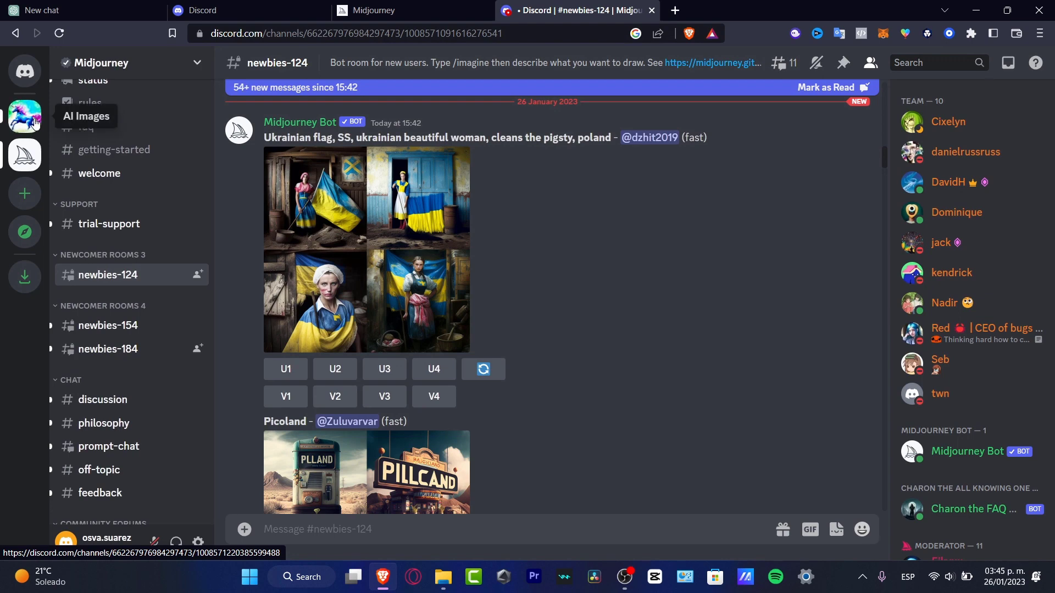
mouse_move(24, 194)
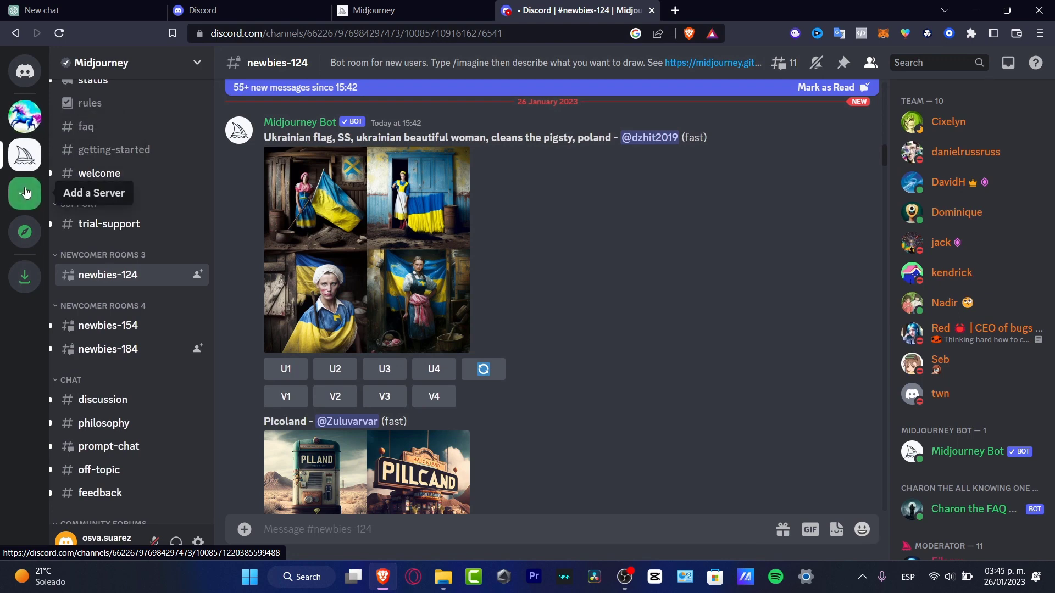
click(24, 192)
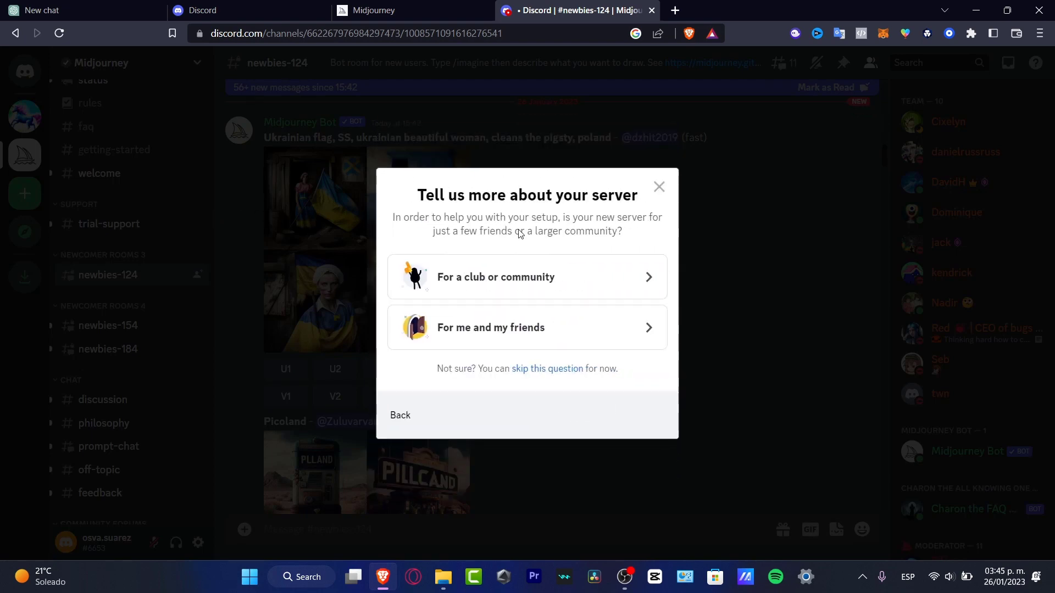
mouse_move(569, 334)
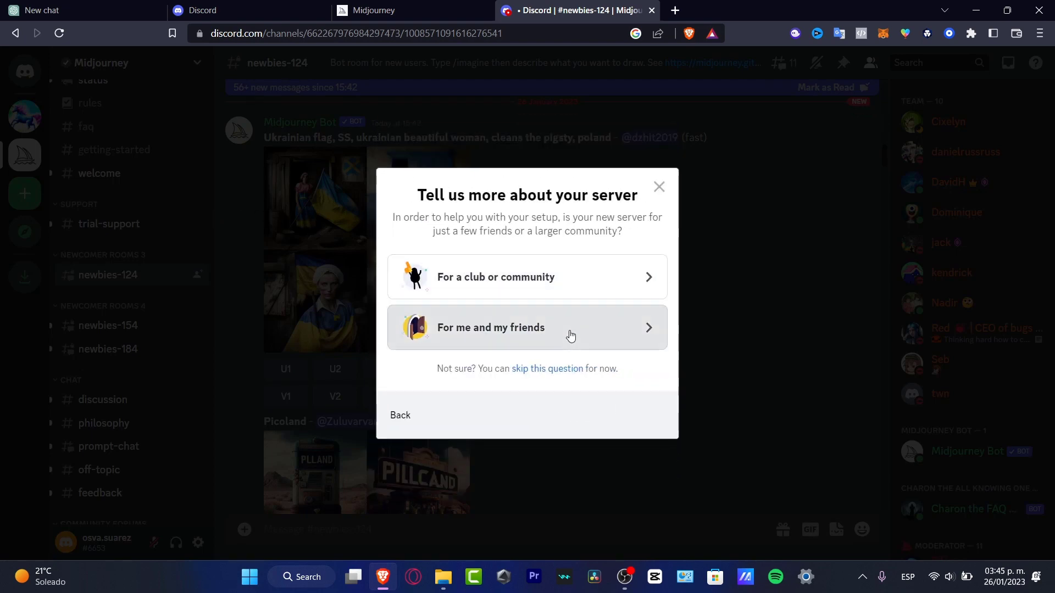
click(527, 327)
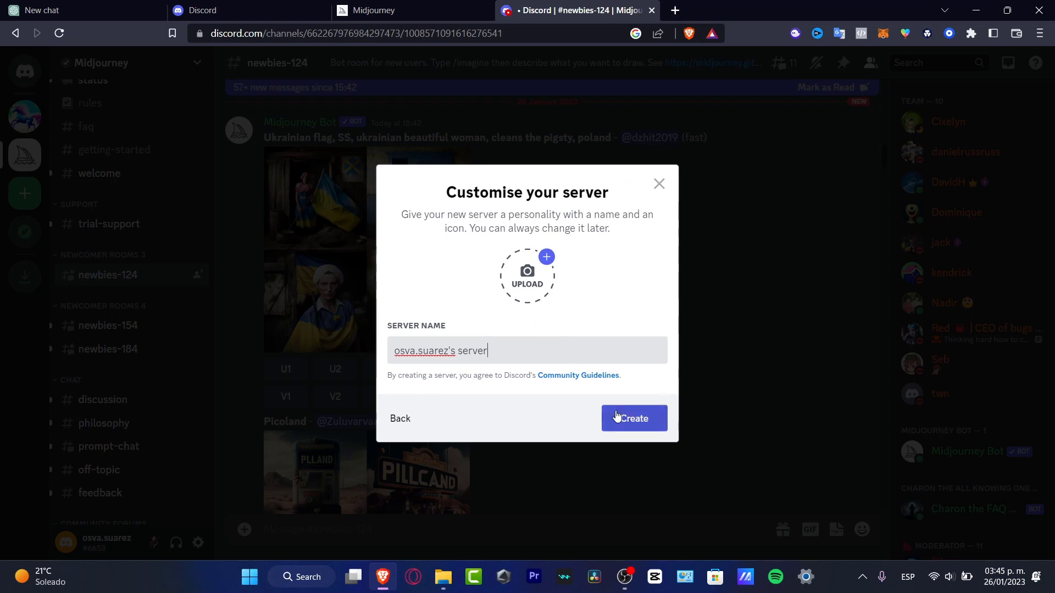
click(632, 418)
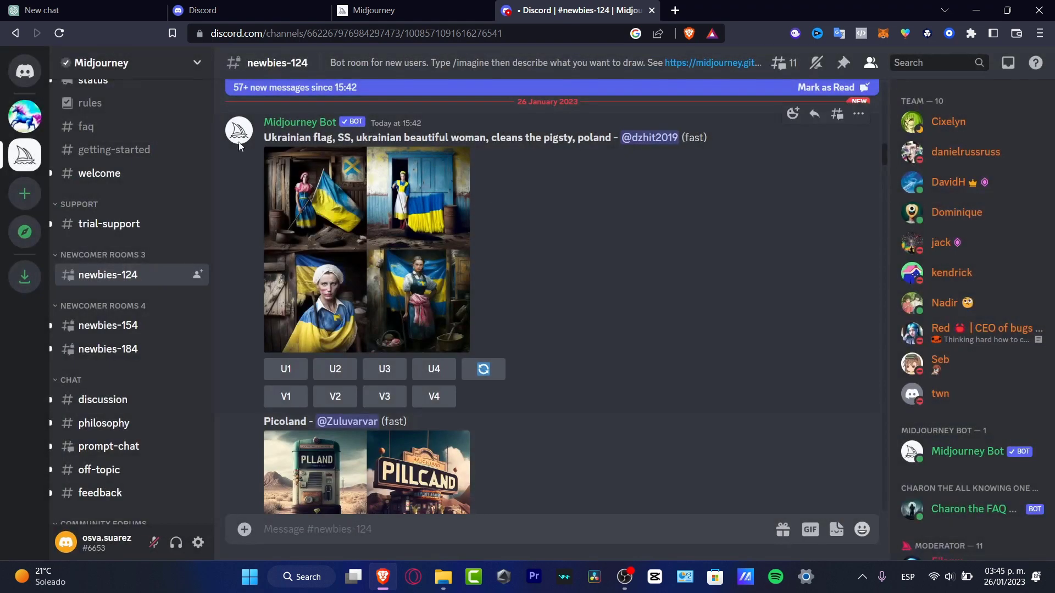
mouse_move(25, 116)
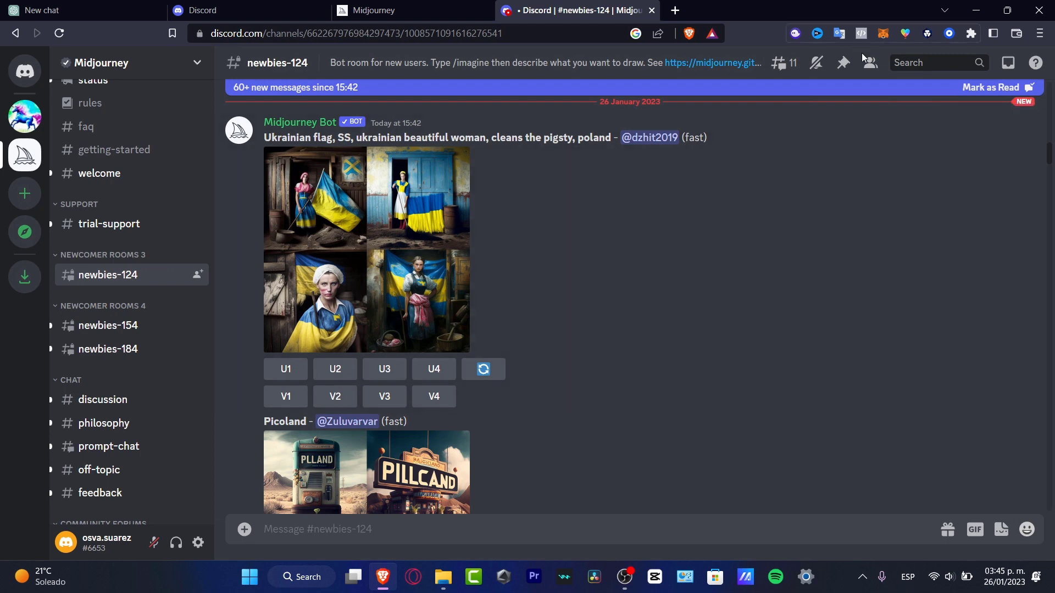
mouse_move(869, 62)
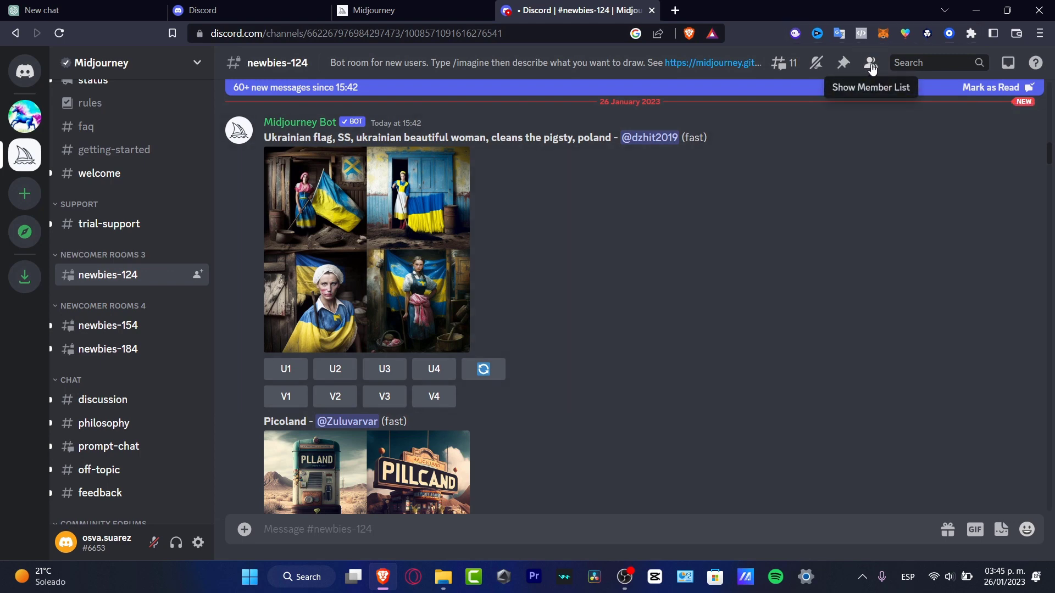
click(870, 63)
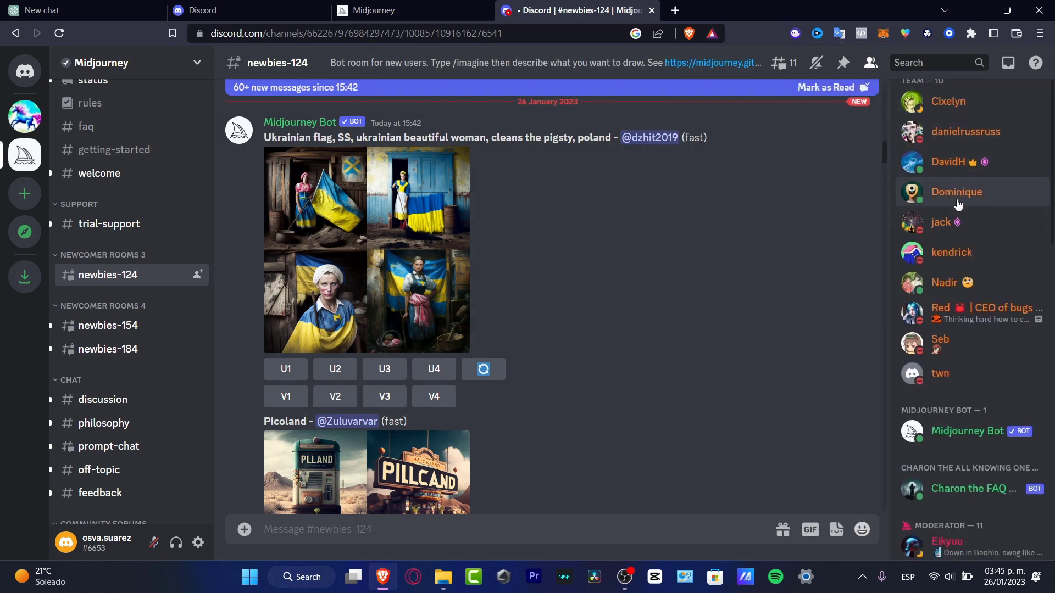
scroll(down, 3)
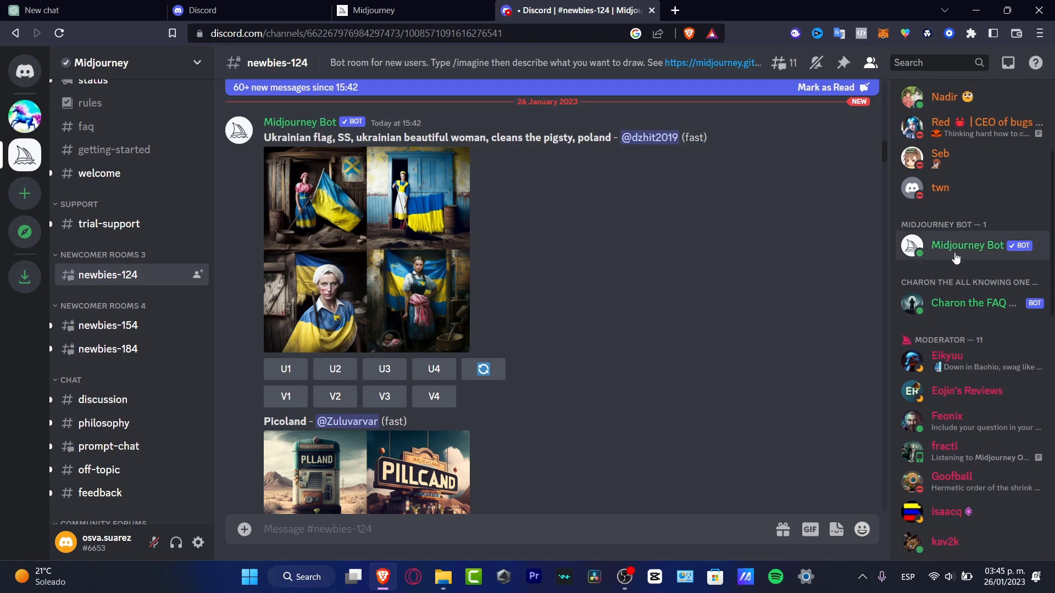
click(967, 245)
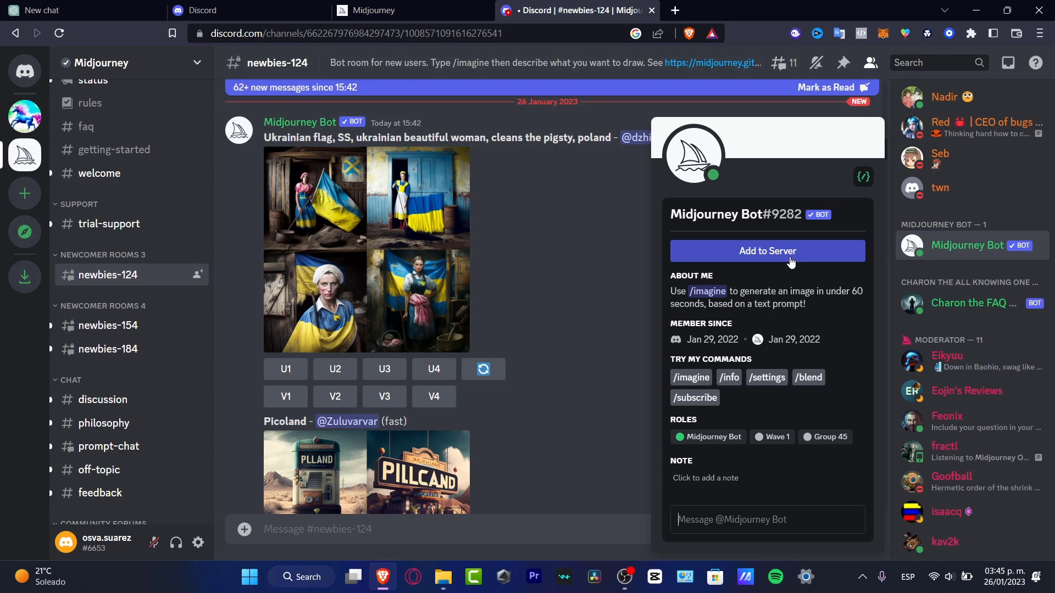
Start Add to Server for Midjourney Bot and choose to create a new server
click(766, 251)
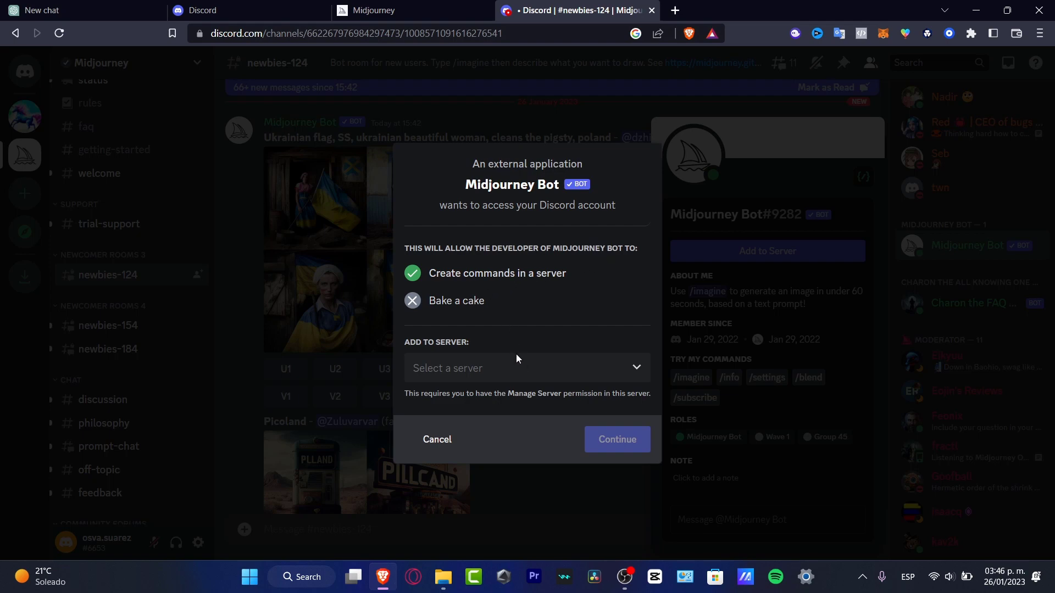
click(526, 368)
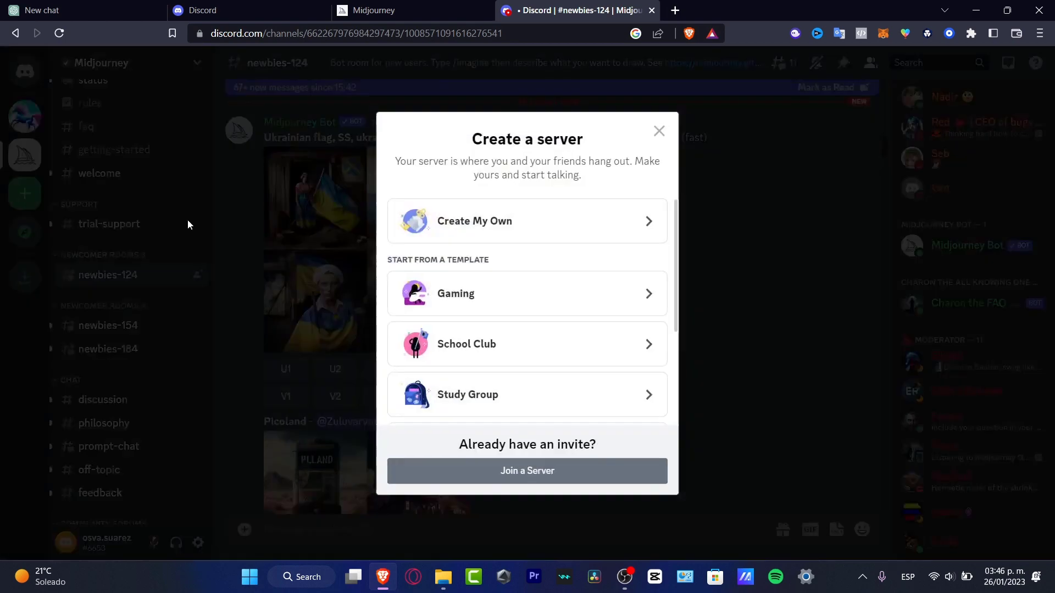
Create the server from scratch, set up for me and my friends
click(473, 221)
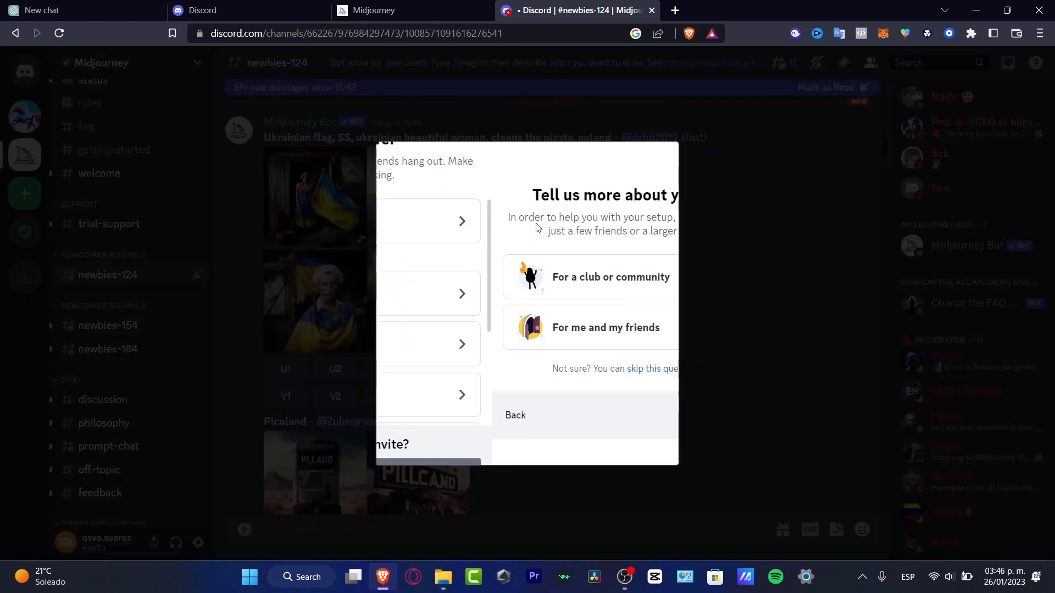
click(605, 327)
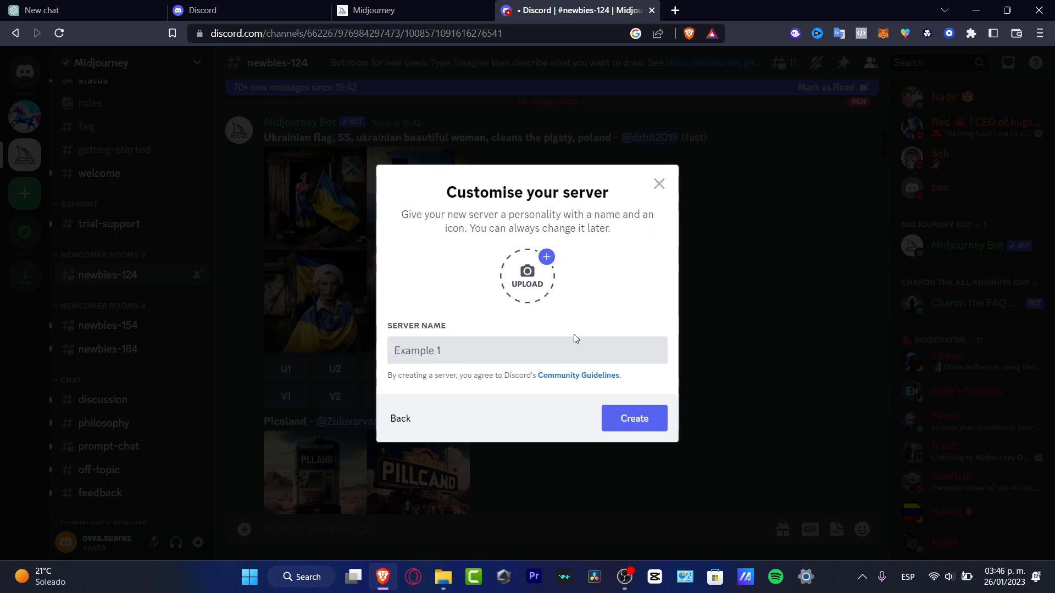
Upload the instagram-icon-white-on-black-circle image from Downloads as the icon and create the Example 1 server
click(526, 274)
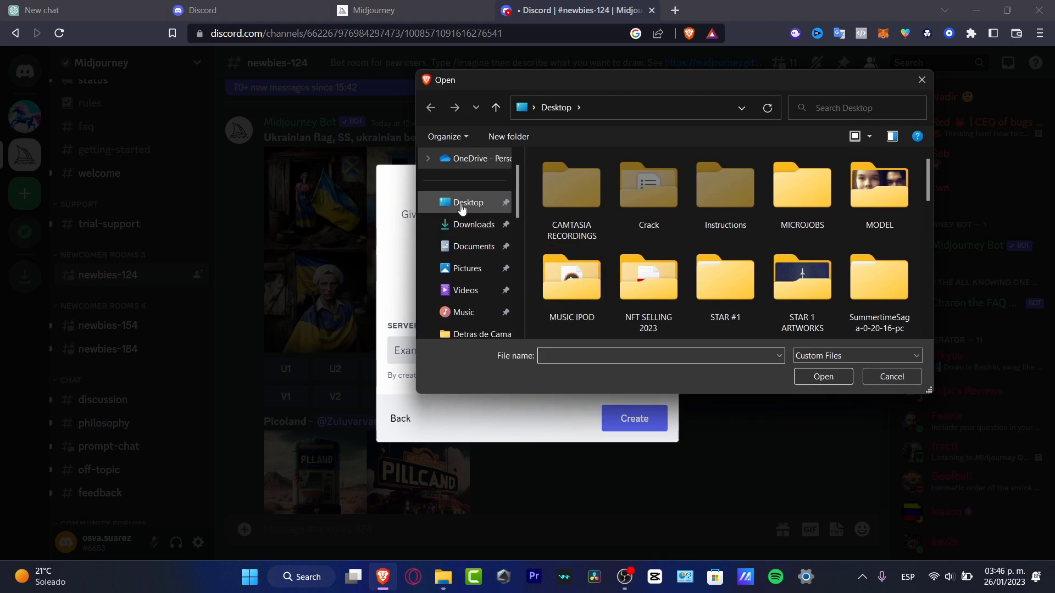
click(473, 224)
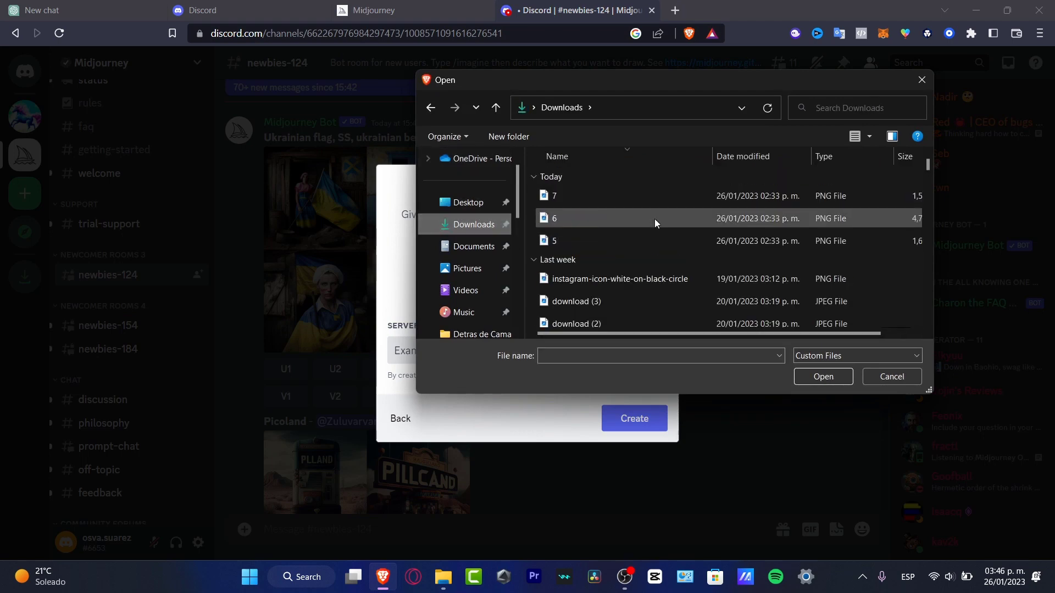
click(619, 279)
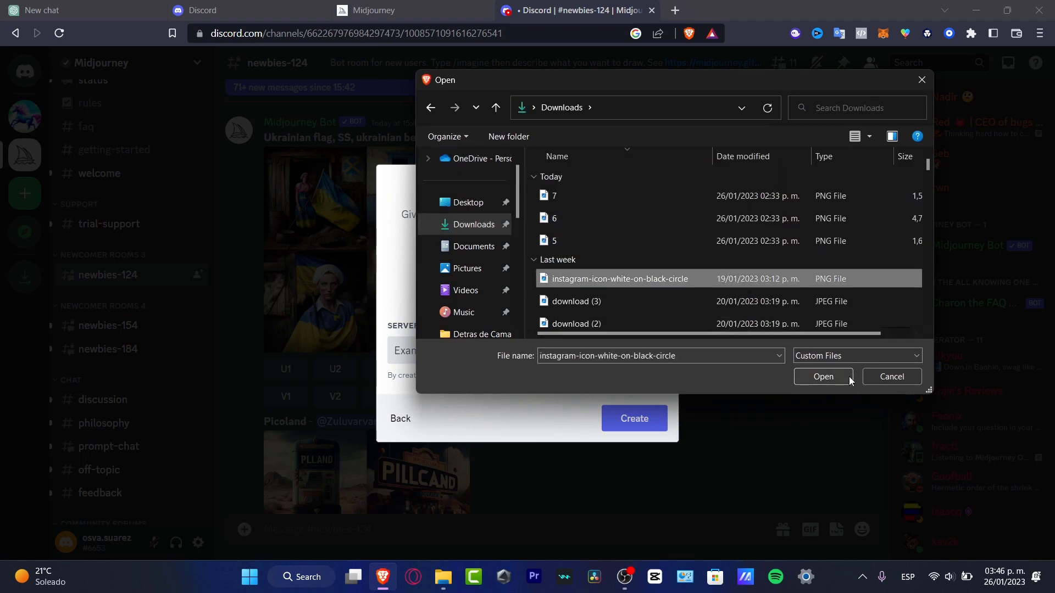
click(822, 375)
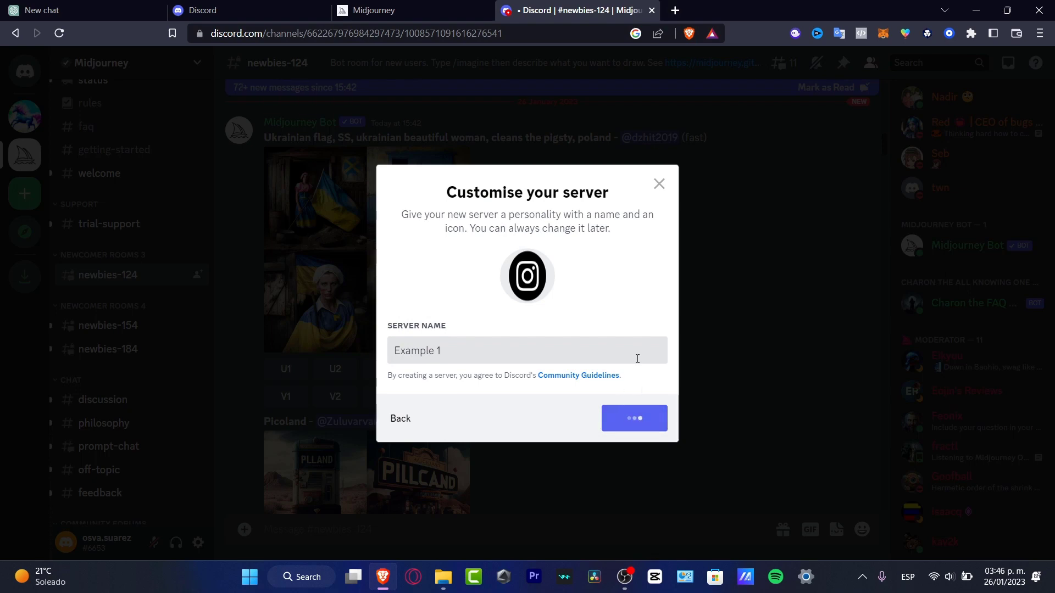
click(632, 417)
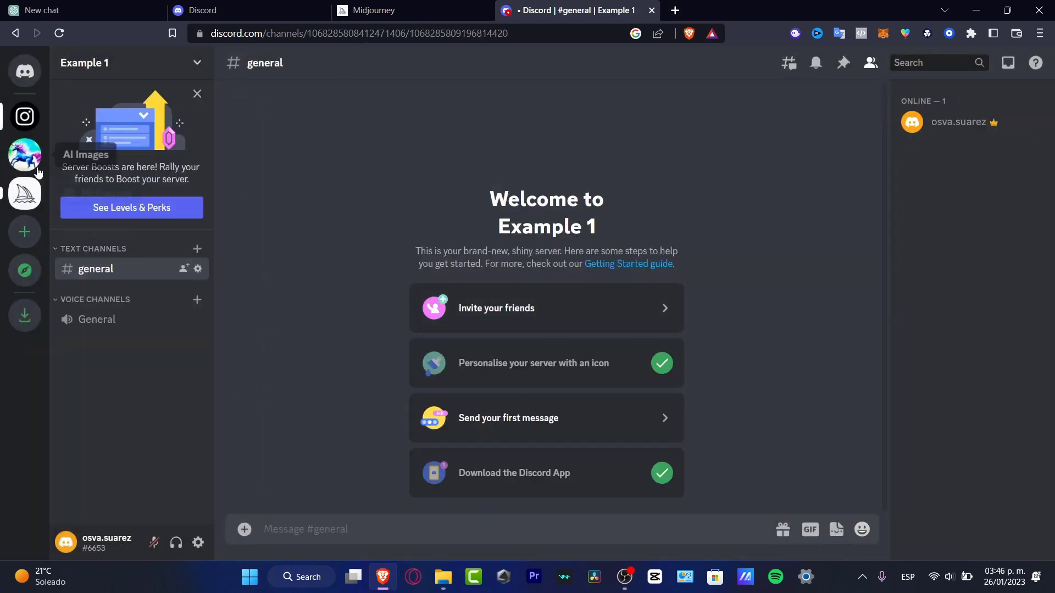
Back on the Midjourney server, add Midjourney Bot to a server and choose Example 1
click(24, 156)
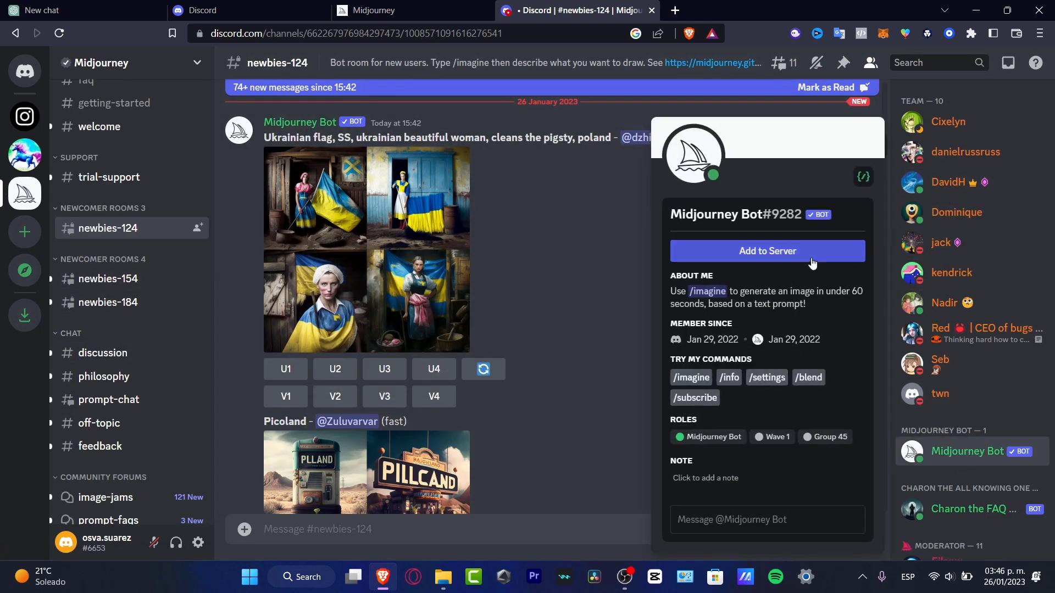
click(765, 252)
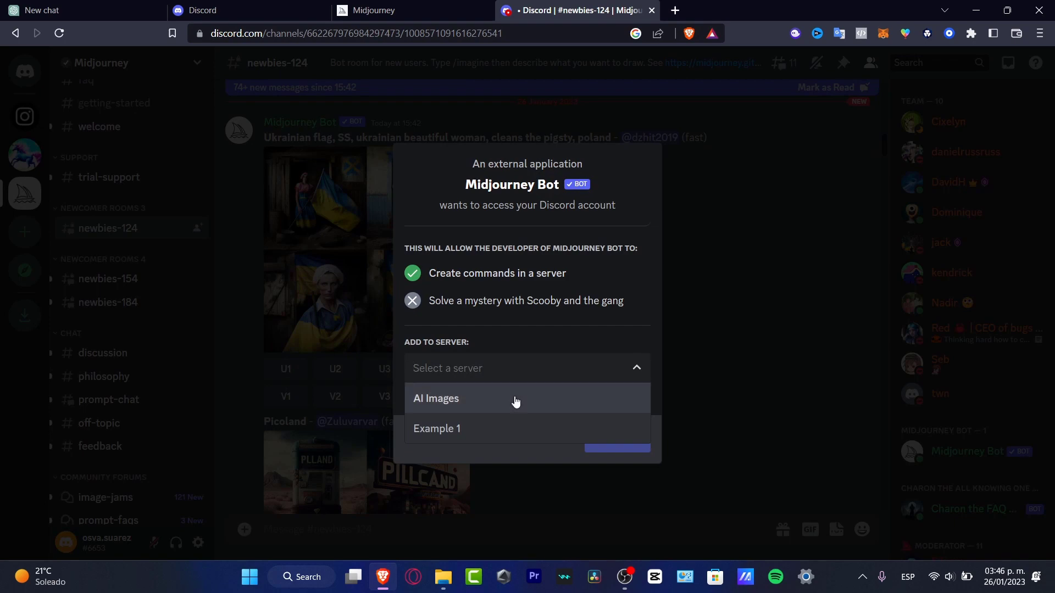
click(437, 429)
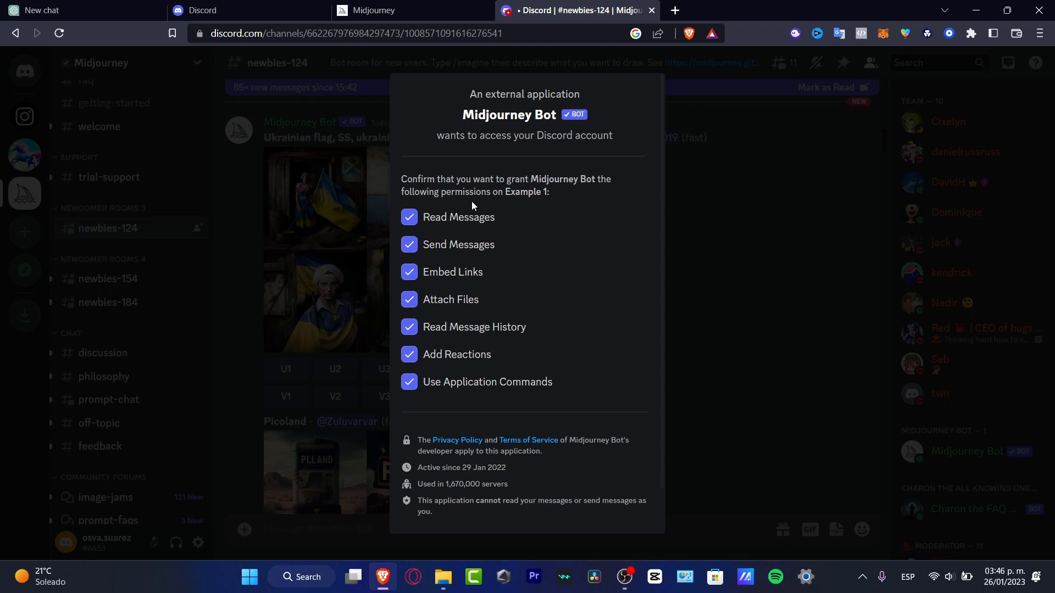
mouse_move(574, 275)
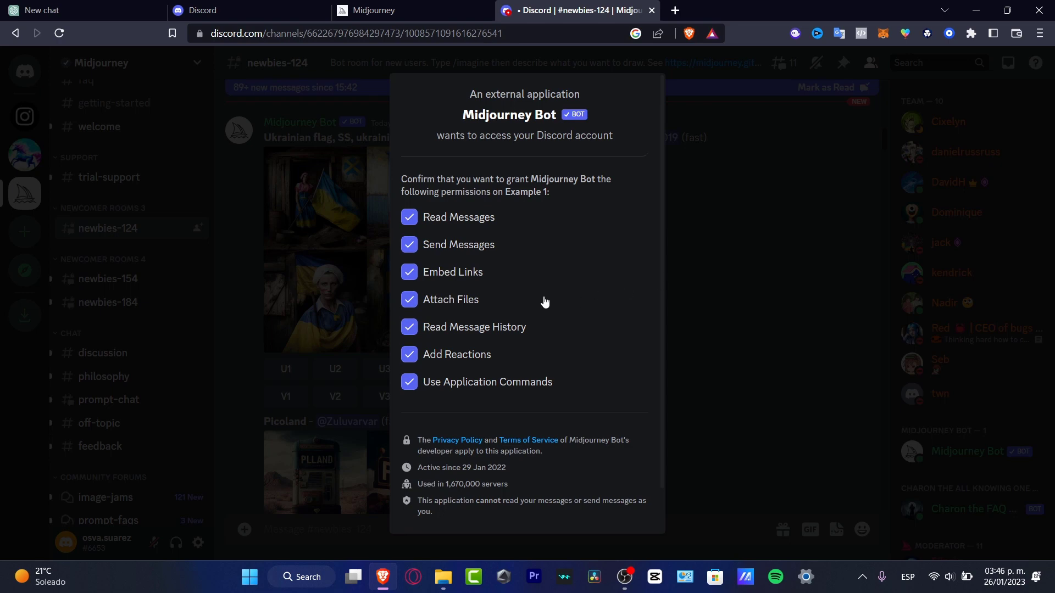
Authorise the bot's permissions on Example 1 and tick the I am human check
scroll(down, 3)
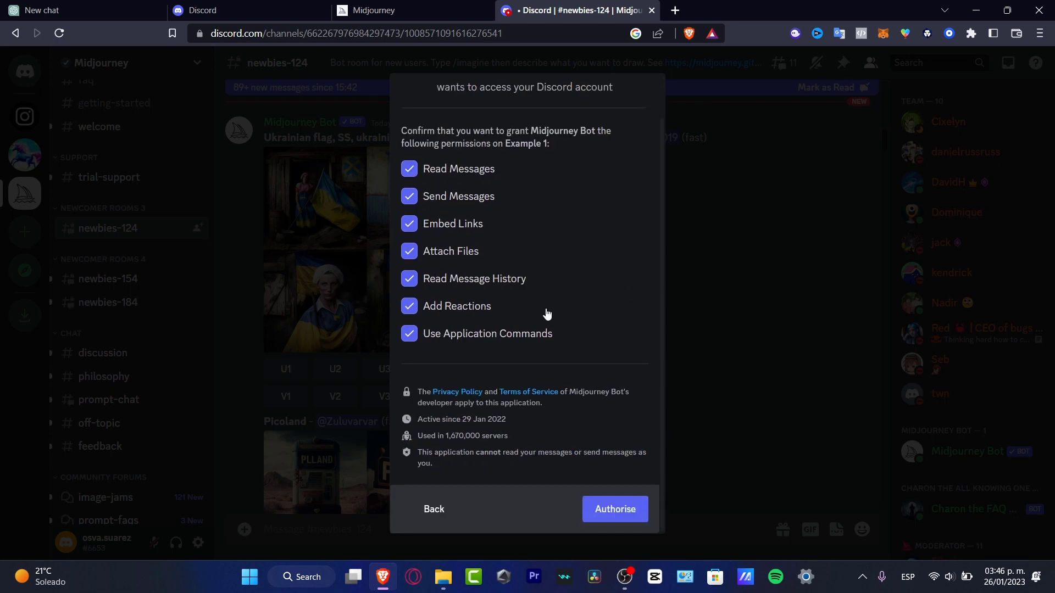
click(613, 509)
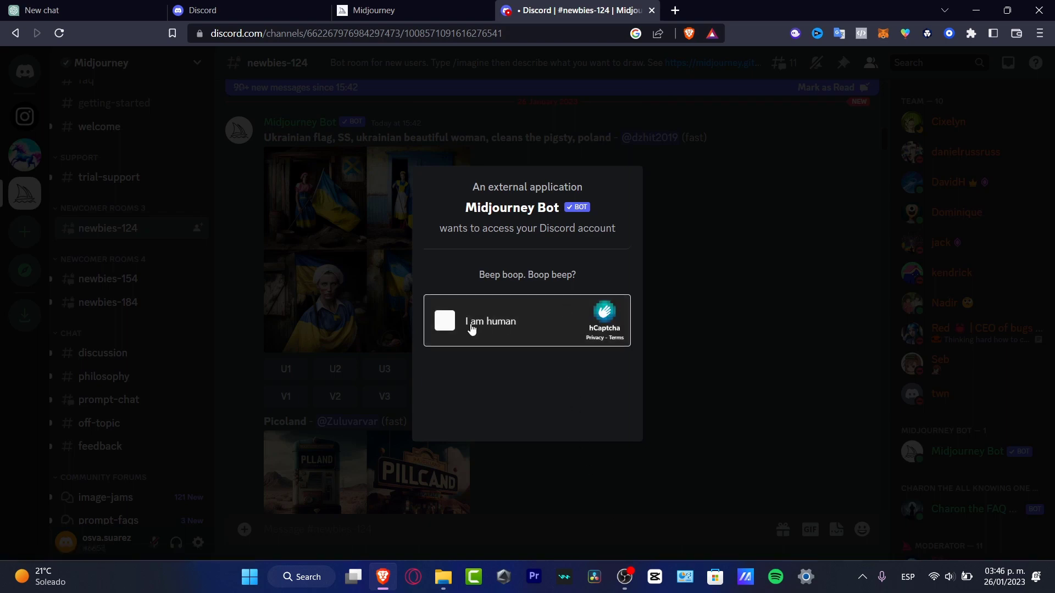
click(444, 320)
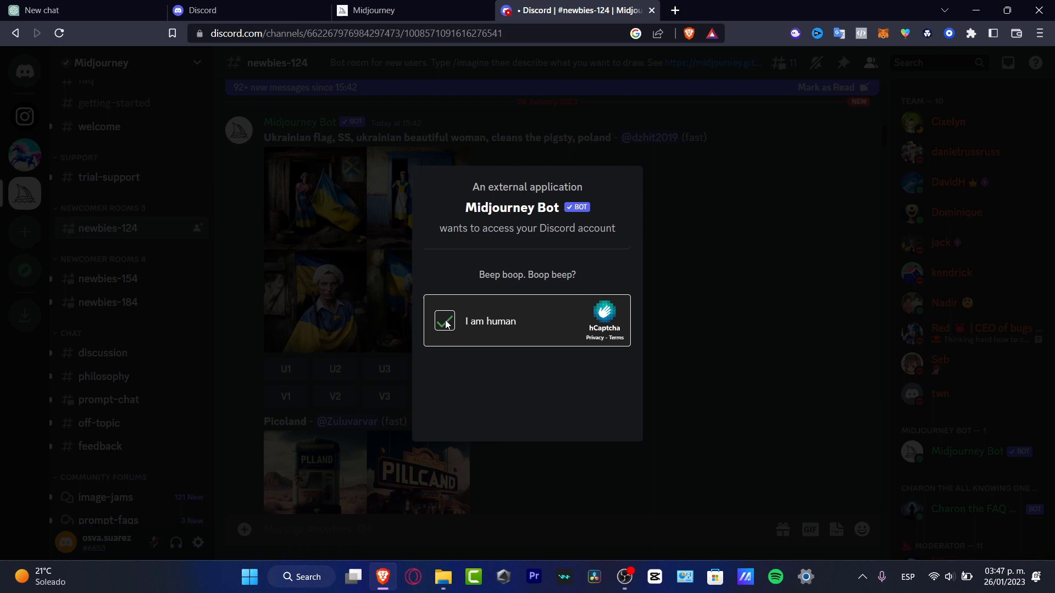
click(444, 321)
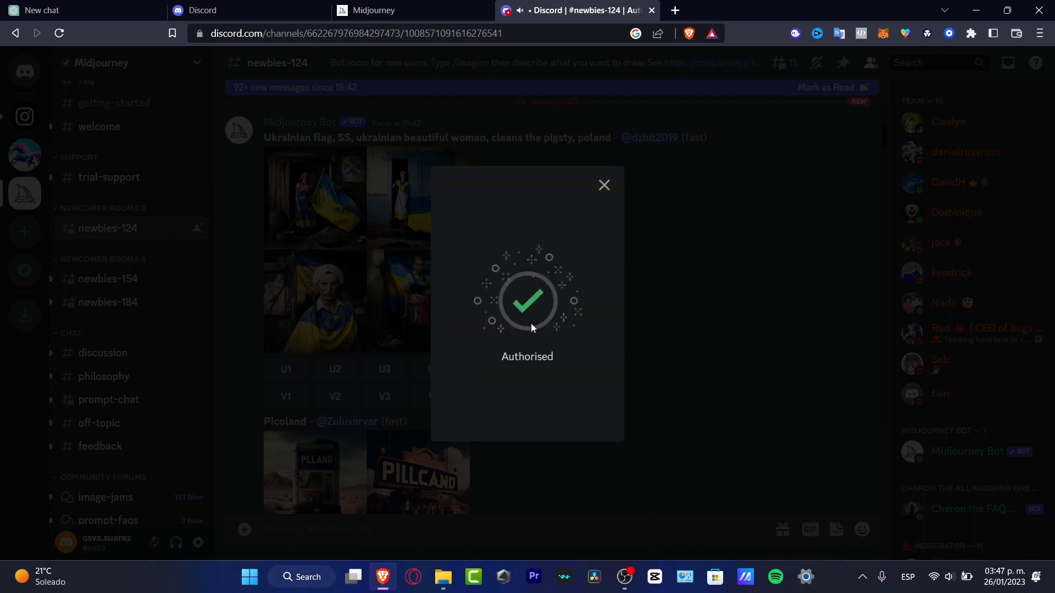
mouse_move(516, 357)
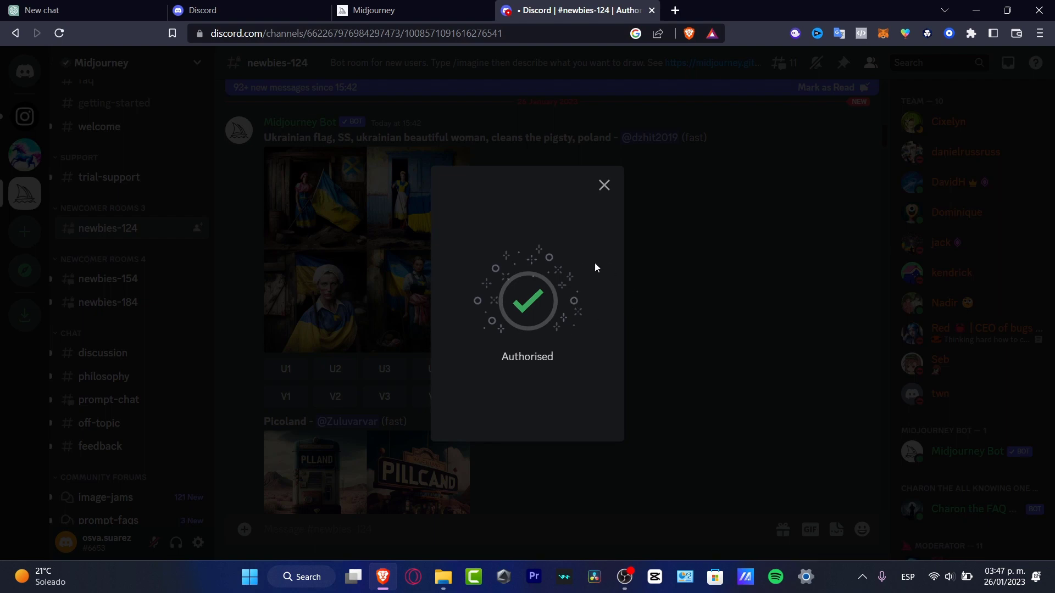
click(603, 185)
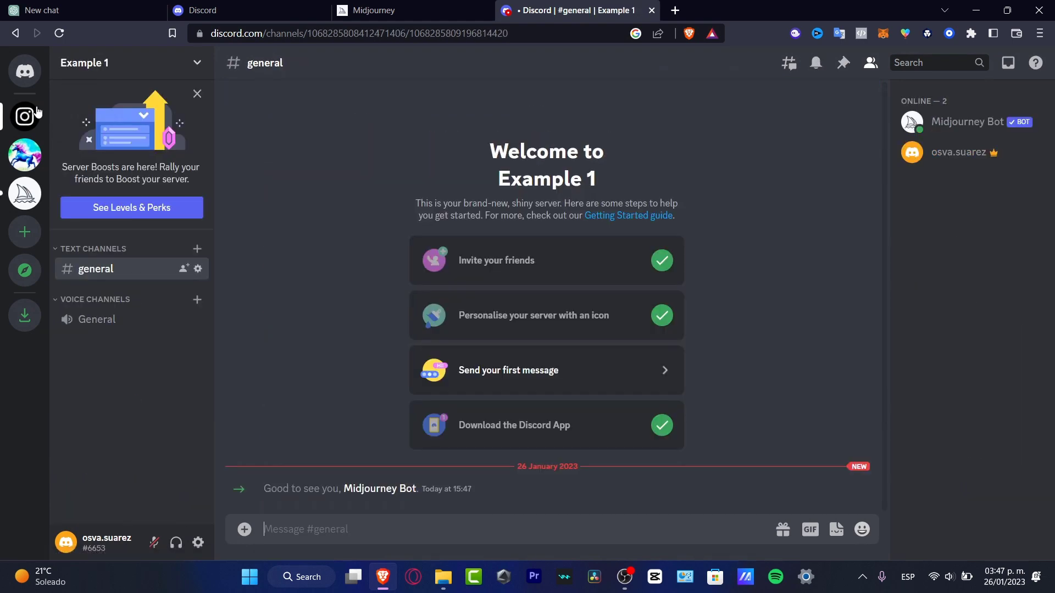
mouse_move(24, 116)
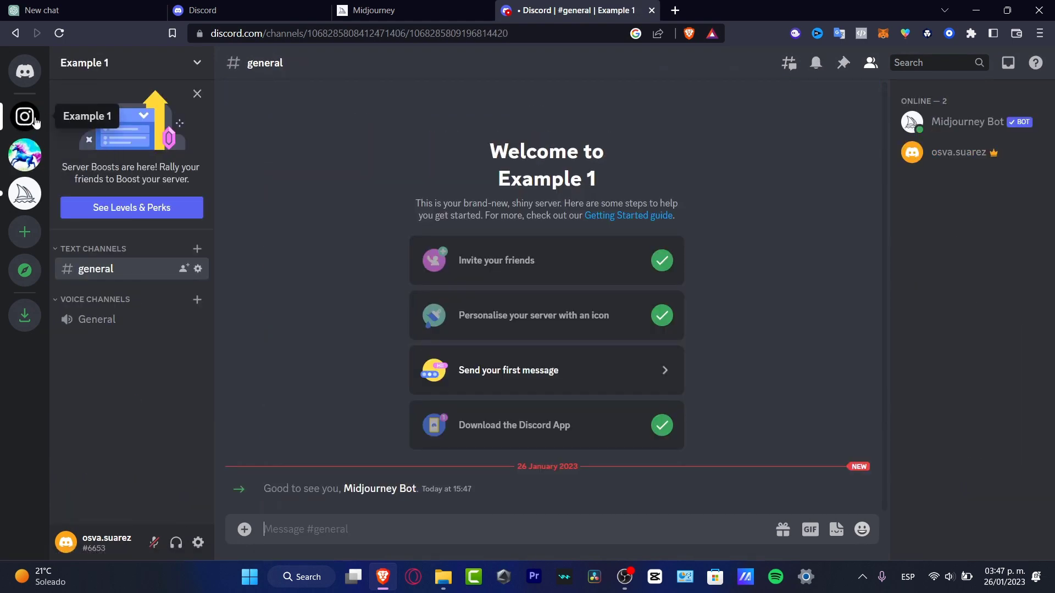
mouse_move(292, 486)
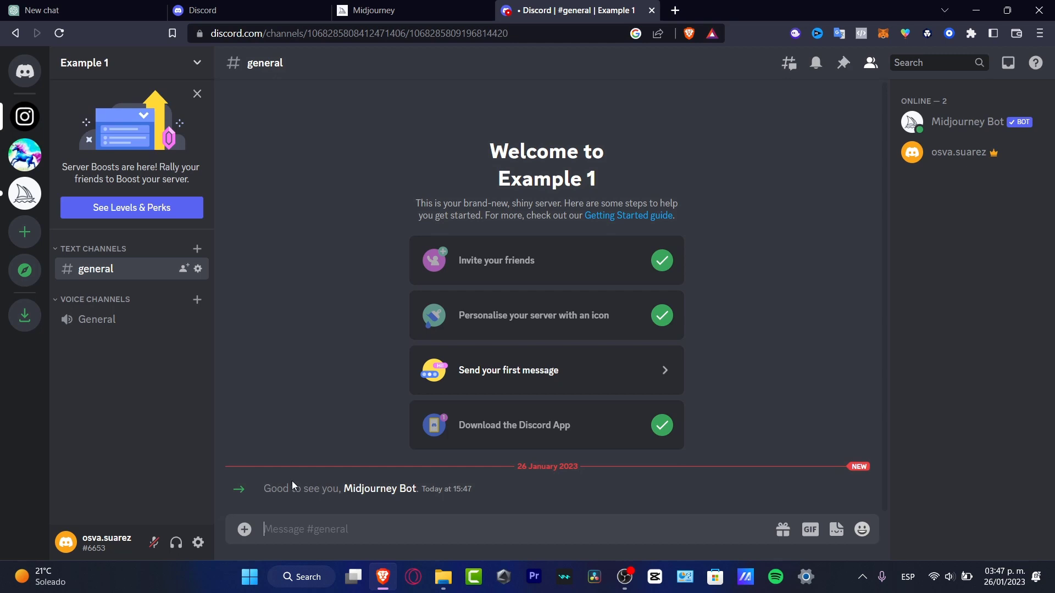
drag(303, 488, 453, 489)
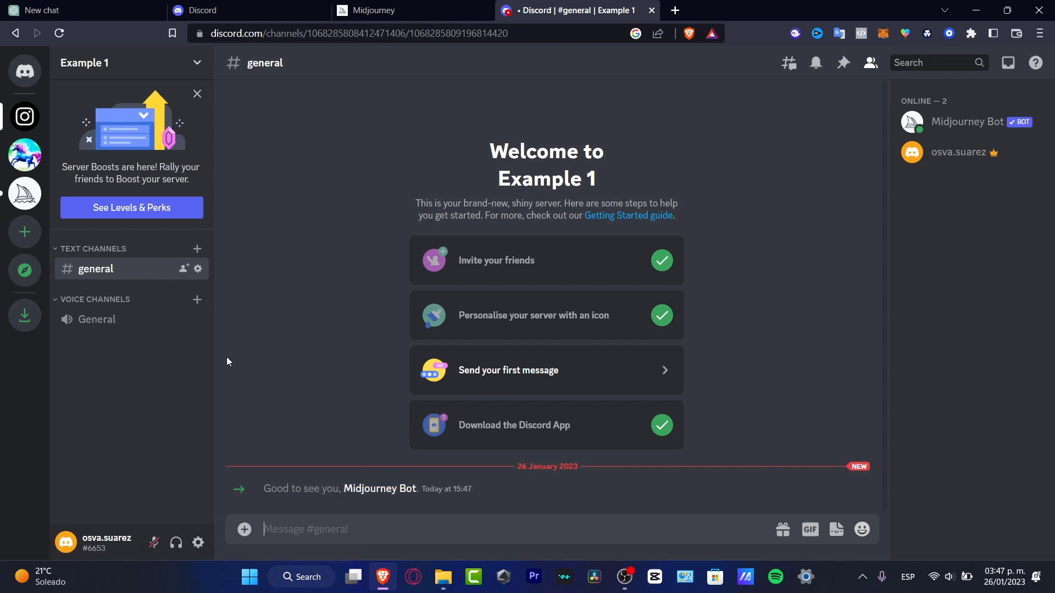
mouse_move(183, 269)
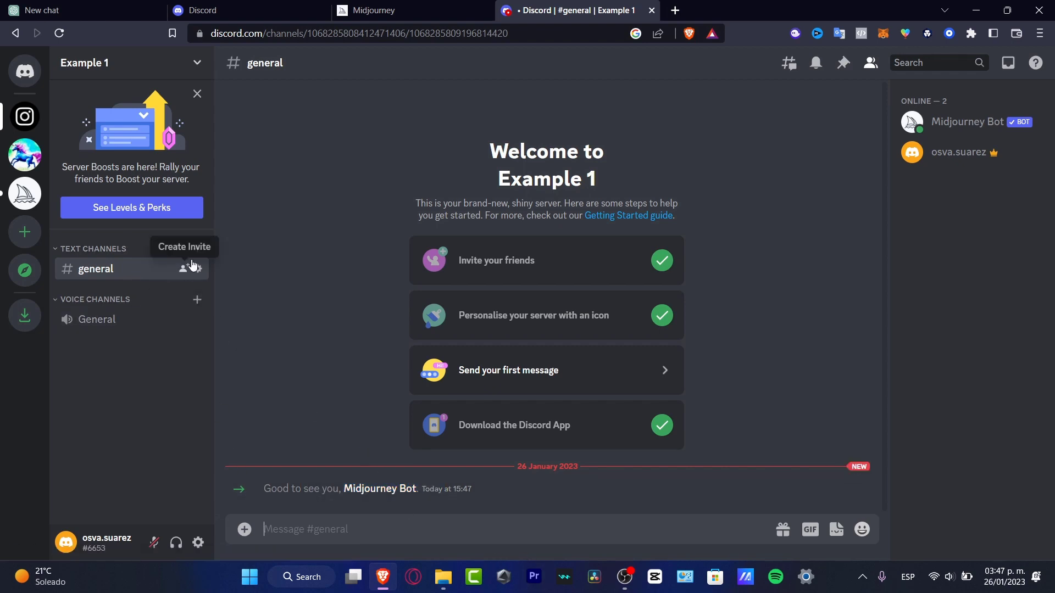
click(197, 248)
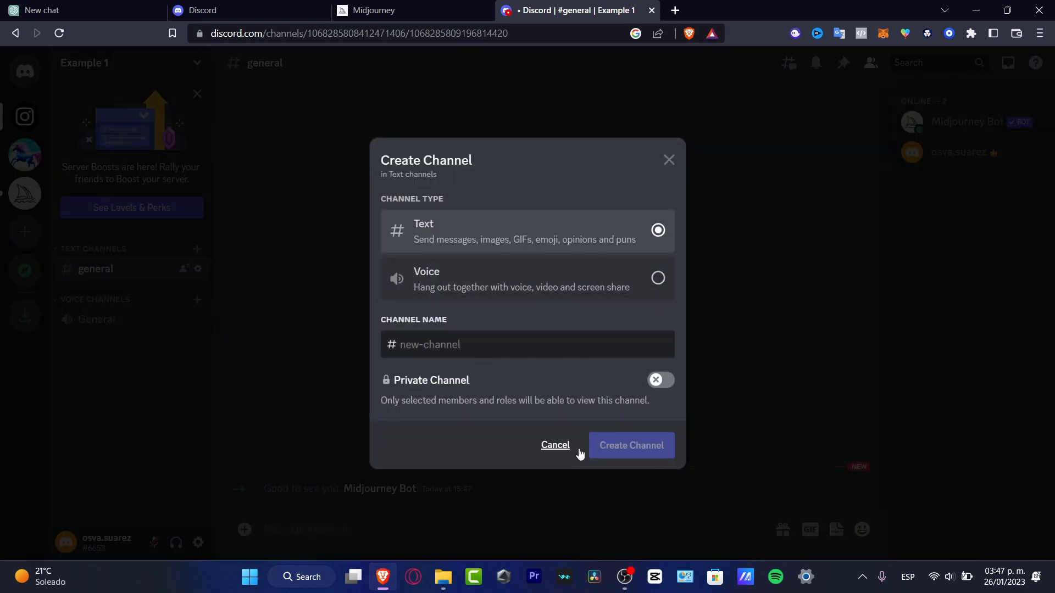
click(554, 445)
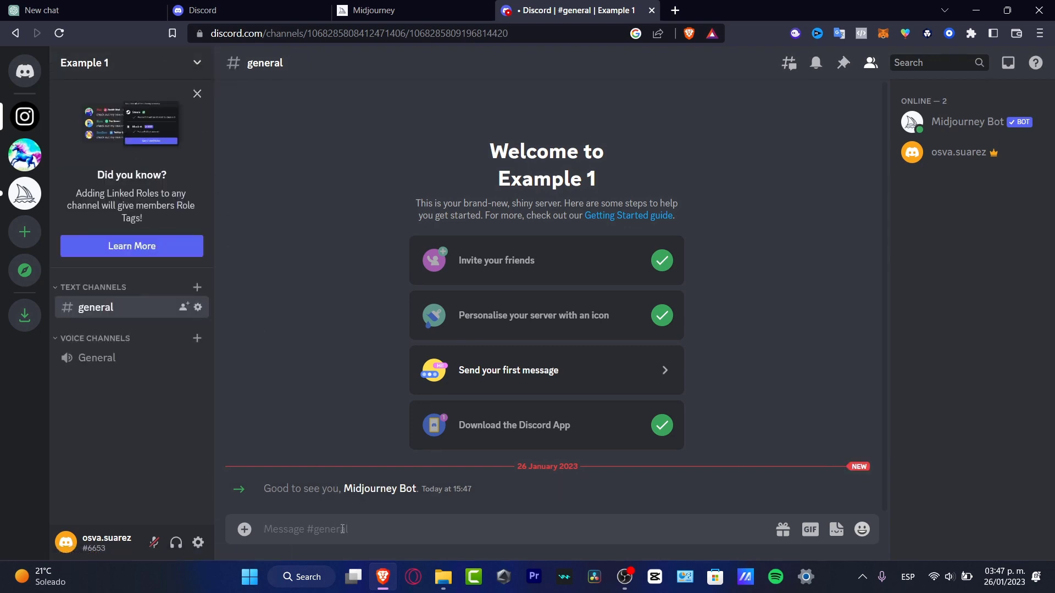
Enter '/' in Example 1's general channel and scroll the Midjourney Bot slash-command list
text(/)
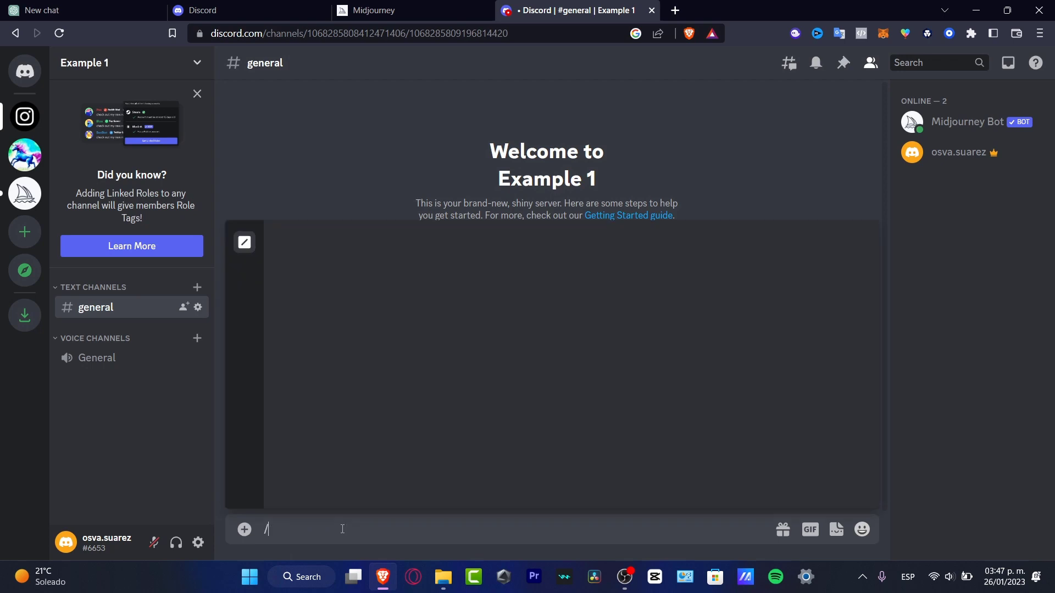
text(/)
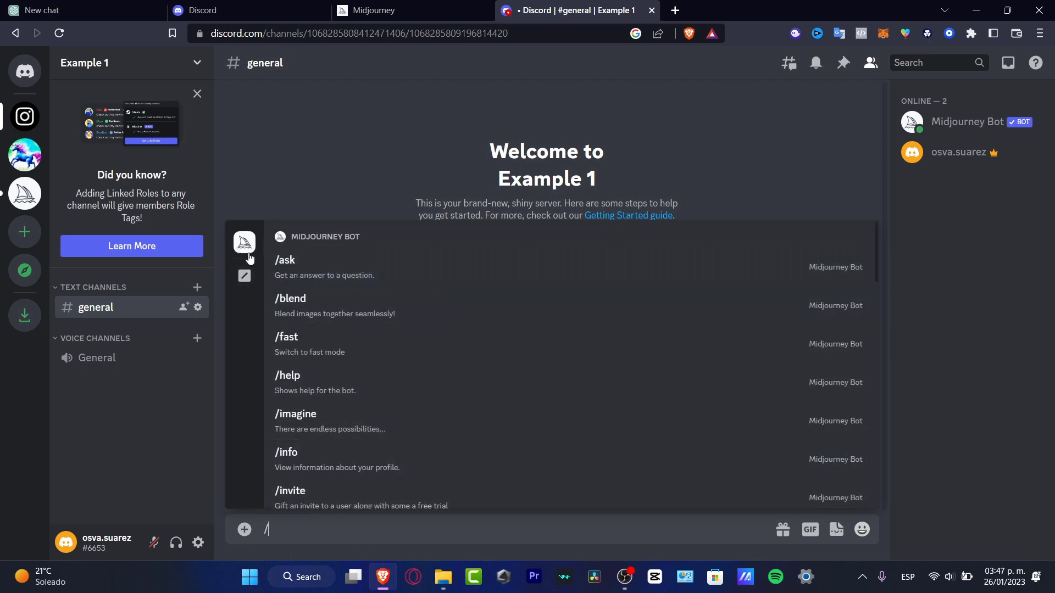
mouse_move(481, 343)
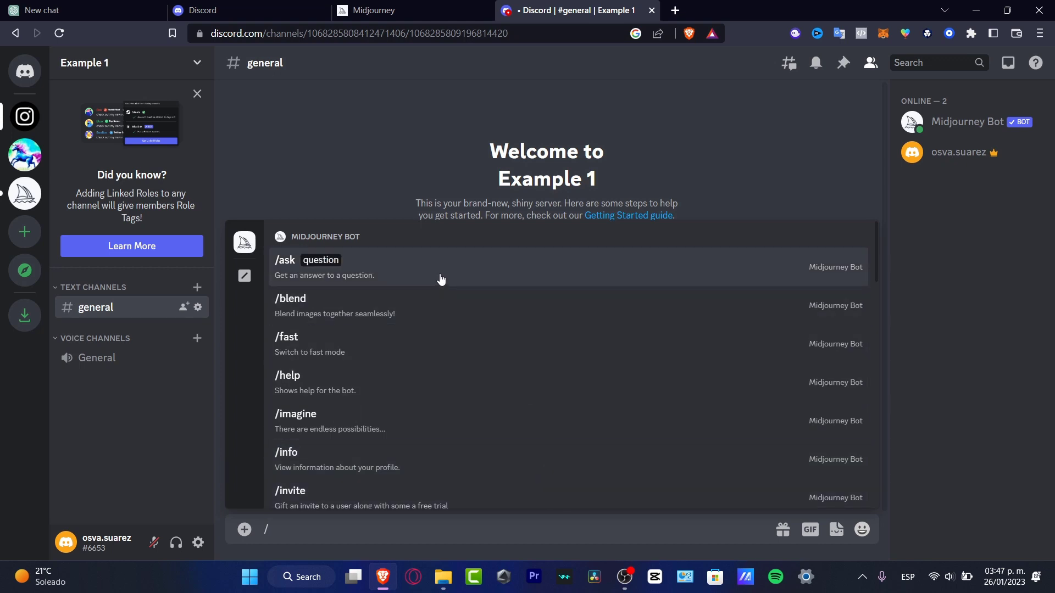
mouse_move(524, 354)
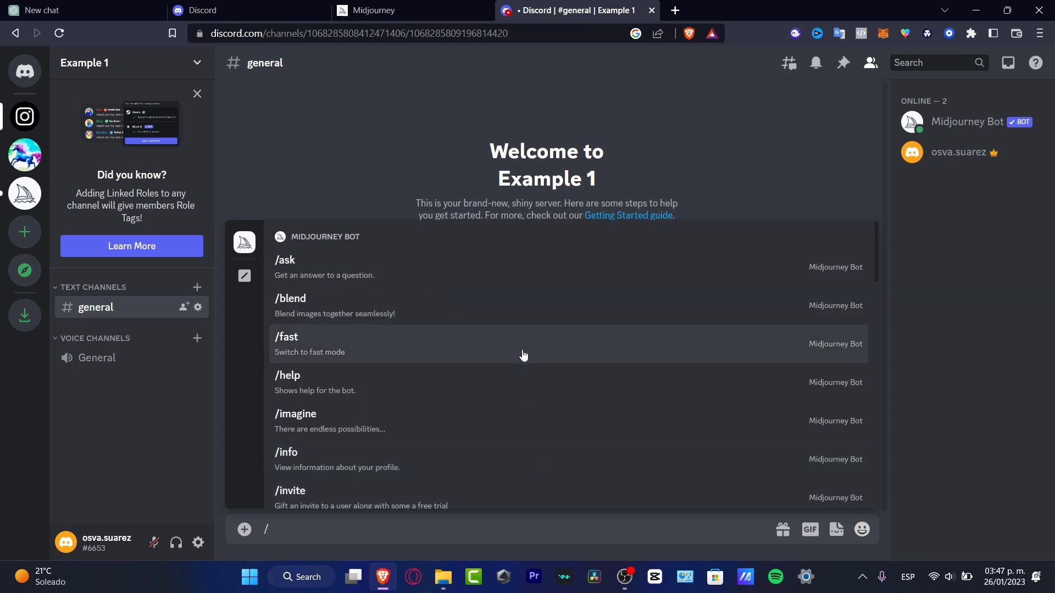
mouse_move(605, 501)
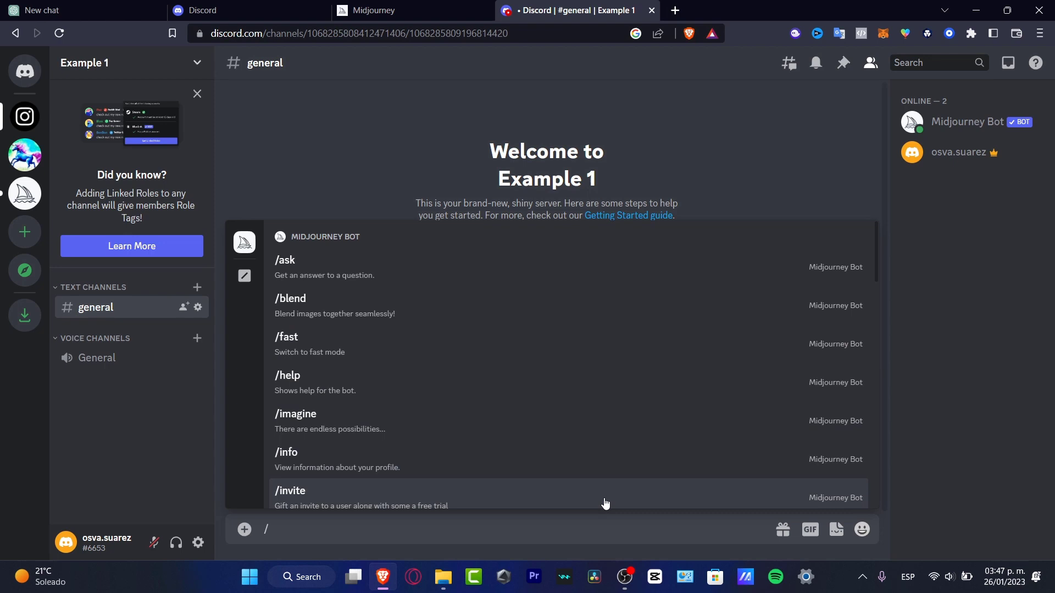
scroll(down, 3)
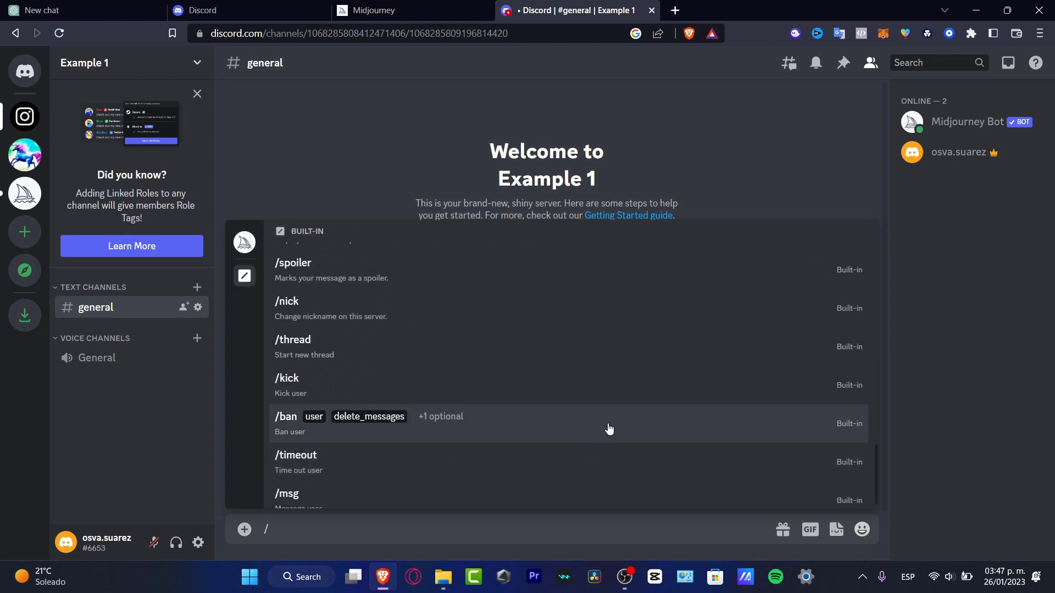
mouse_move(617, 456)
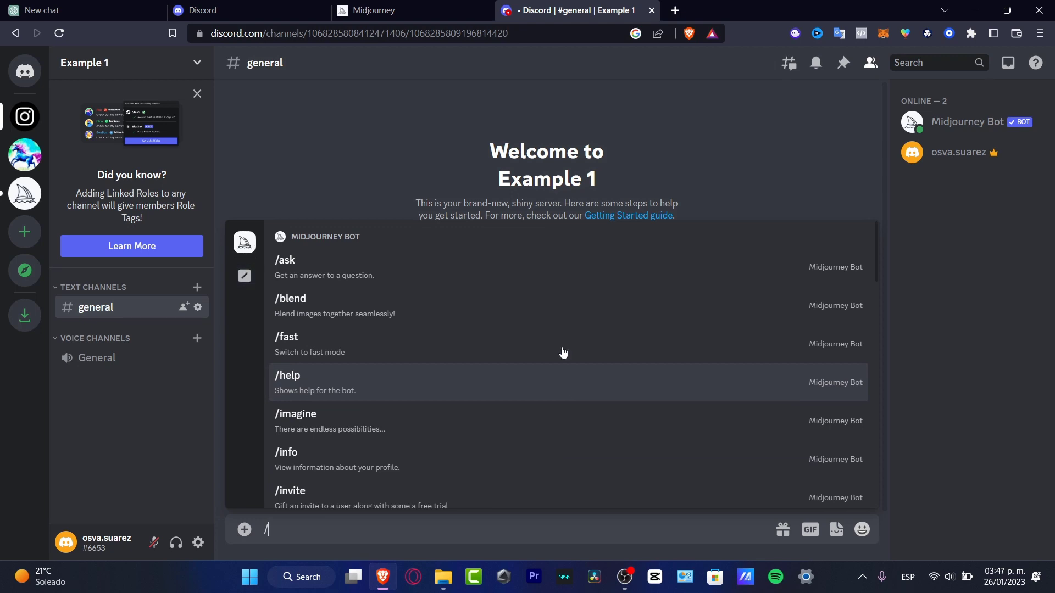
mouse_move(547, 323)
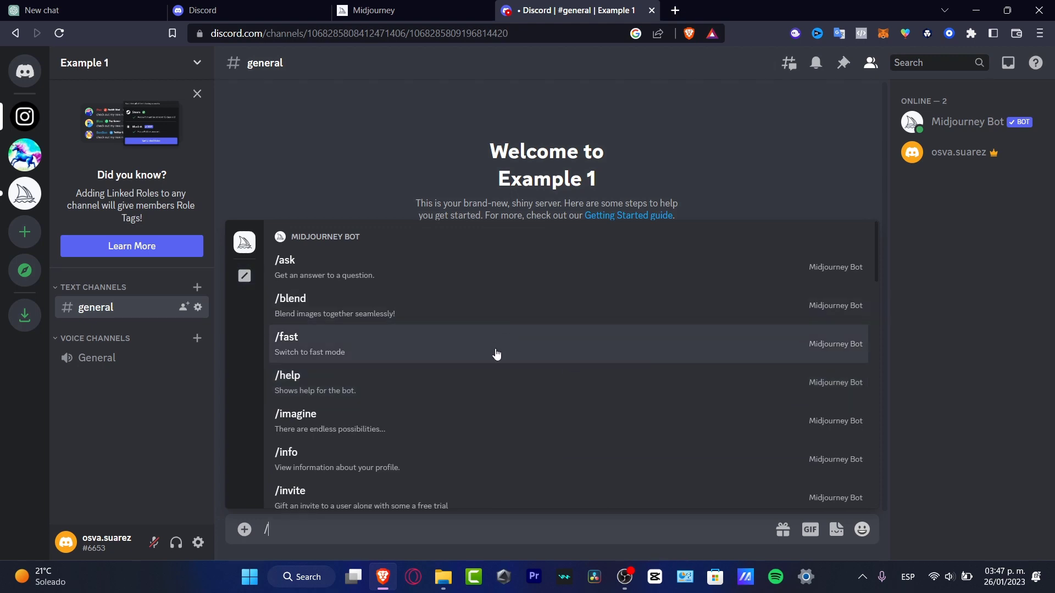
mouse_move(463, 466)
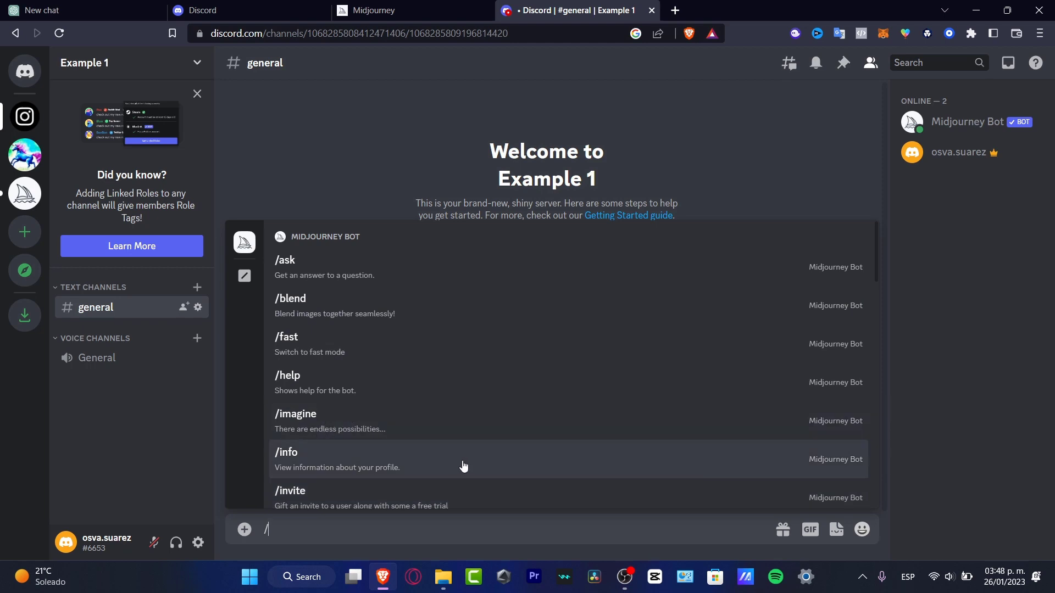
Choose the imagine command from the bot's command list, leaving its prompt field awaiting input
click(295, 413)
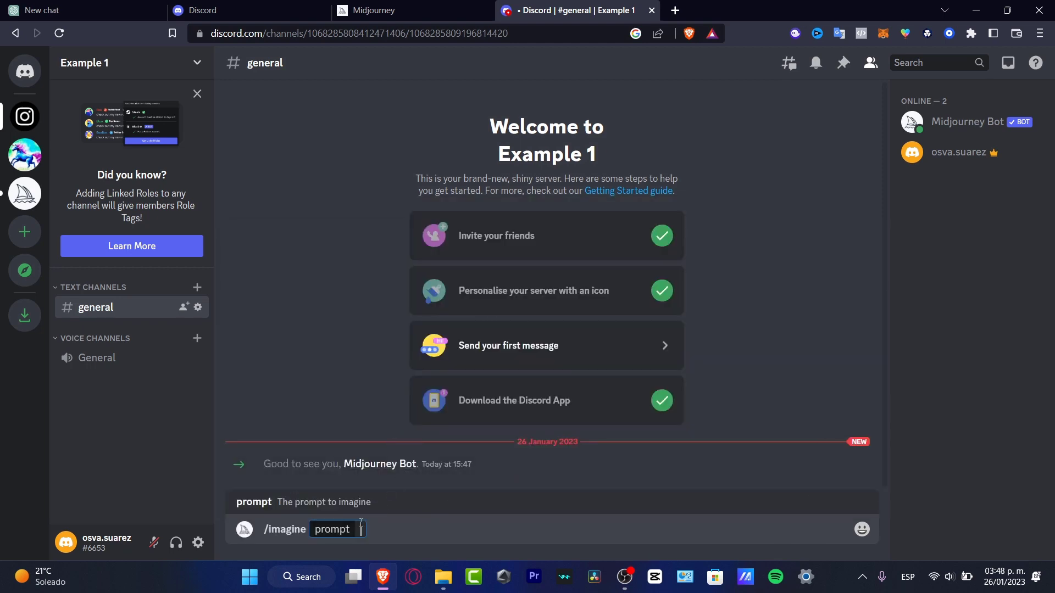
mouse_move(807, 311)
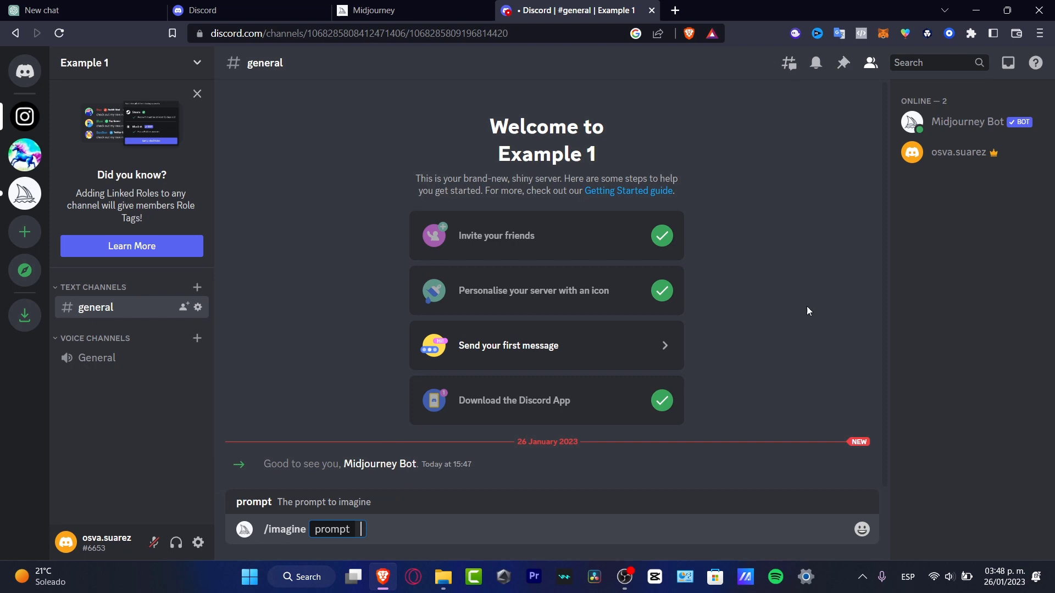
mouse_move(687, 229)
text(/info)
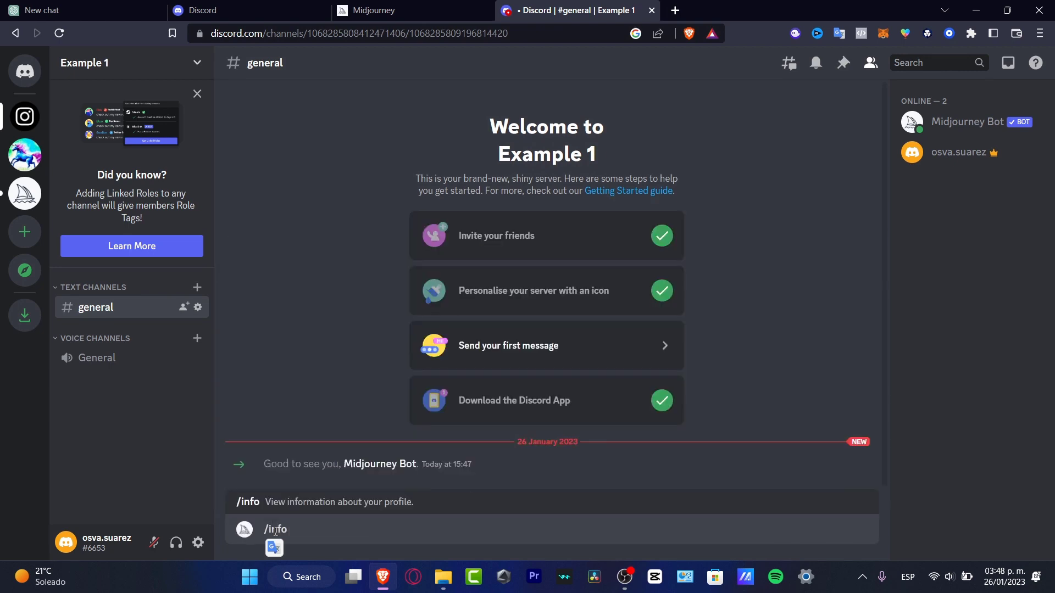
Send /info and highlight the mode, usage and remaining fast time figures in the bot's reply
key(enter)
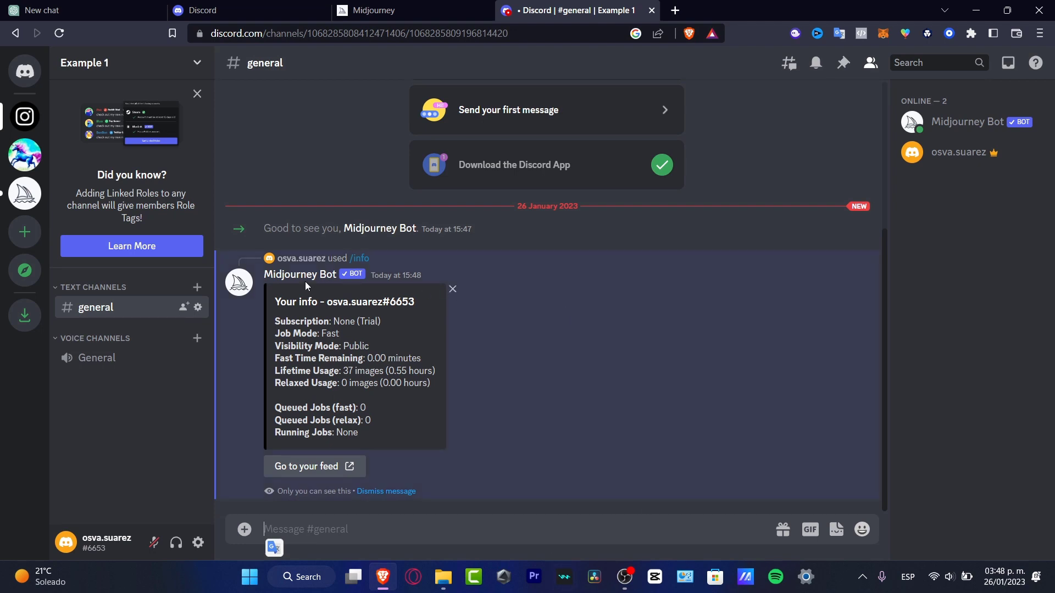
mouse_move(473, 324)
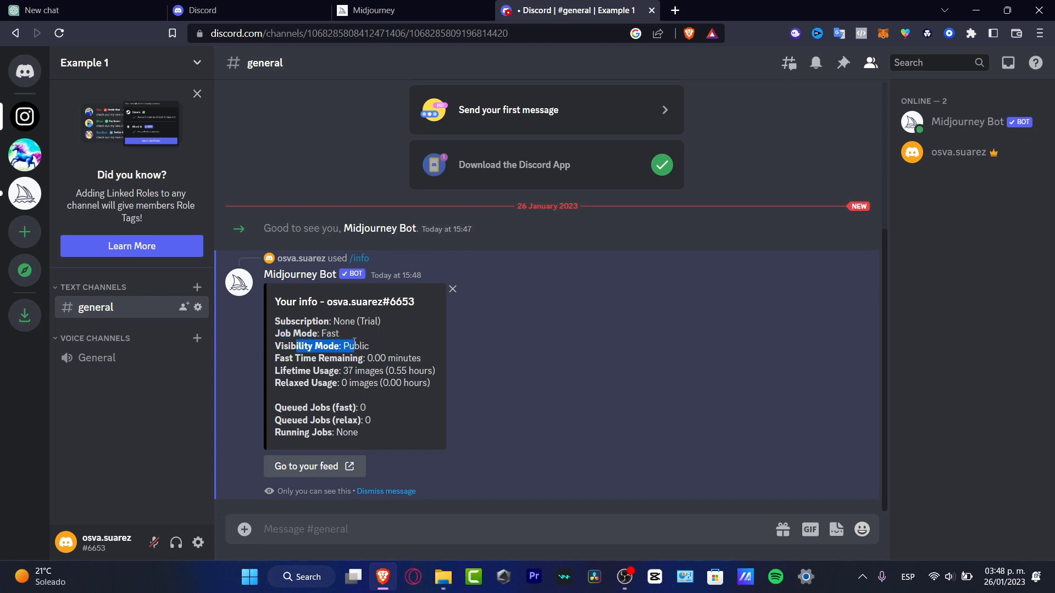
drag(329, 345, 369, 420)
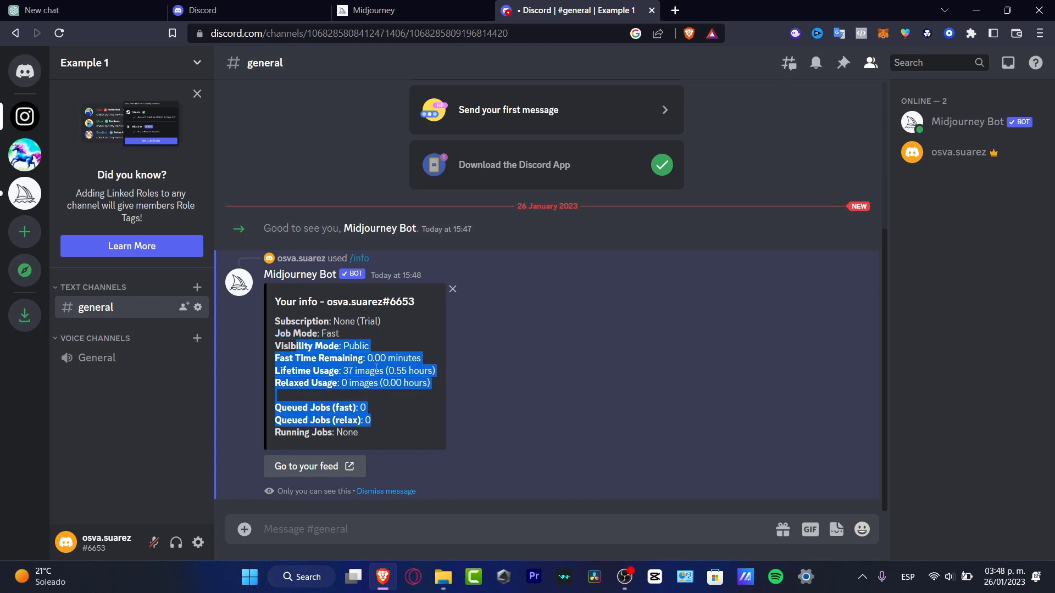
click(291, 363)
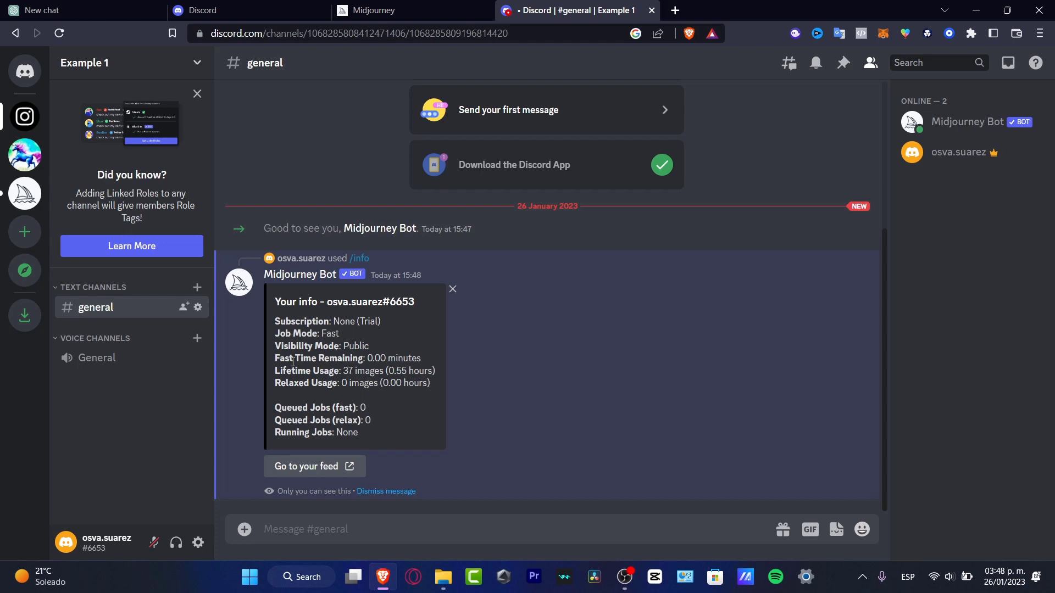
drag(289, 358, 422, 357)
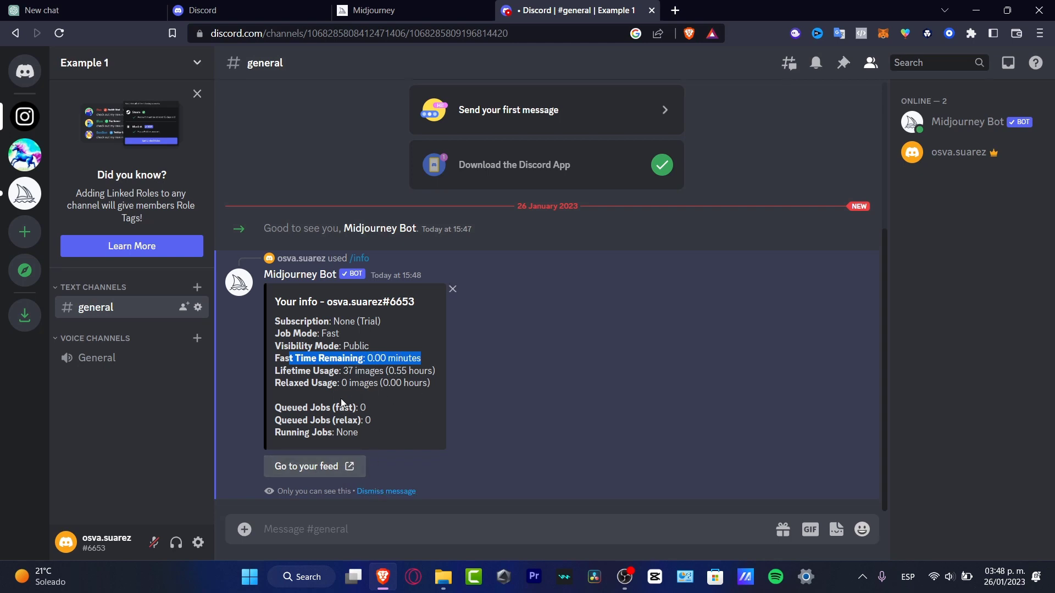
mouse_move(419, 437)
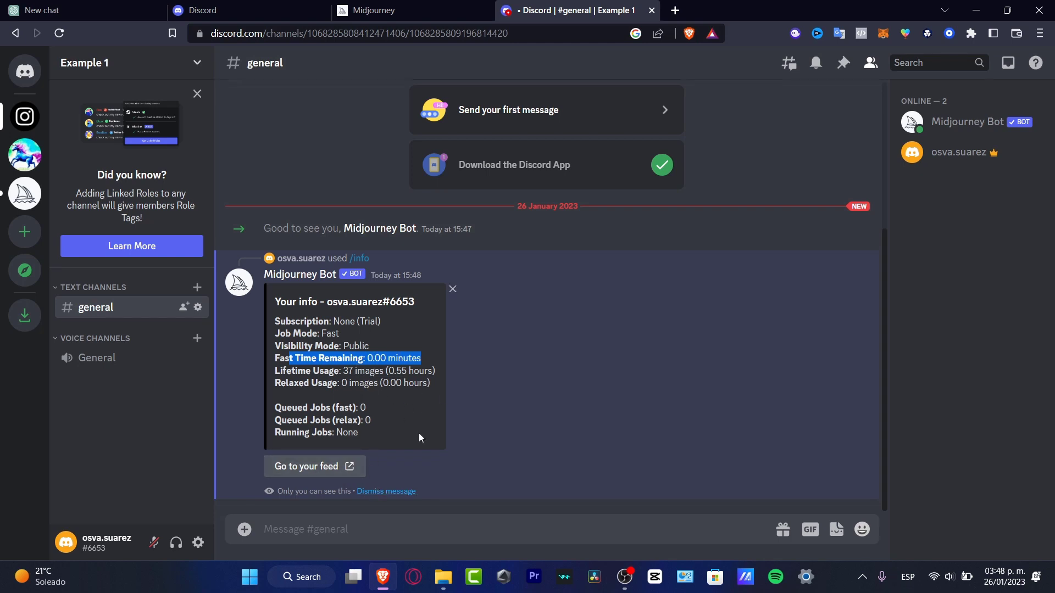
Start a new message with the /sub command to request the subscription page link
click(428, 528)
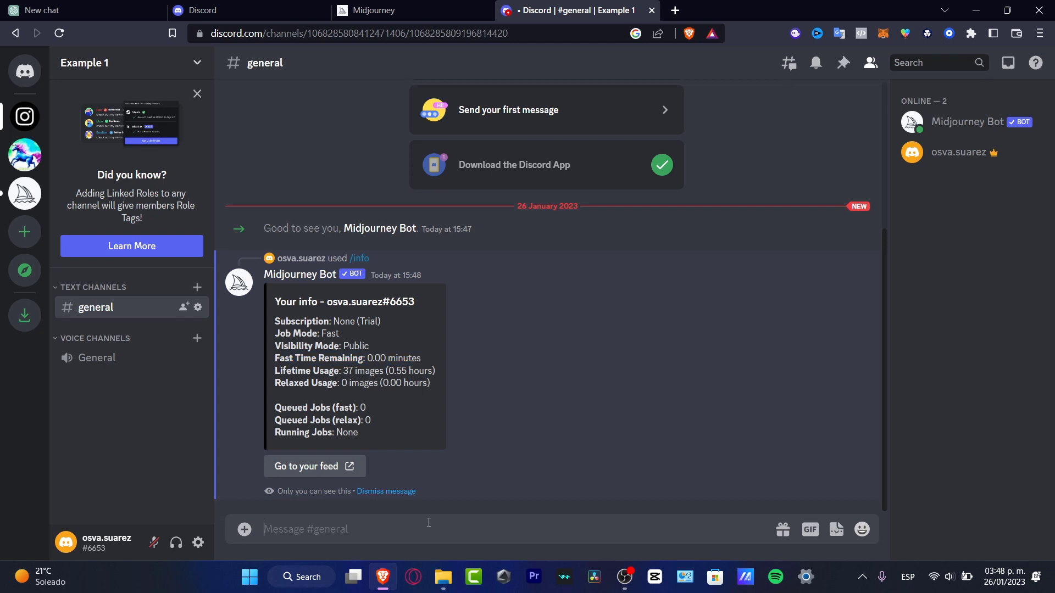
text(/)
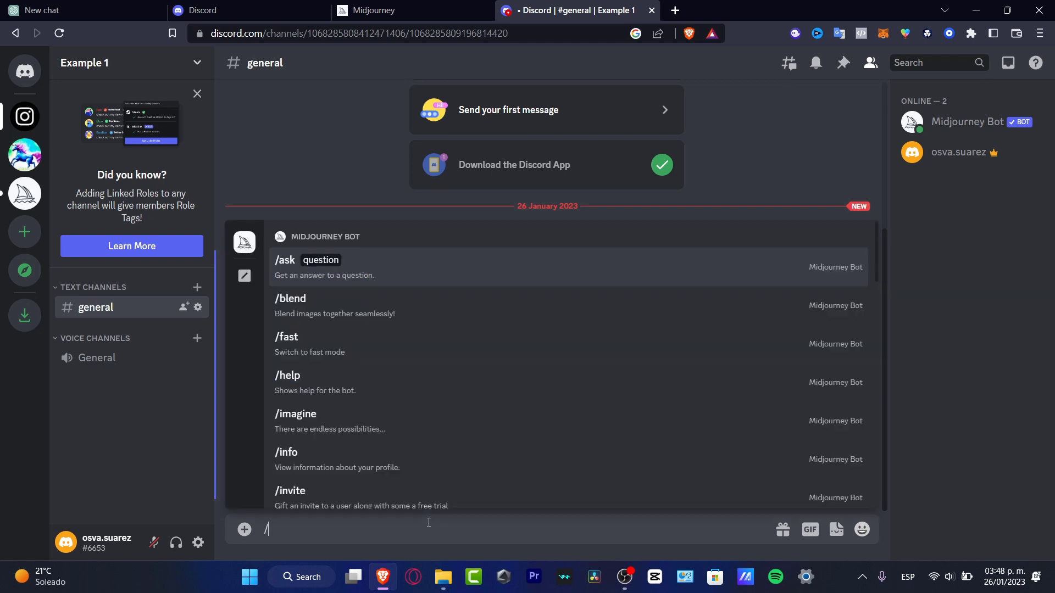
text(sub)
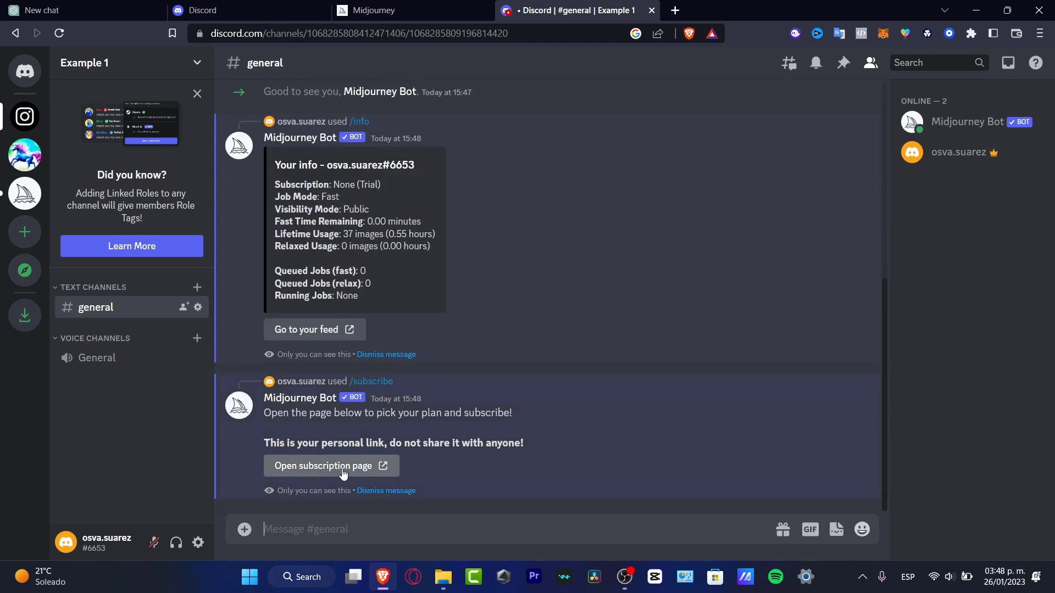
Compare plan prices under monthly and yearly billing on the subscription page, then return to Discord
click(324, 466)
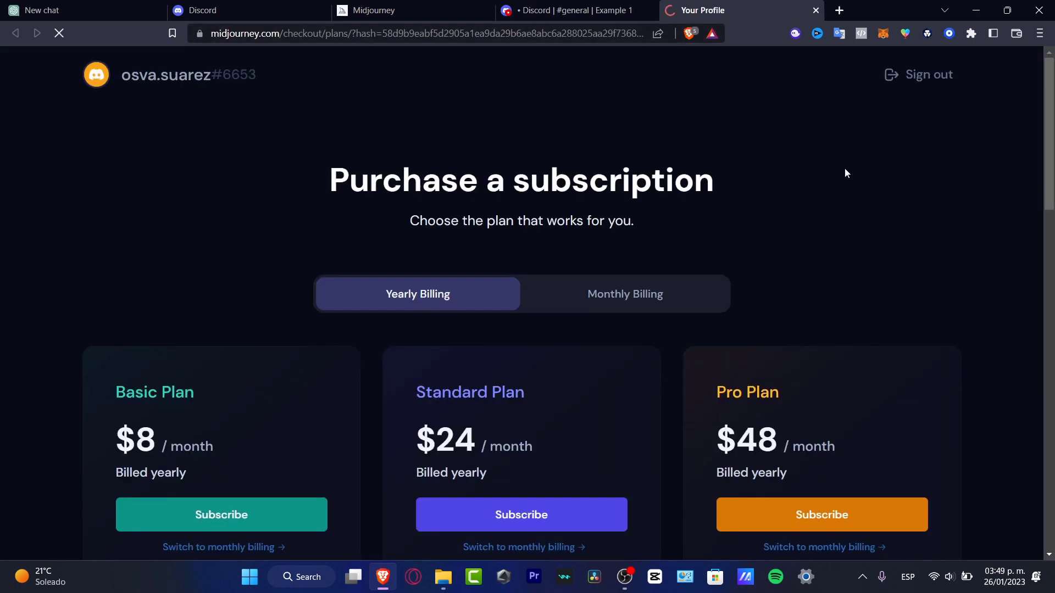
scroll(down, 3)
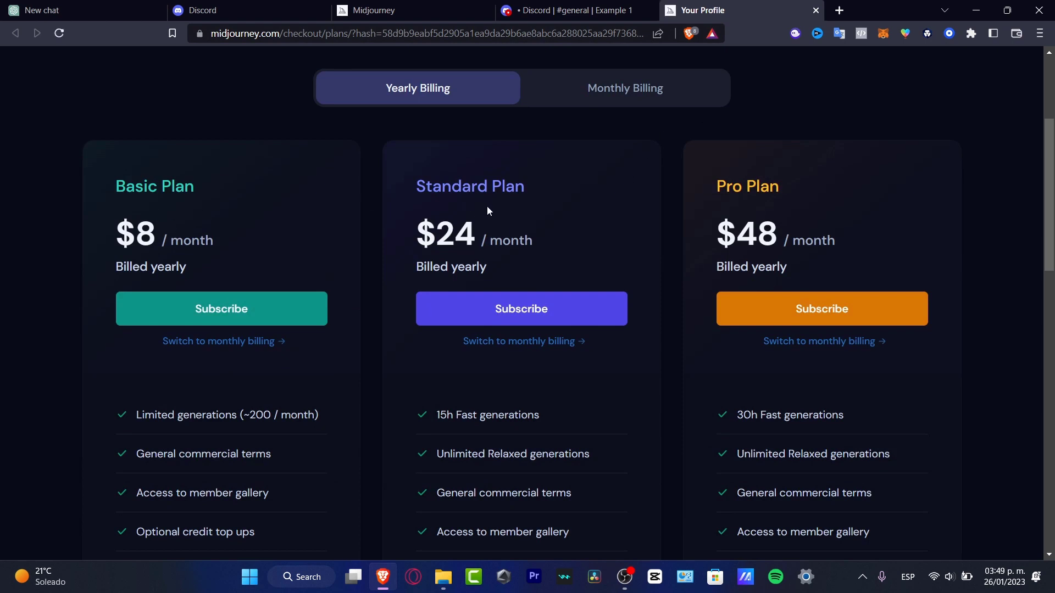
mouse_move(872, 241)
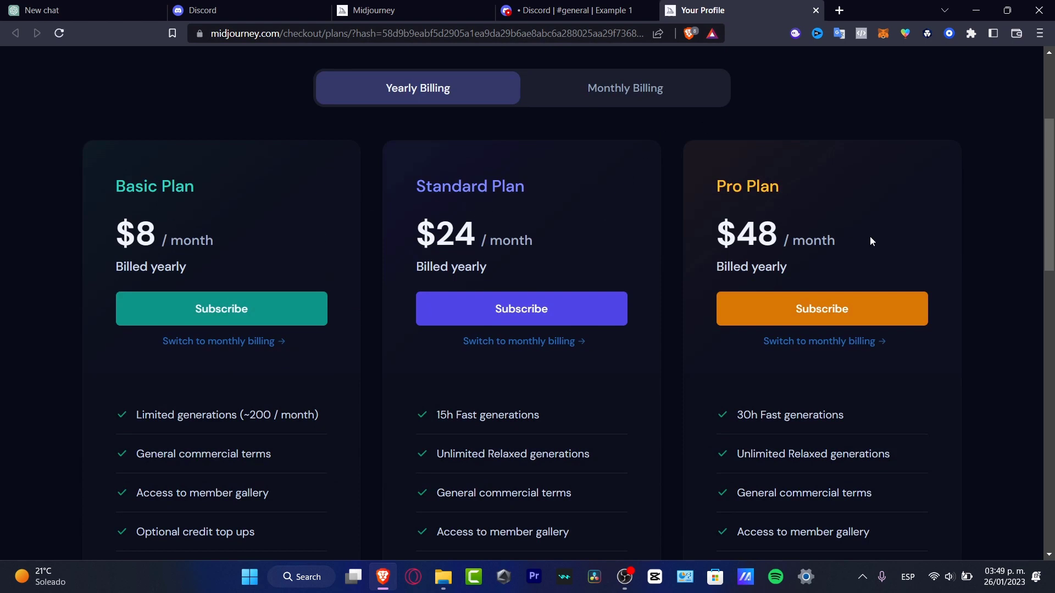
click(623, 88)
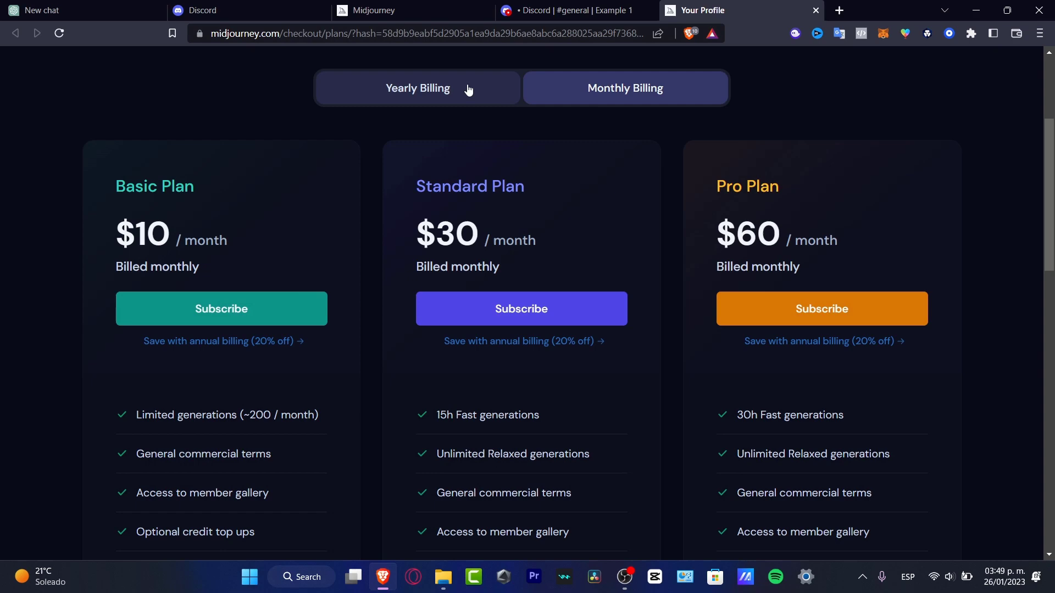
click(416, 87)
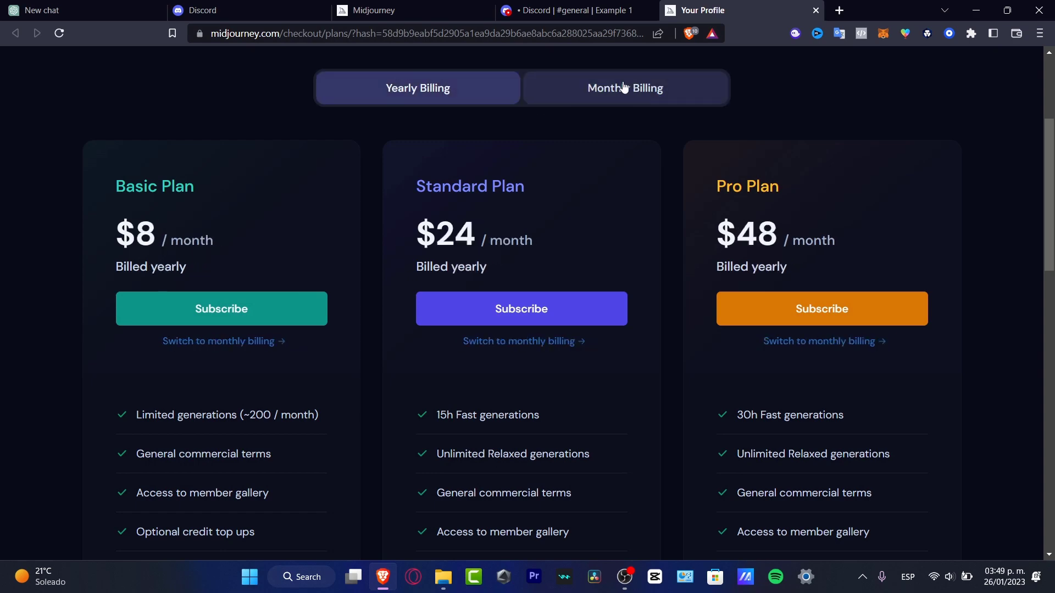
click(569, 10)
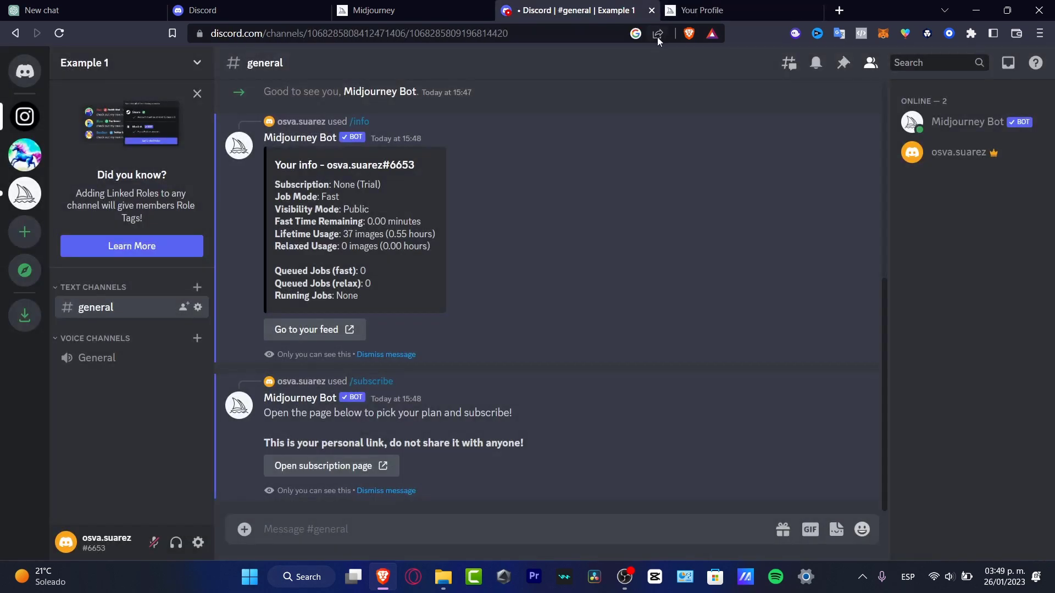
click(24, 156)
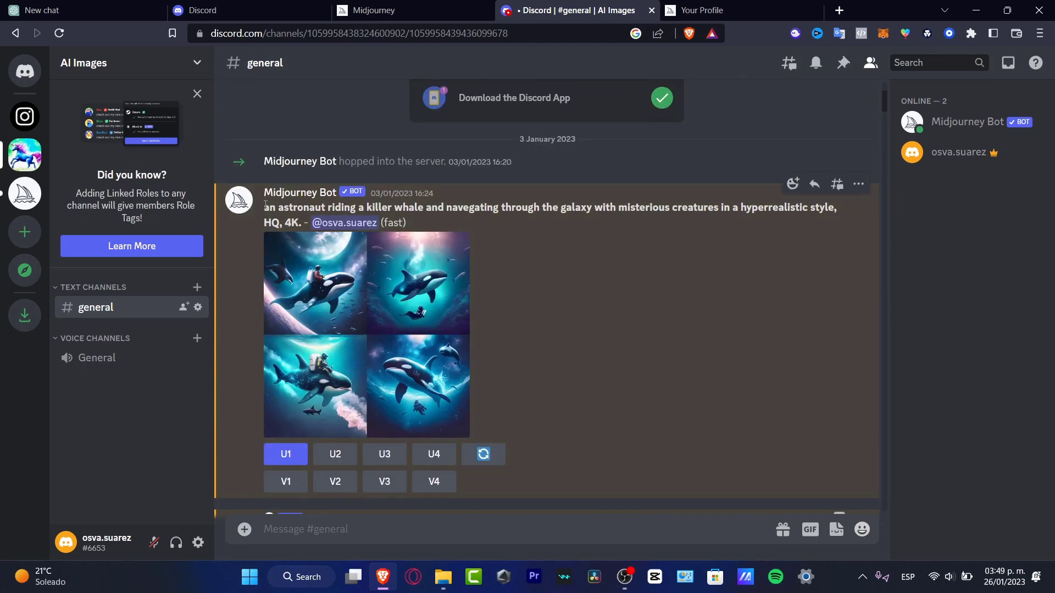
drag(264, 208, 434, 207)
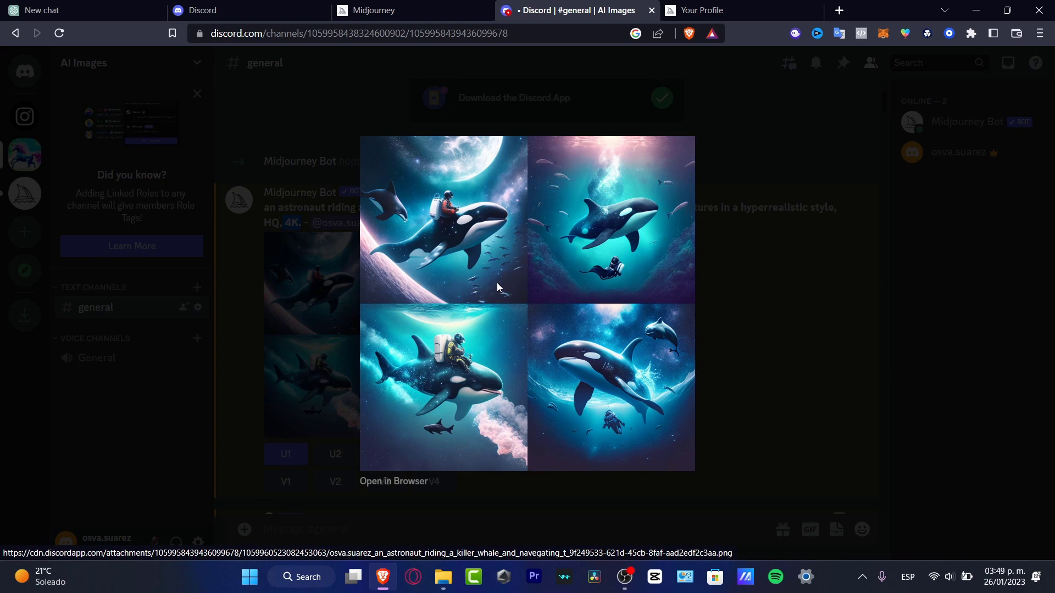
mouse_move(684, 392)
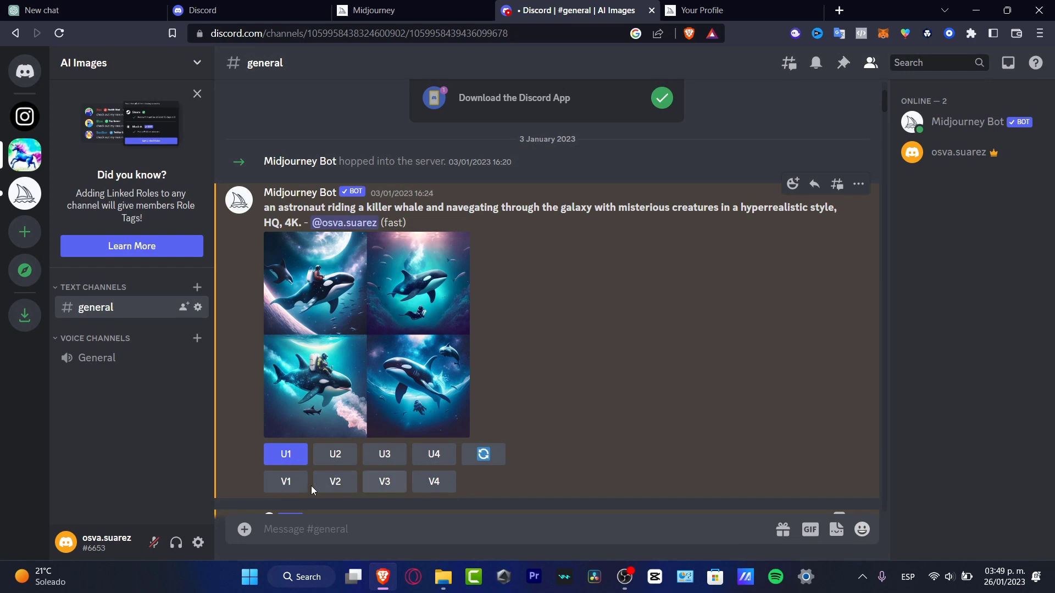
mouse_move(434, 454)
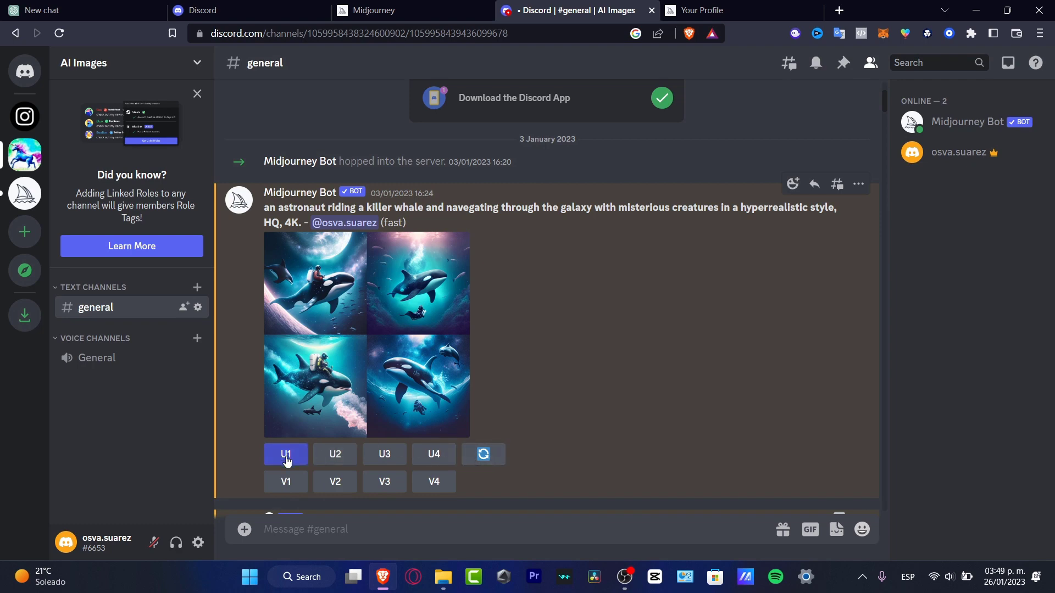
mouse_move(290, 462)
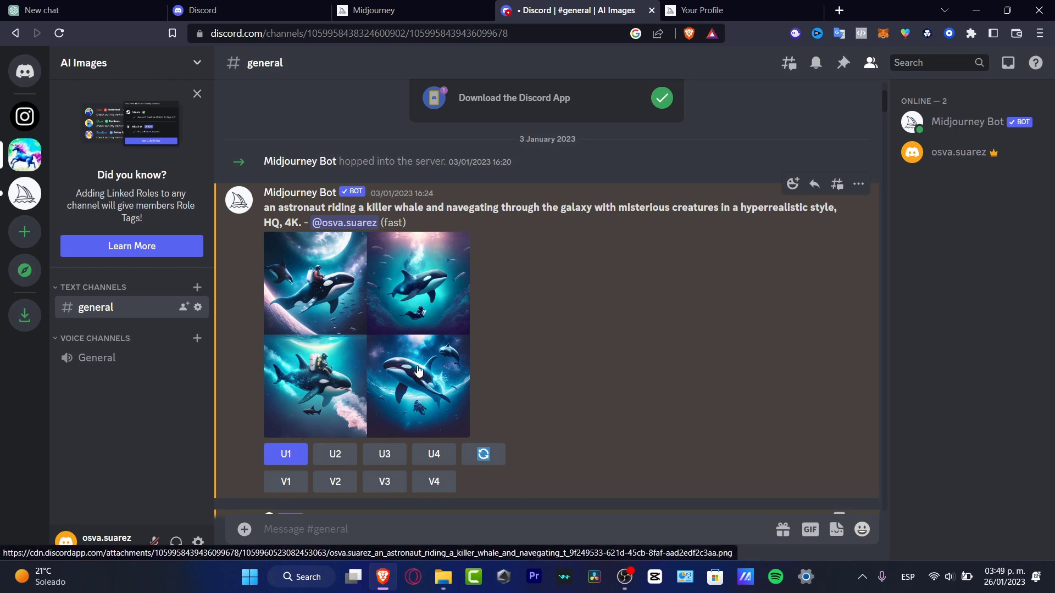
View the upscaled astronaut-on-orca image enlarged, then scroll down to the Remix variations grid
click(285, 453)
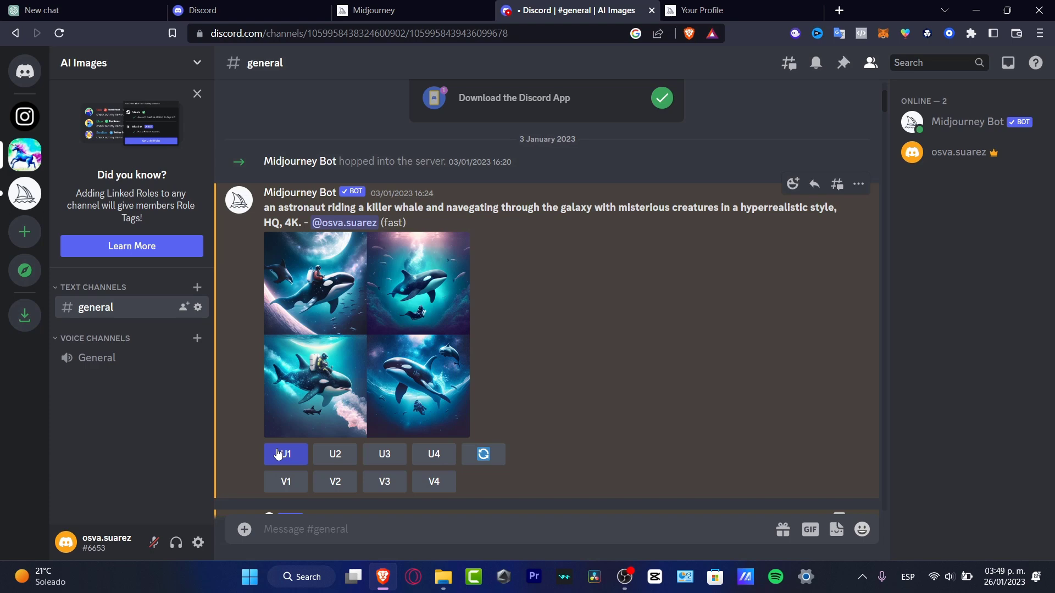
click(285, 454)
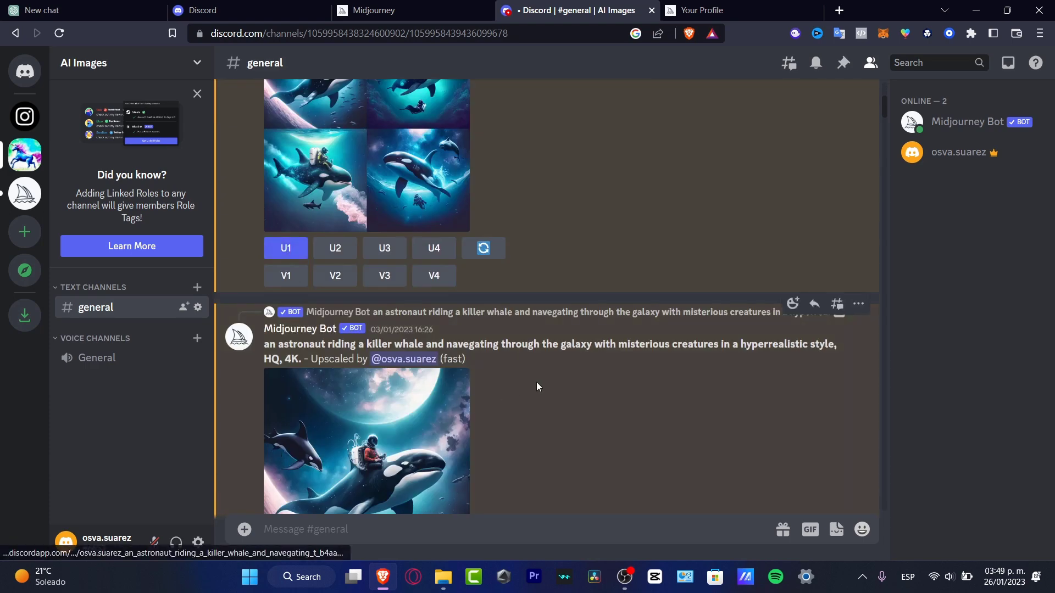
click(366, 441)
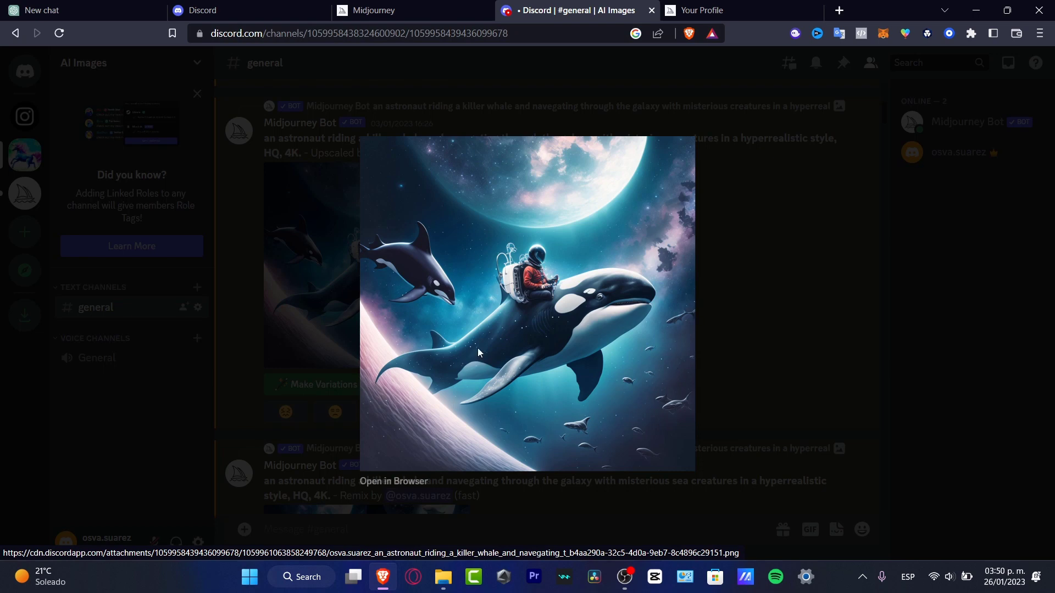
mouse_move(587, 244)
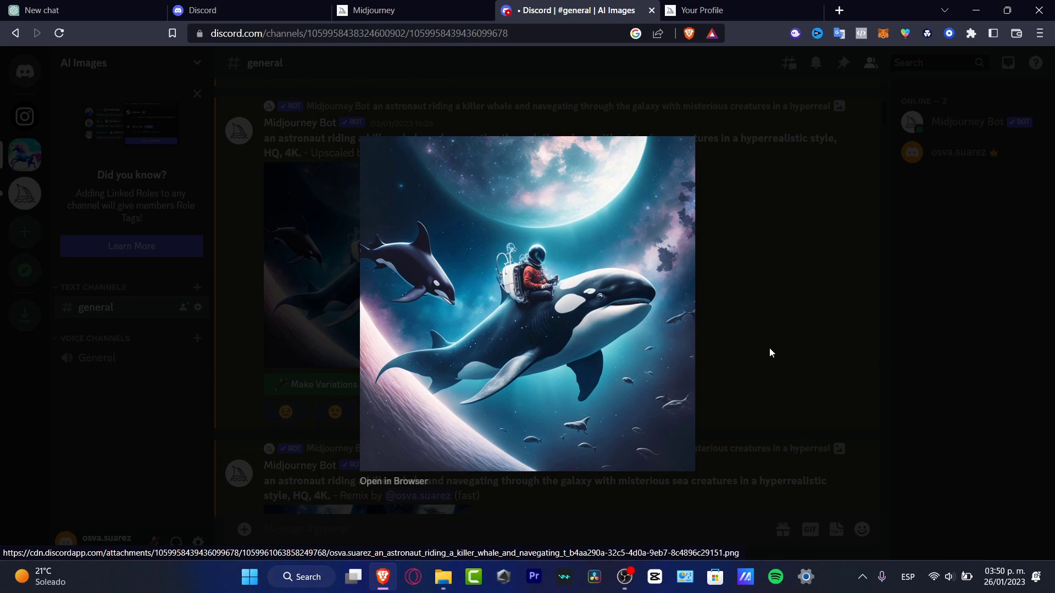
mouse_move(351, 208)
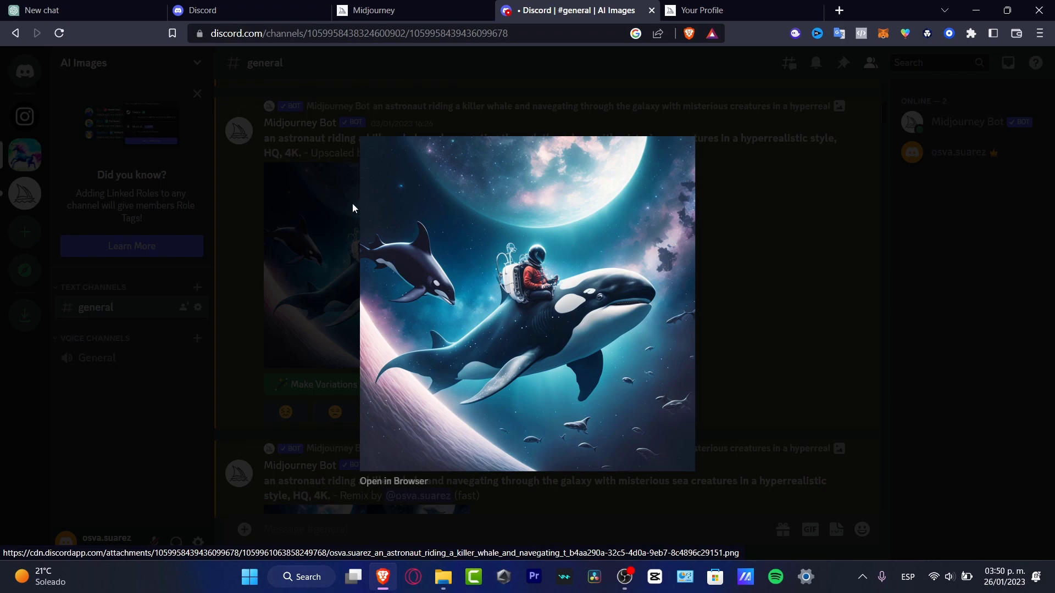
click(796, 306)
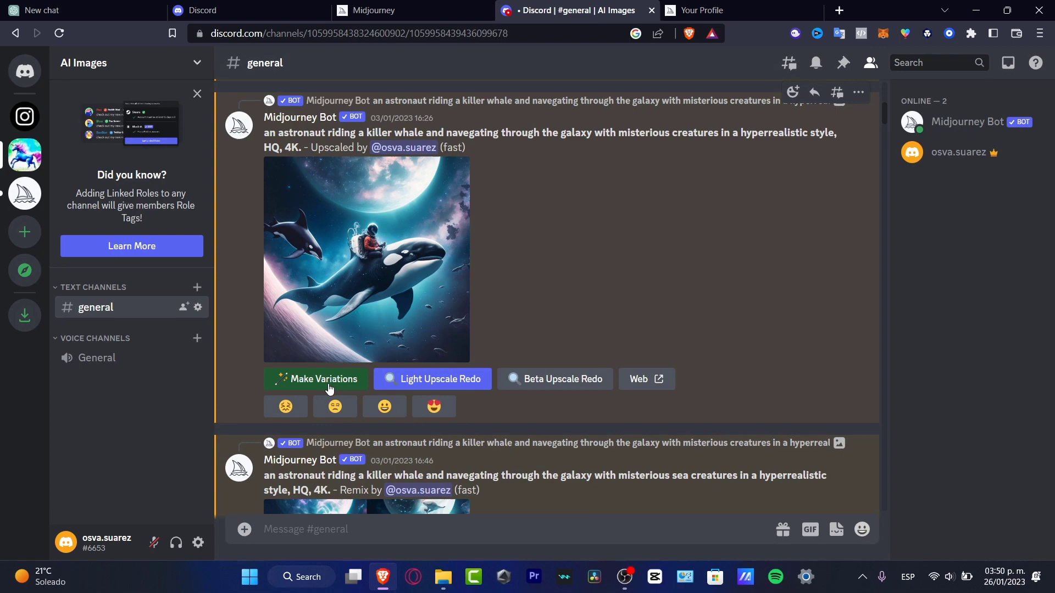
scroll(down, 3)
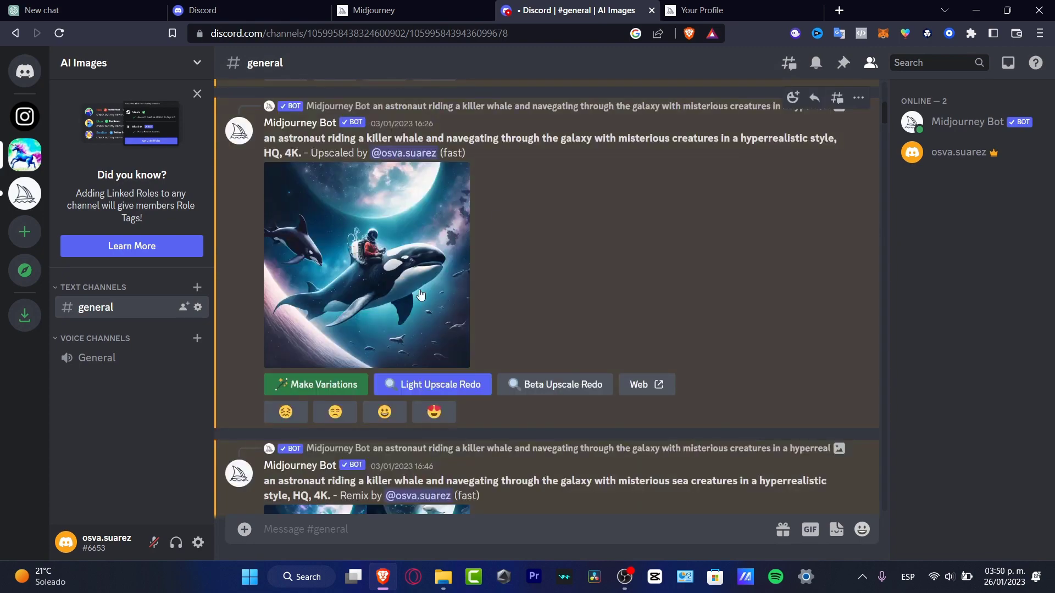
scroll(down, 3)
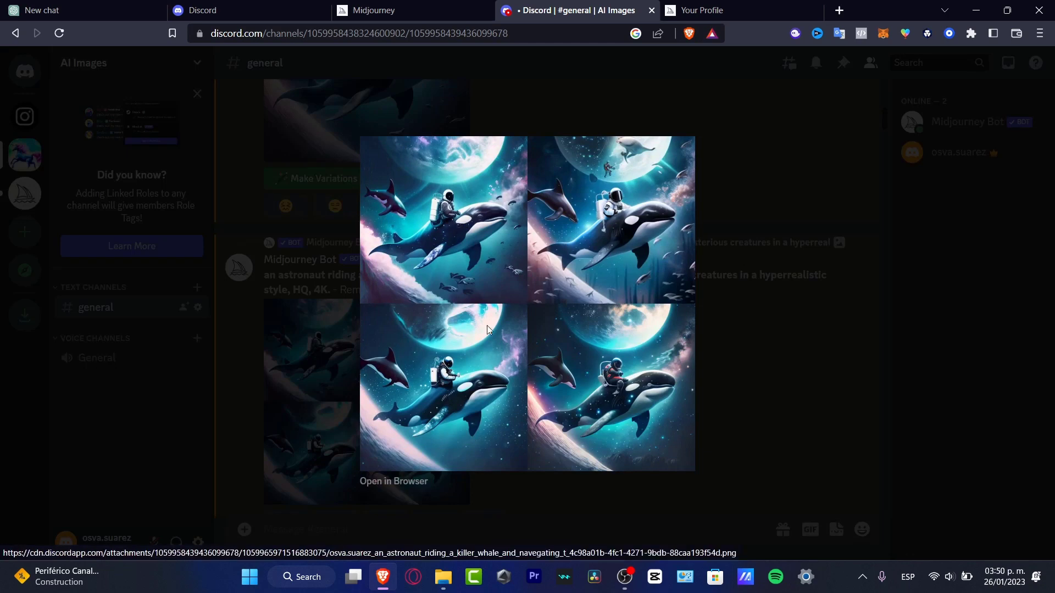
mouse_move(345, 186)
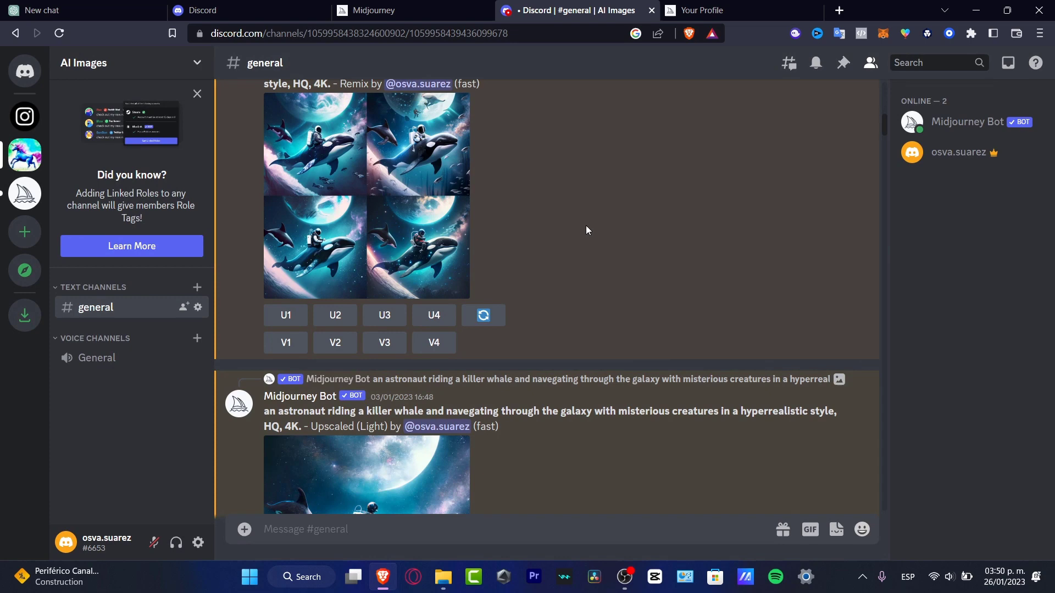
View the two remastered astronaut images enlarged, then head to the Midjourney website via Web
scroll(down, 3)
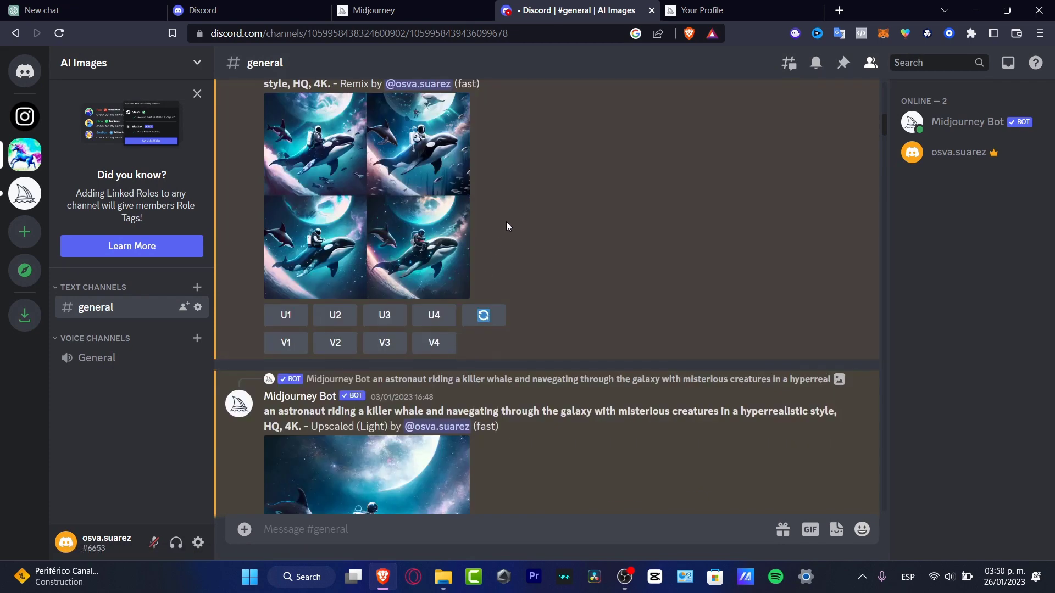
mouse_move(596, 296)
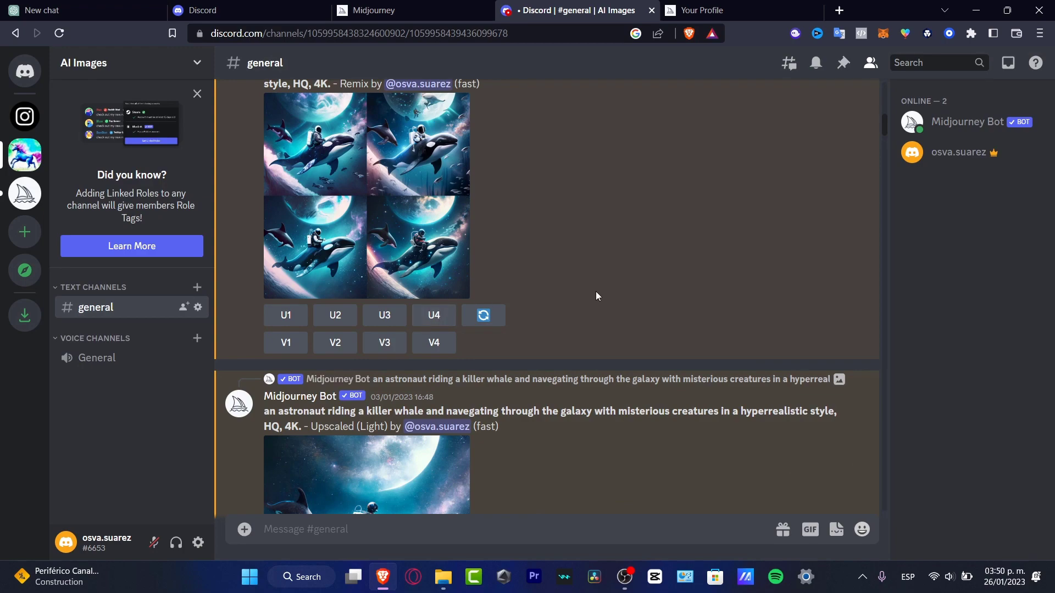
mouse_move(545, 244)
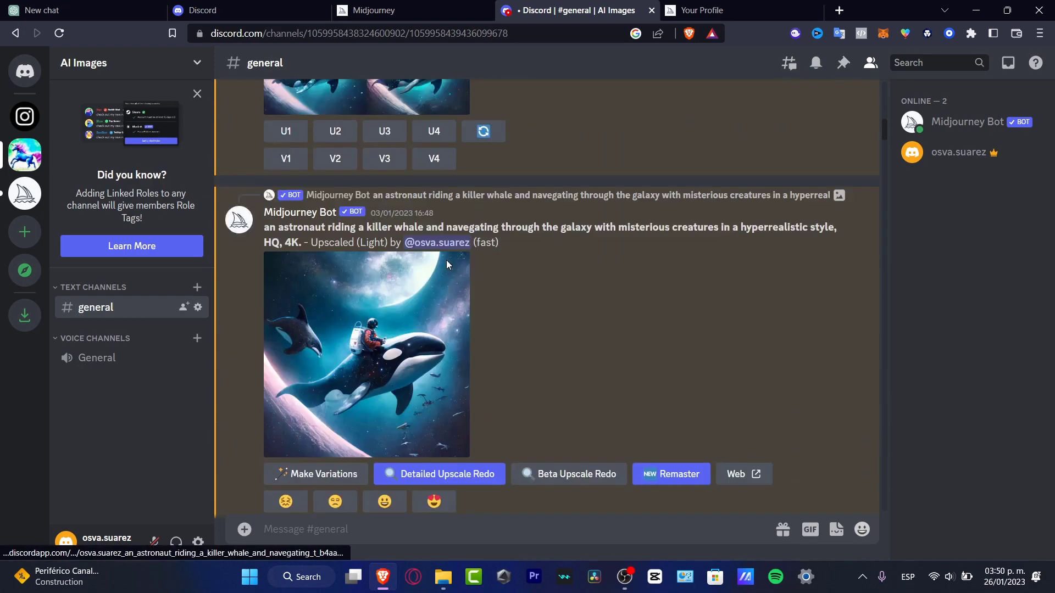
click(671, 474)
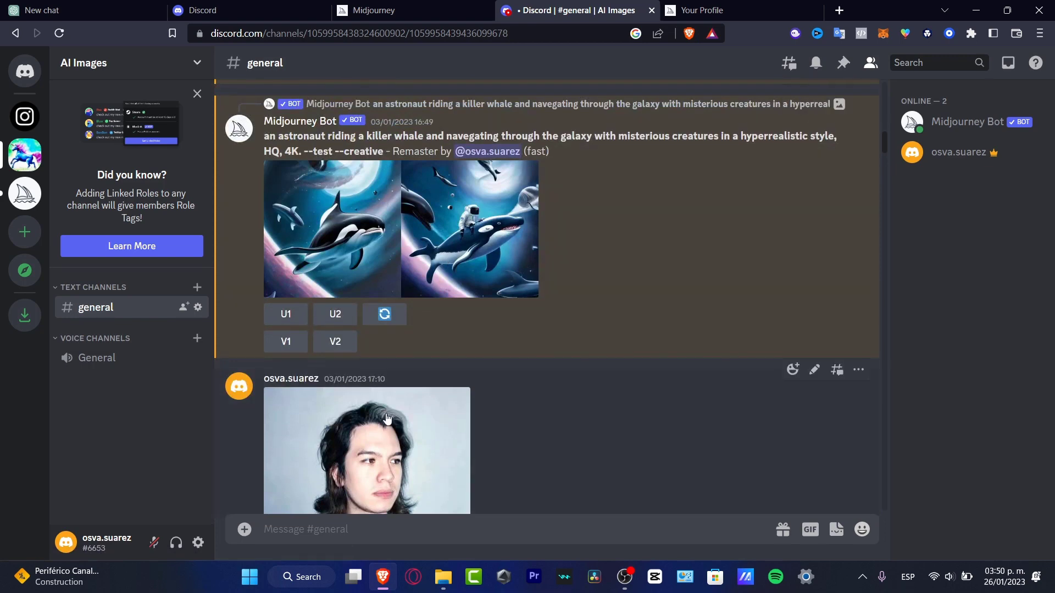
click(401, 228)
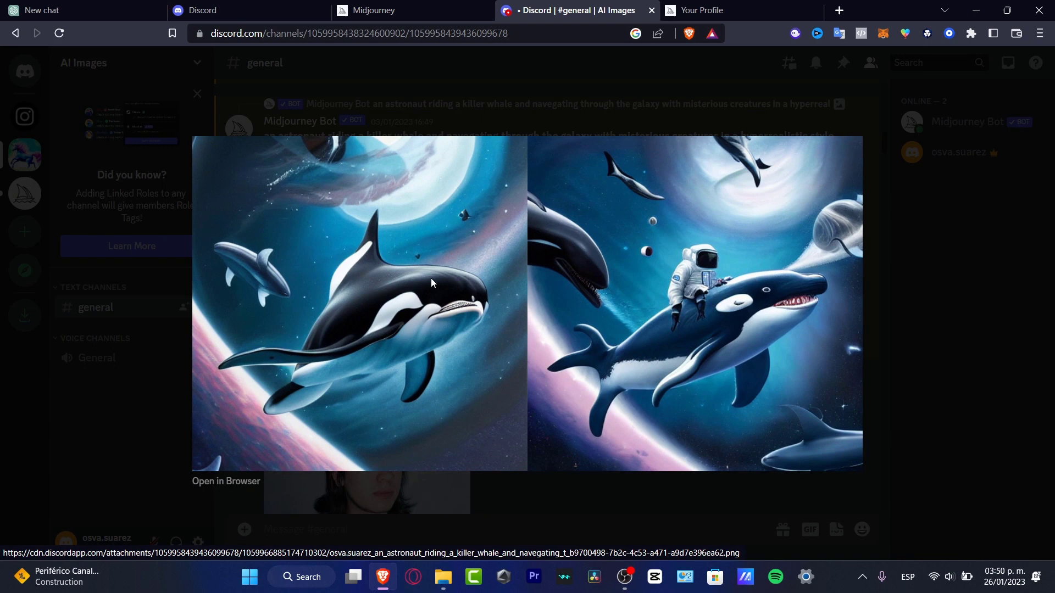
mouse_move(722, 337)
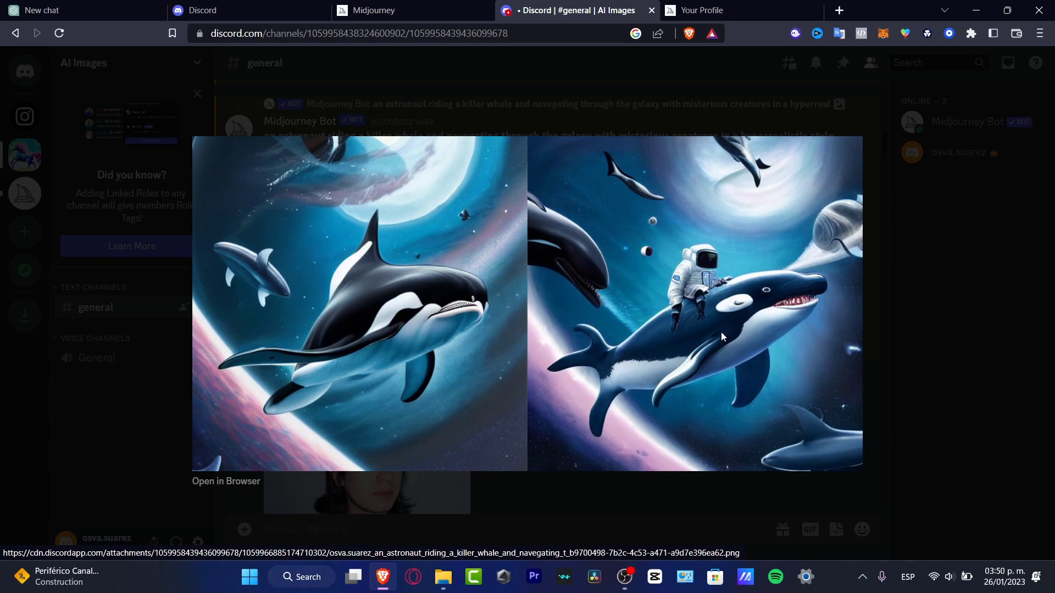
mouse_move(706, 292)
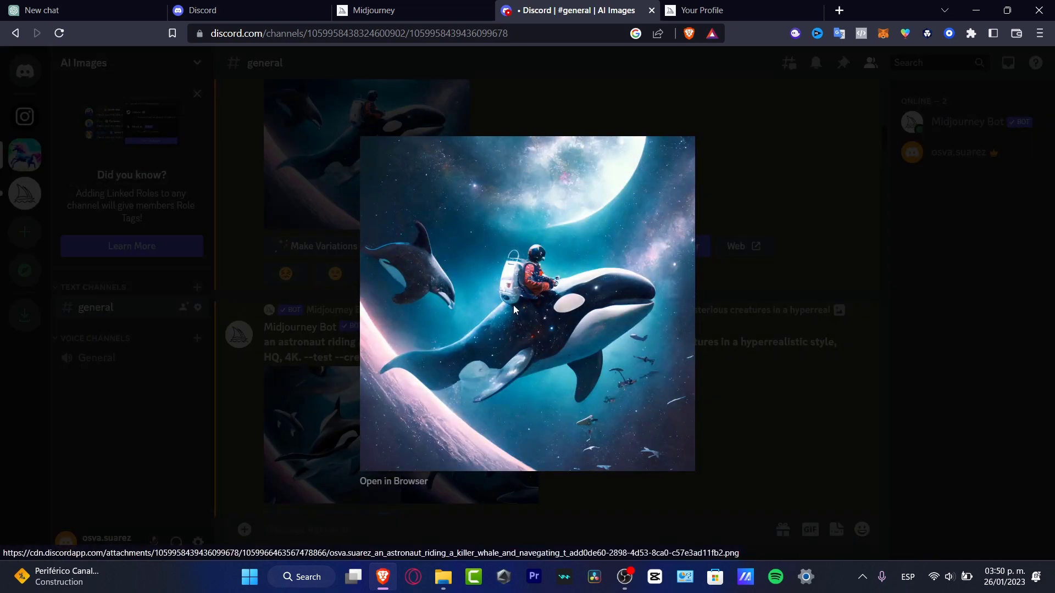
click(524, 302)
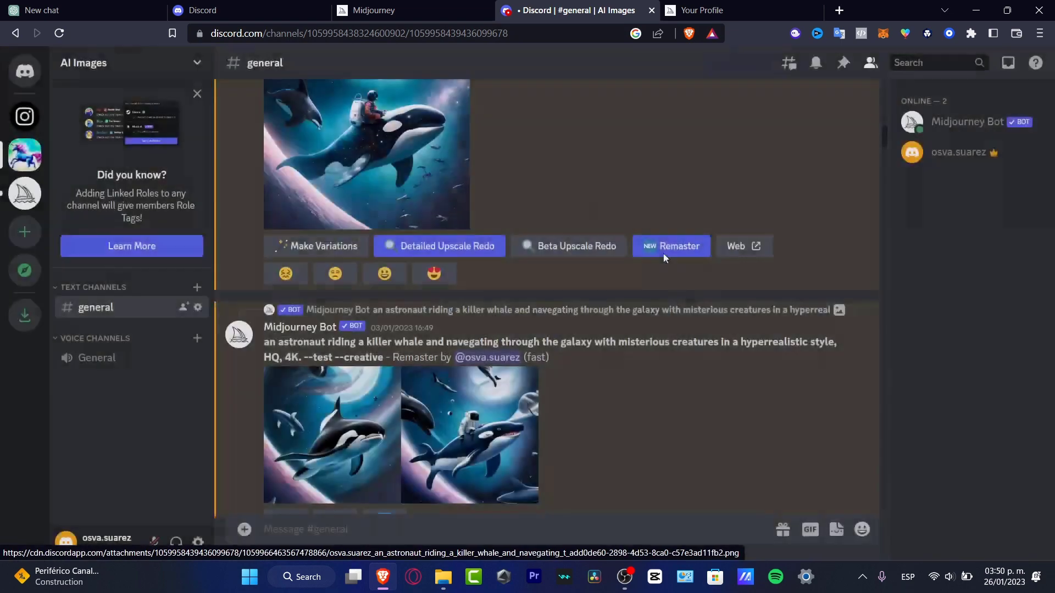
click(372, 10)
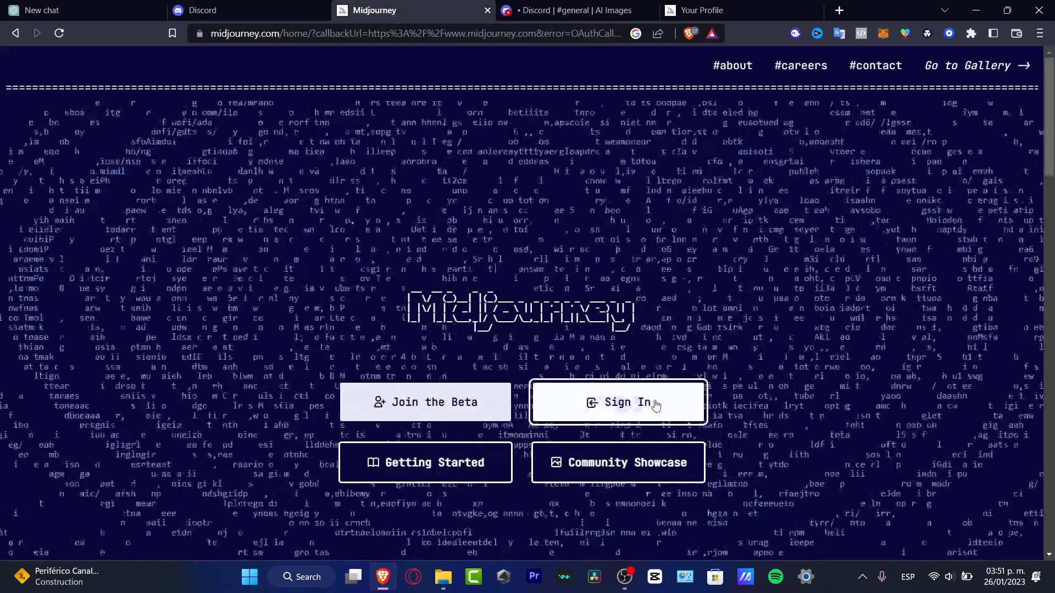
Sign in to midjourney.com and open the astronaut-riding-orca image from the gallery
click(617, 401)
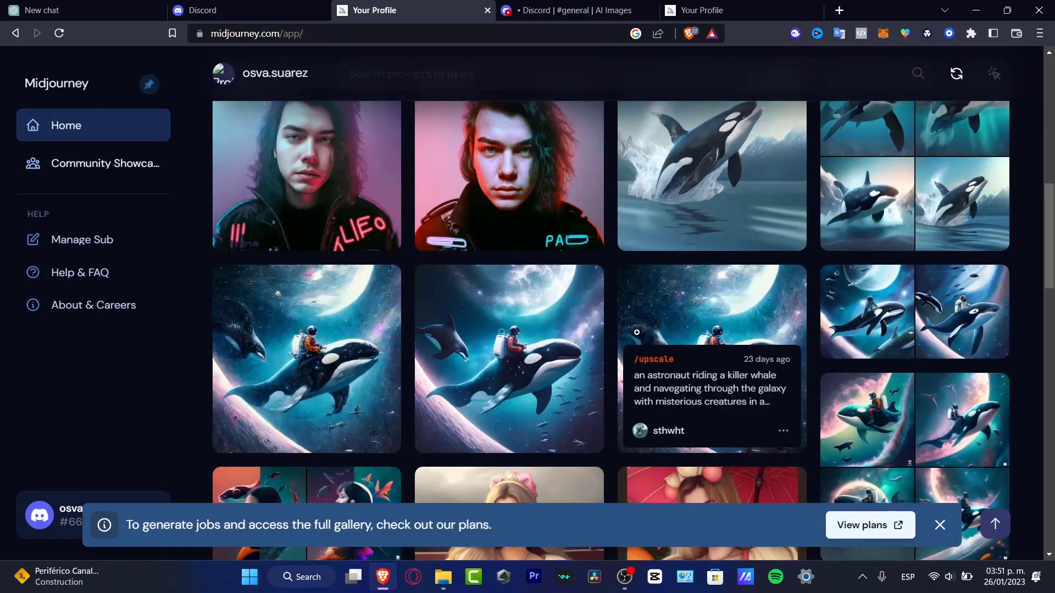
click(711, 358)
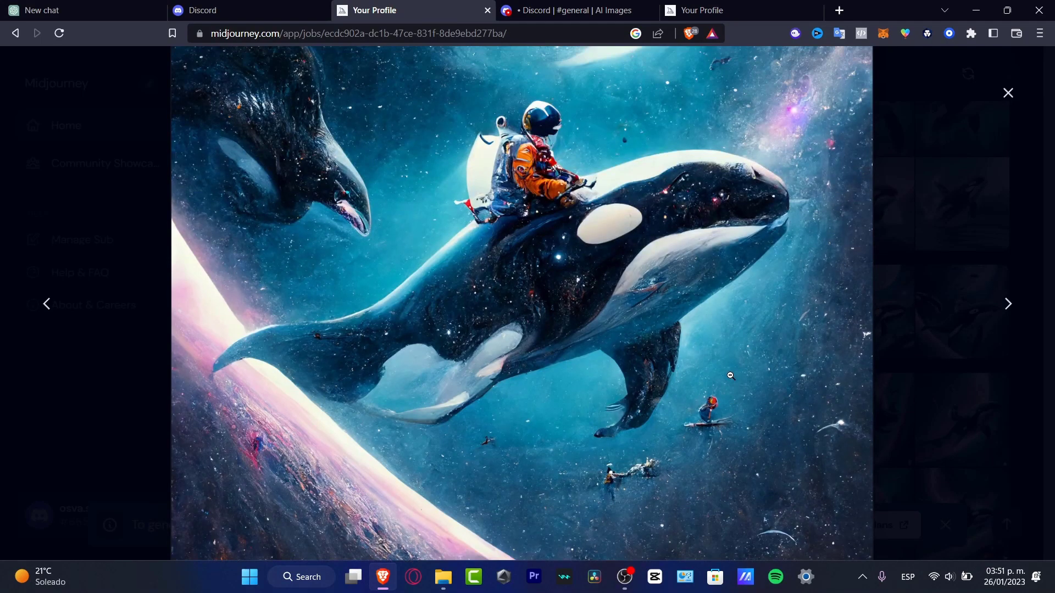
mouse_move(657, 315)
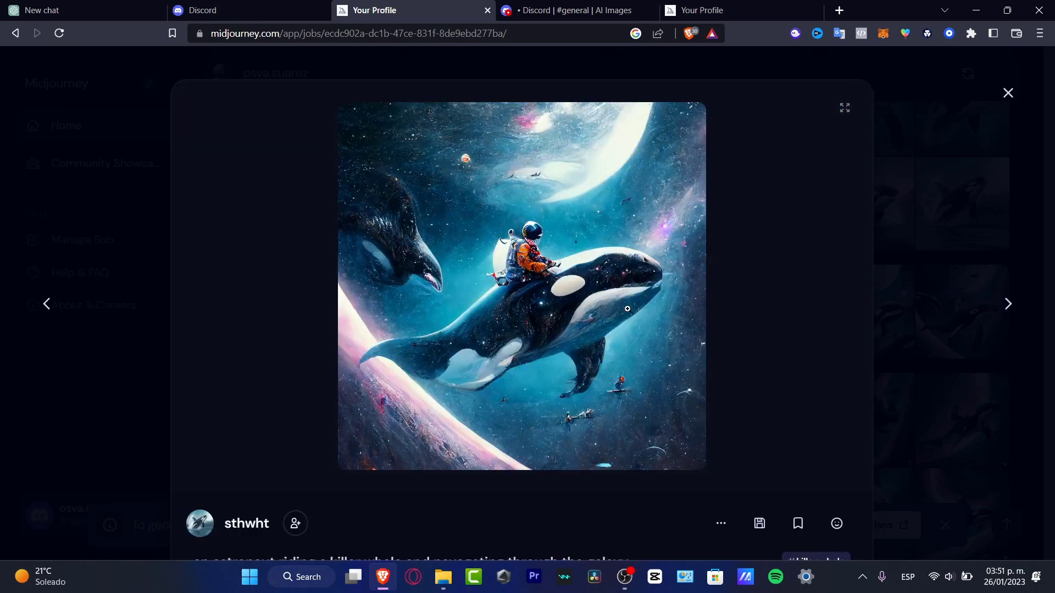
mouse_move(687, 336)
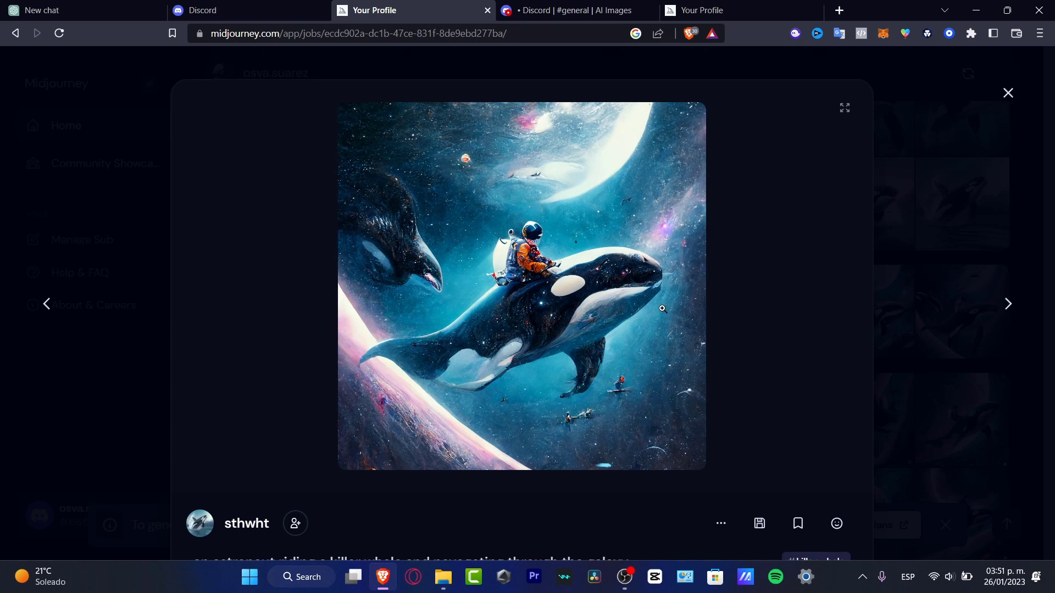
mouse_move(658, 303)
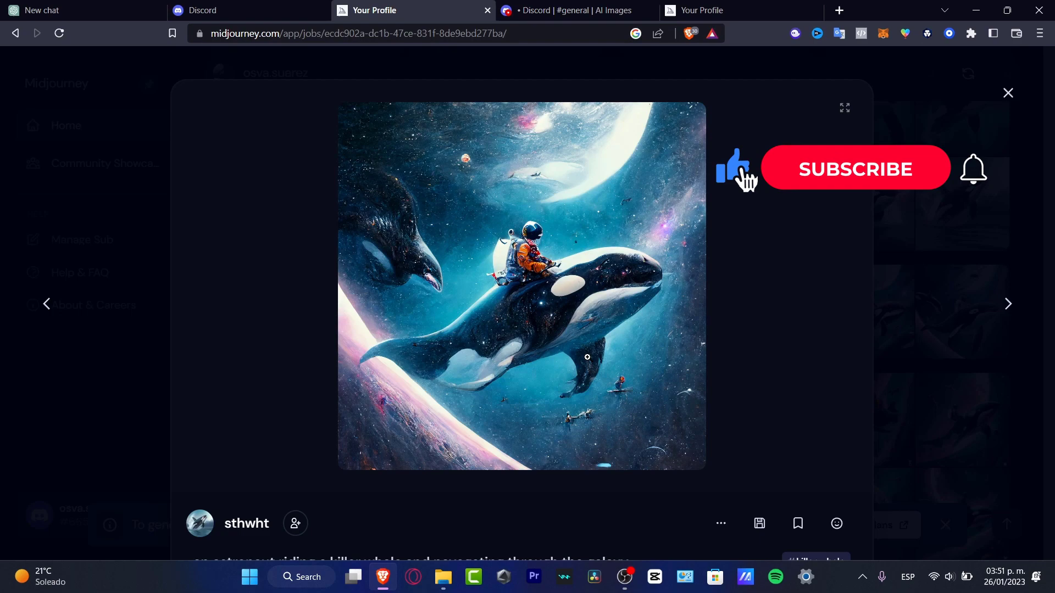
click(855, 168)
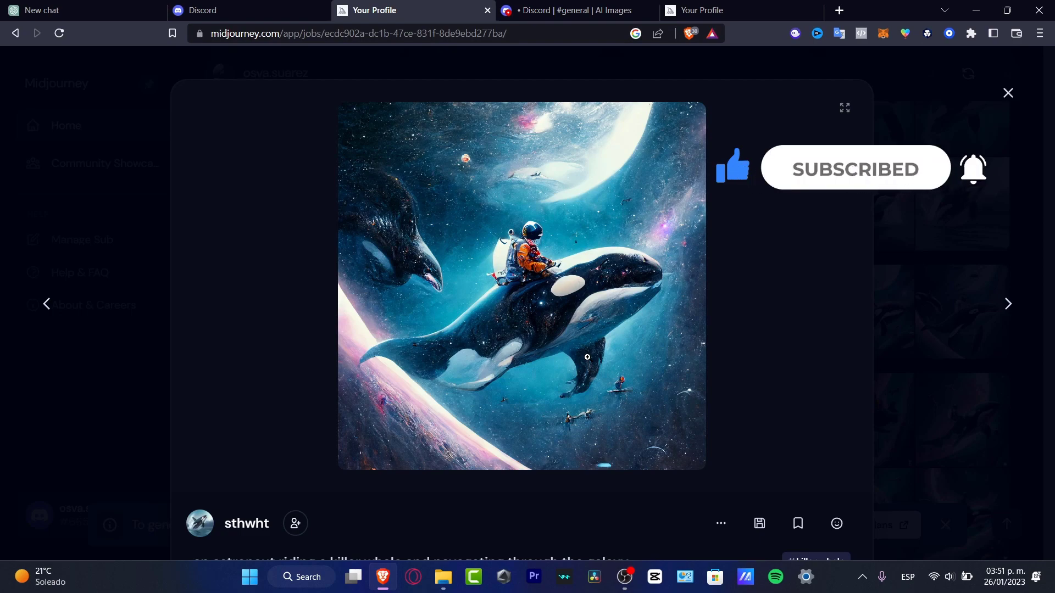